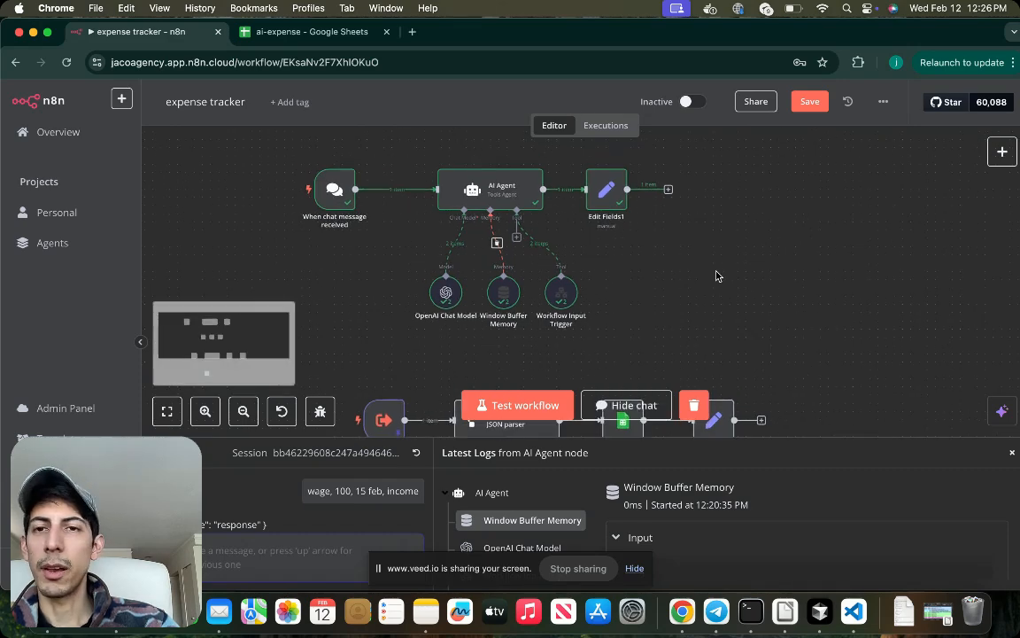
pyautogui.moveTo(611, 266)
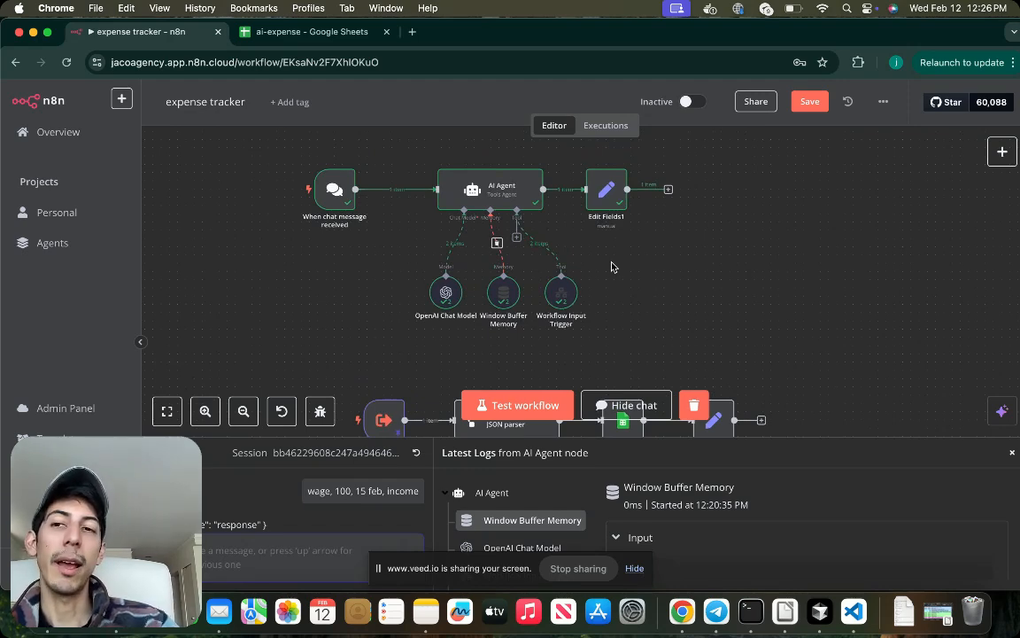
pyautogui.moveTo(570, 175)
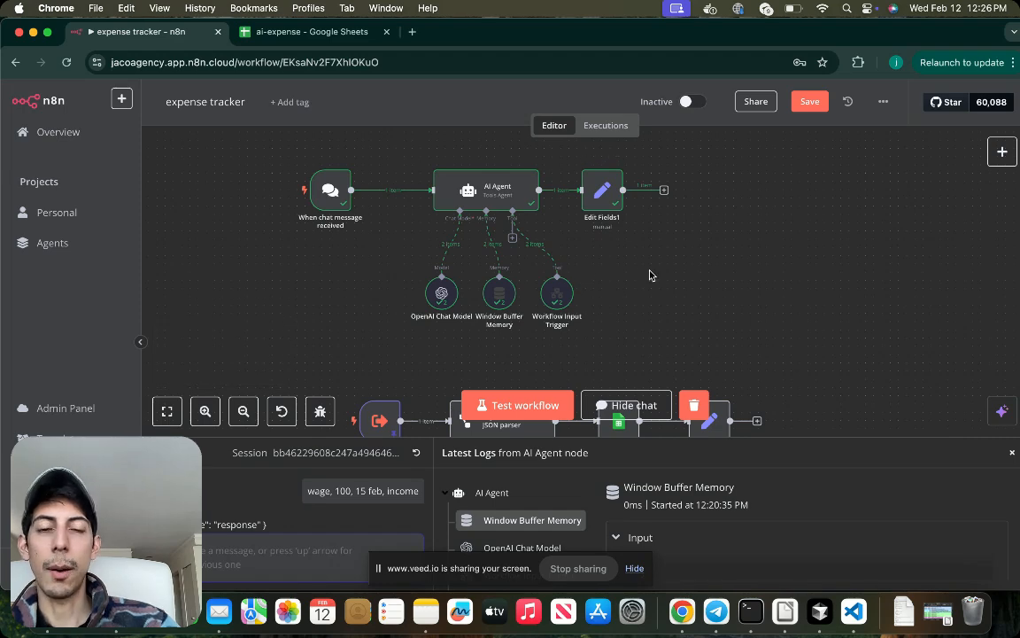
pyautogui.moveTo(673, 340)
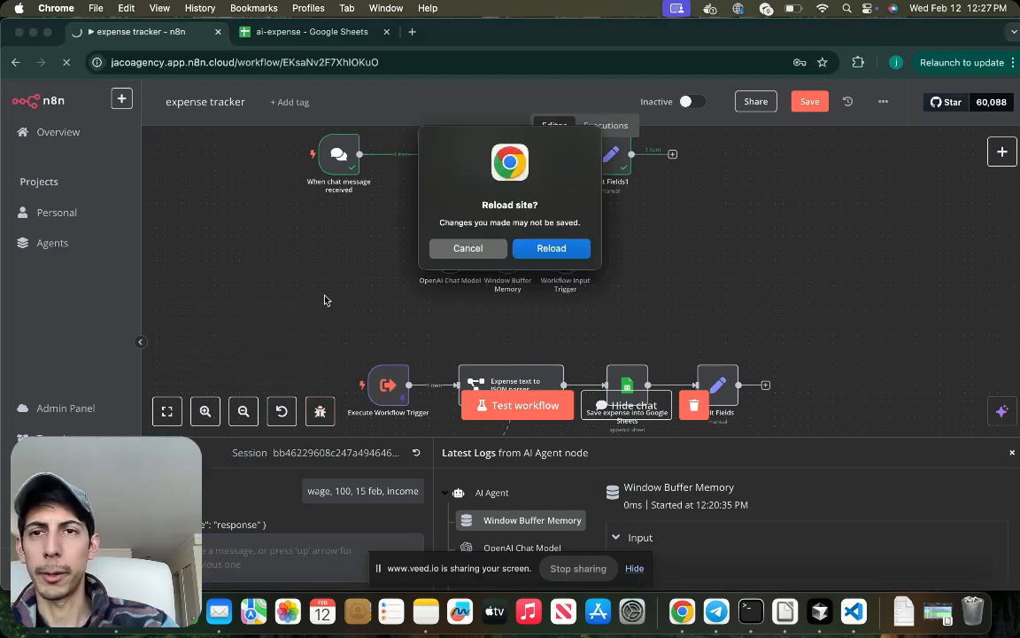
# Step: Reload the page and bring up the agent chat, glancing at the expense spreadsheet
pyautogui.click(468, 248)
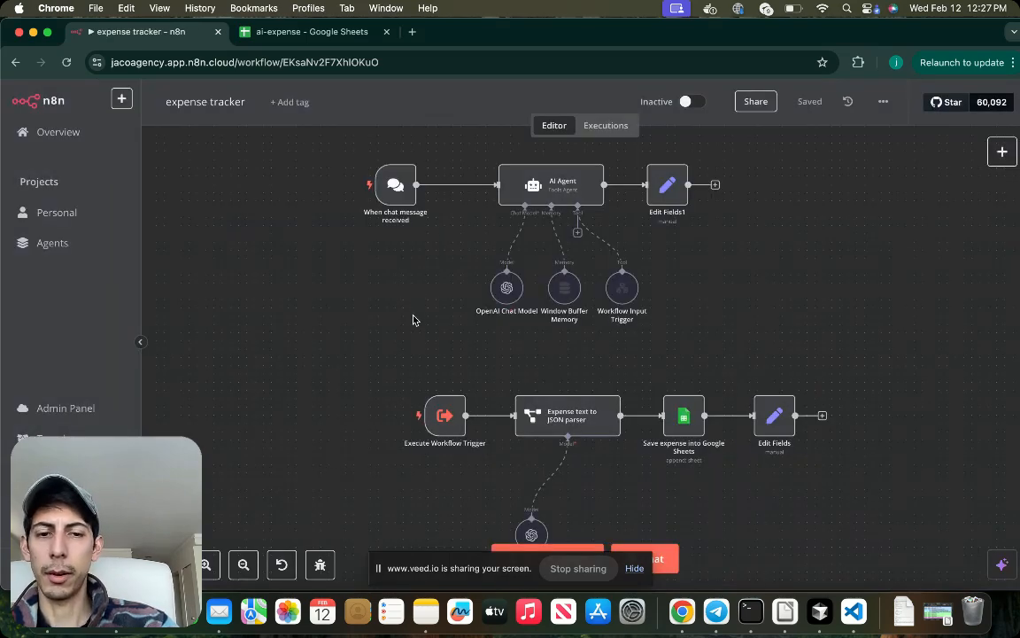
pyautogui.click(634, 566)
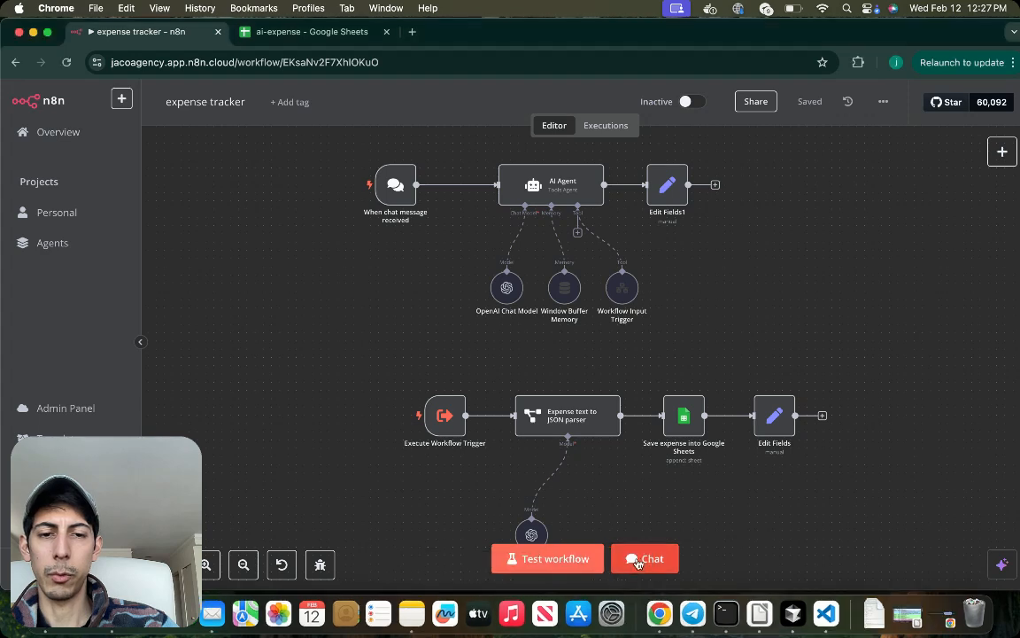
pyautogui.click(645, 558)
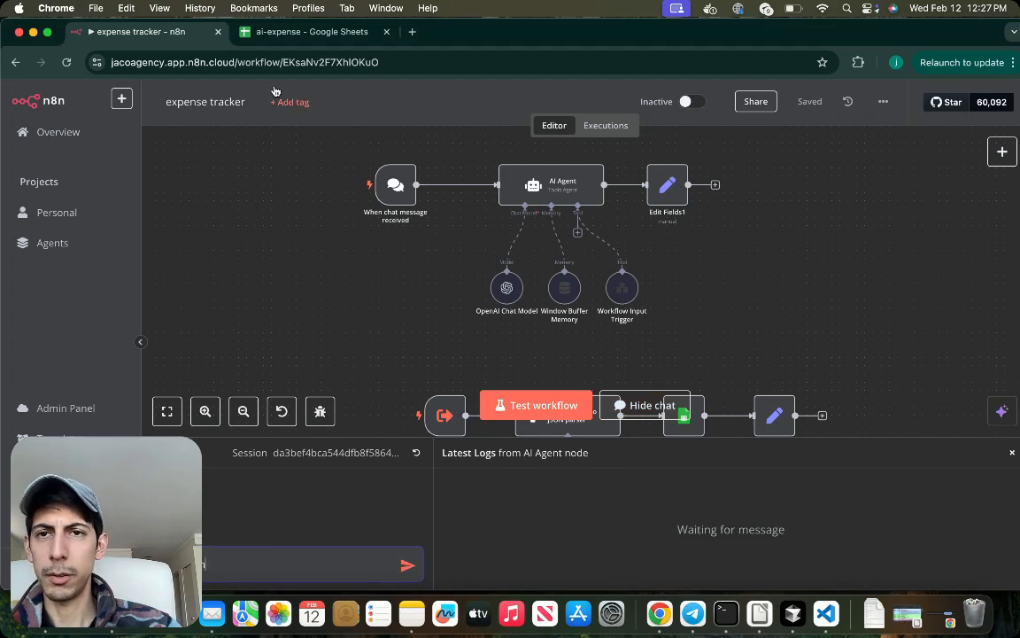
pyautogui.click(312, 32)
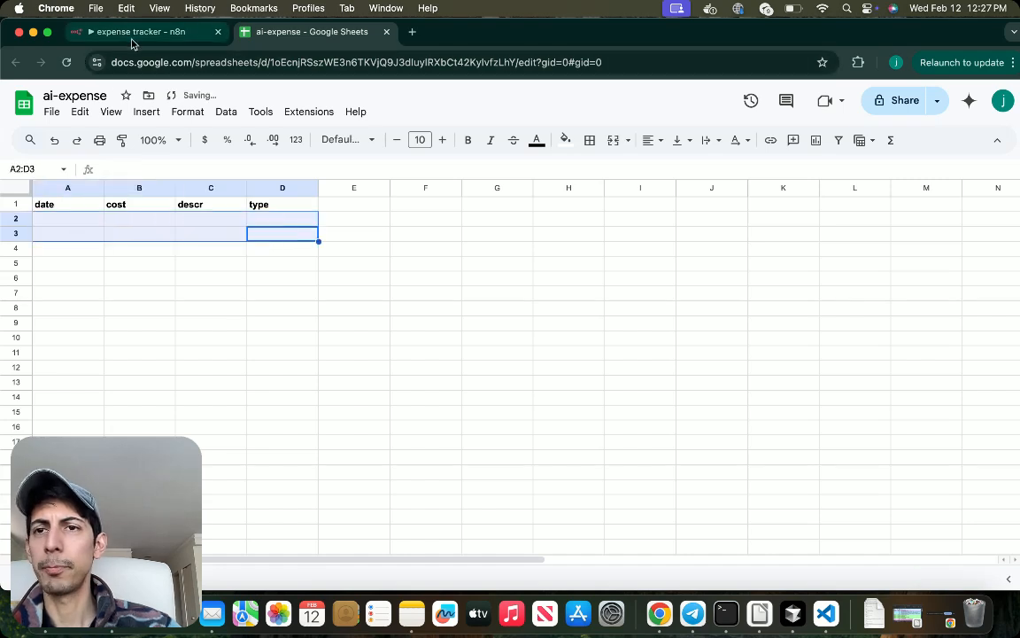
pyautogui.click(142, 32)
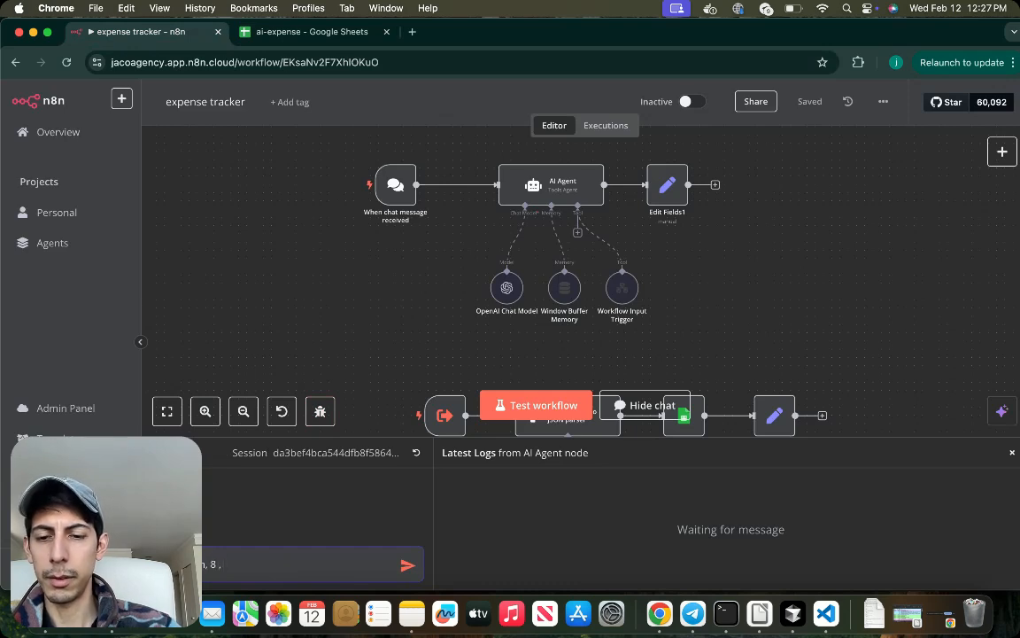
# Step: Send the agent the expense message 'ice cream, 8, 12 feb, expense' to run the workflow
pyautogui.write('12 feb,')
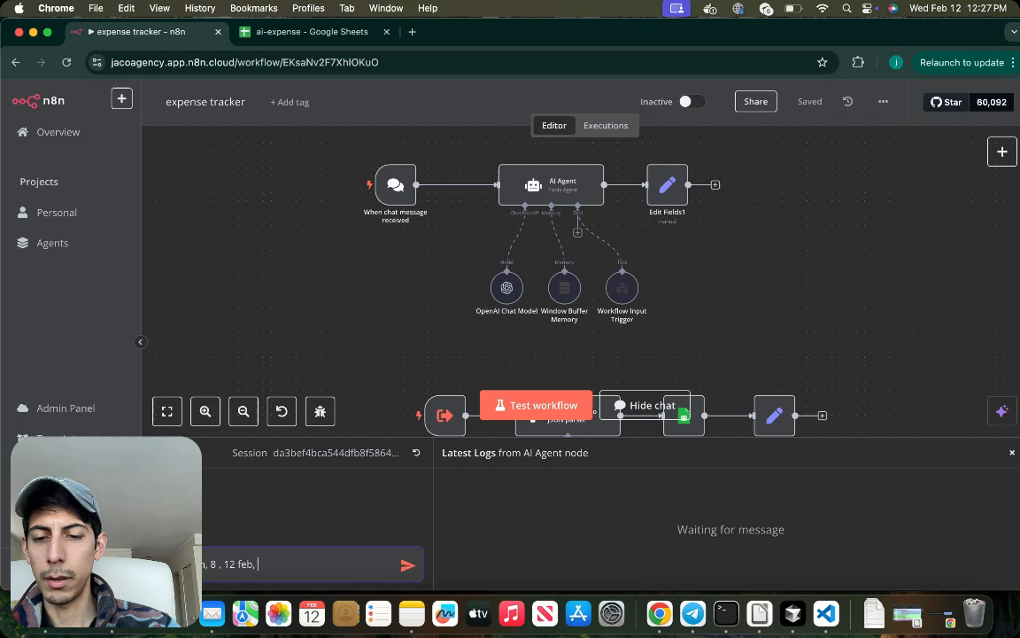
pyautogui.click(408, 564)
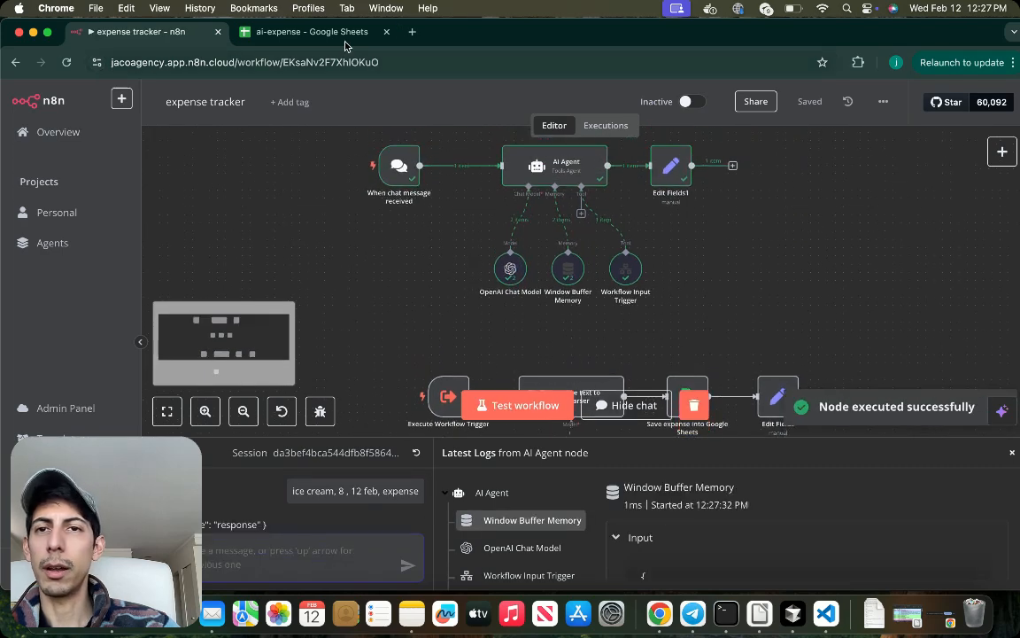
# Step: Verify row 2 of ai-expense shows 2023-02-12, cost 8, ice cream, type expense, then go back
pyautogui.click(310, 32)
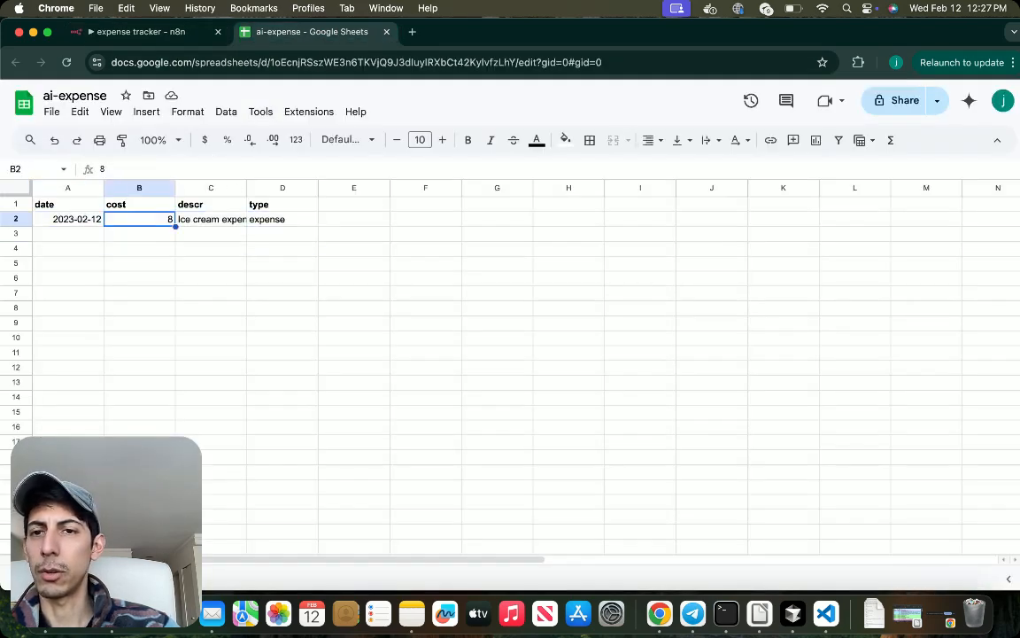
pyautogui.click(283, 220)
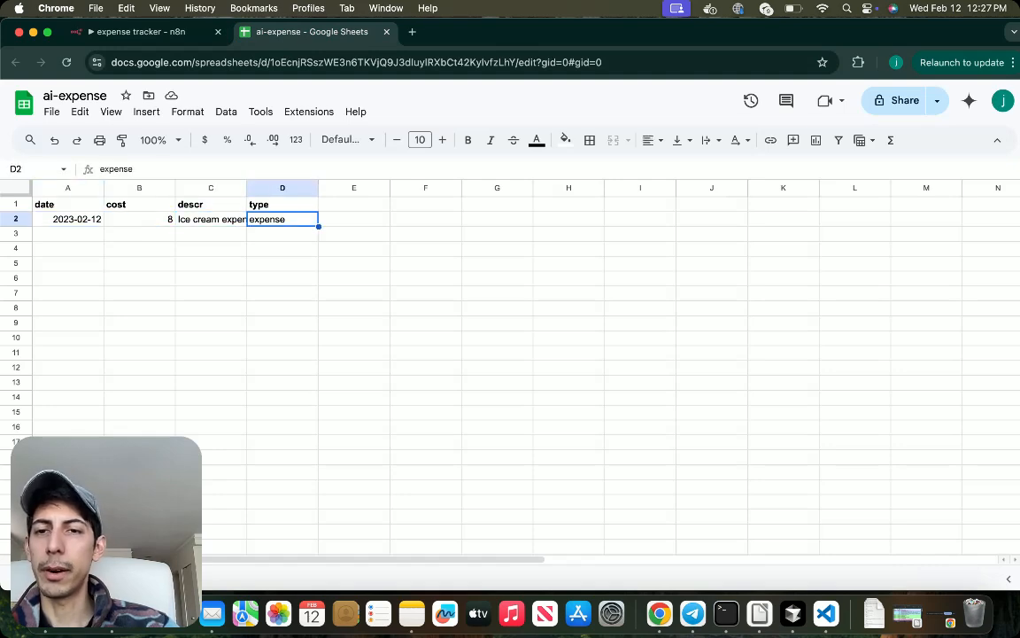
pyautogui.click(67, 220)
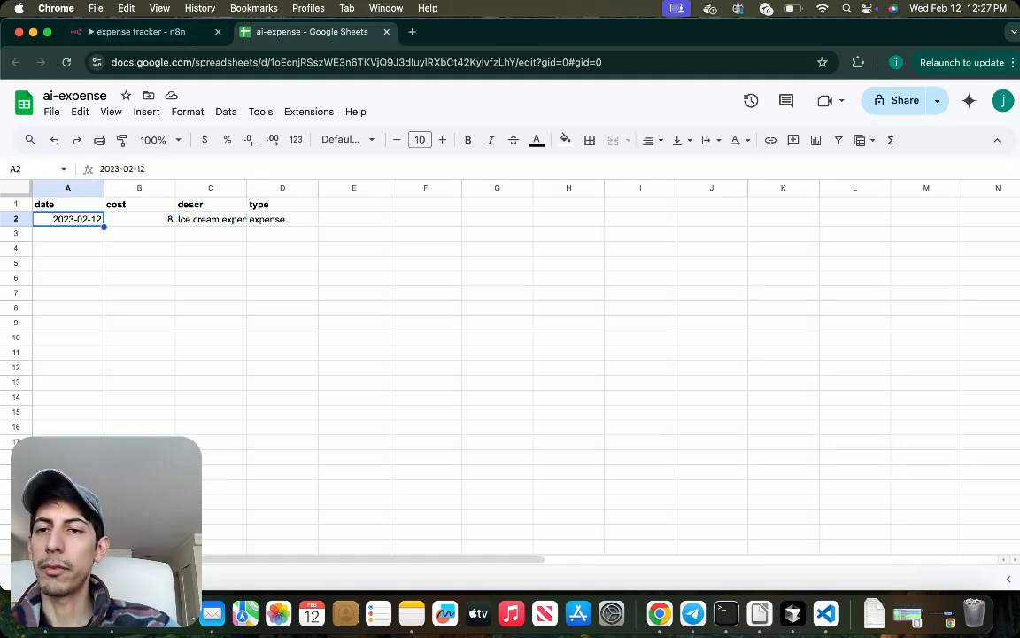
pyautogui.click(211, 220)
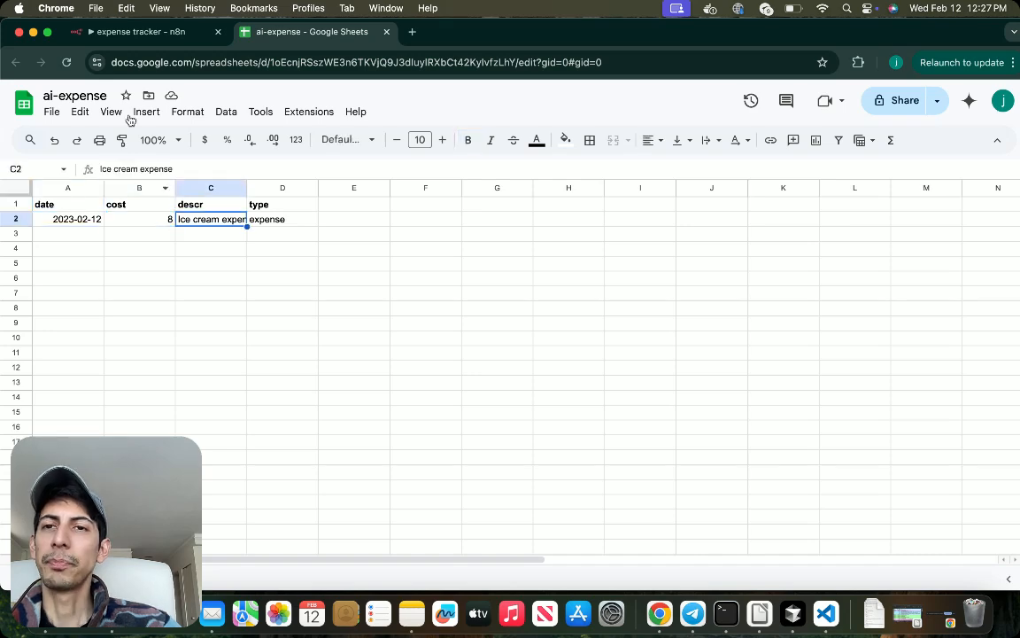
pyautogui.click(141, 32)
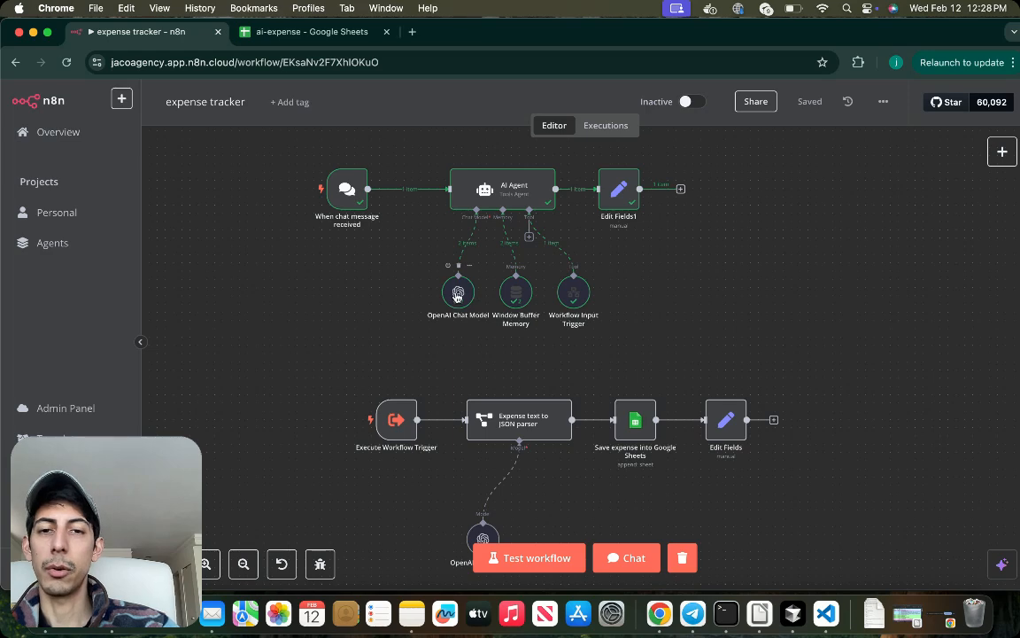
pyautogui.doubleClick(457, 292)
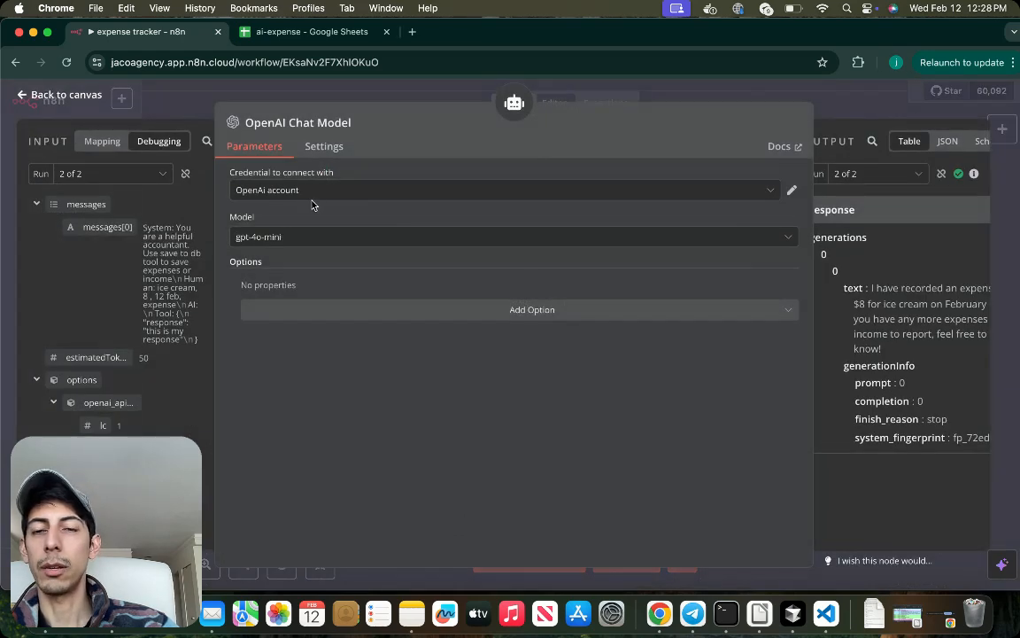
pyautogui.moveTo(726, 182)
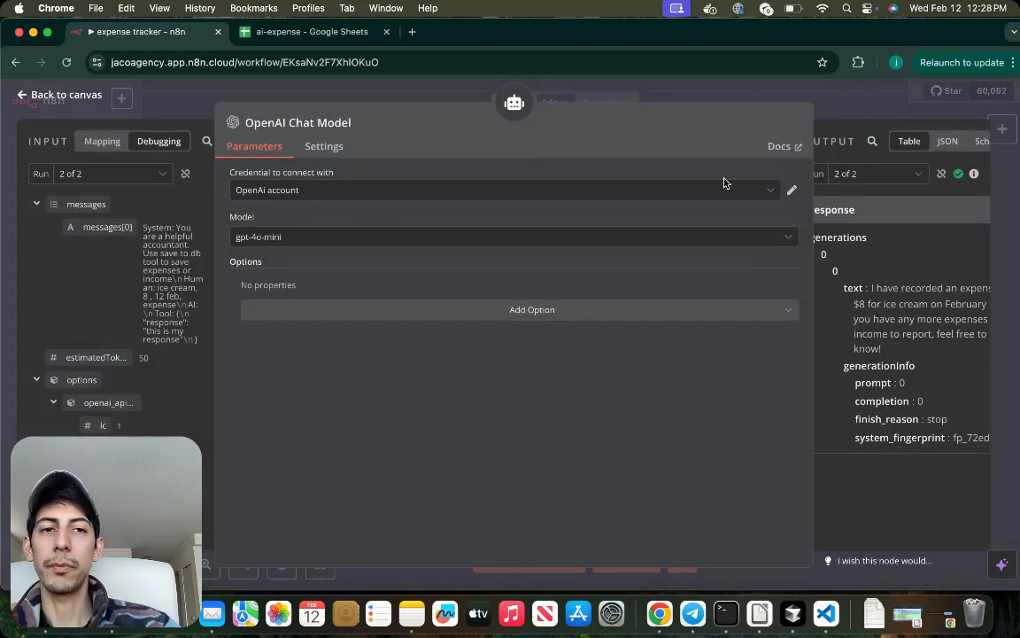
pyautogui.click(504, 190)
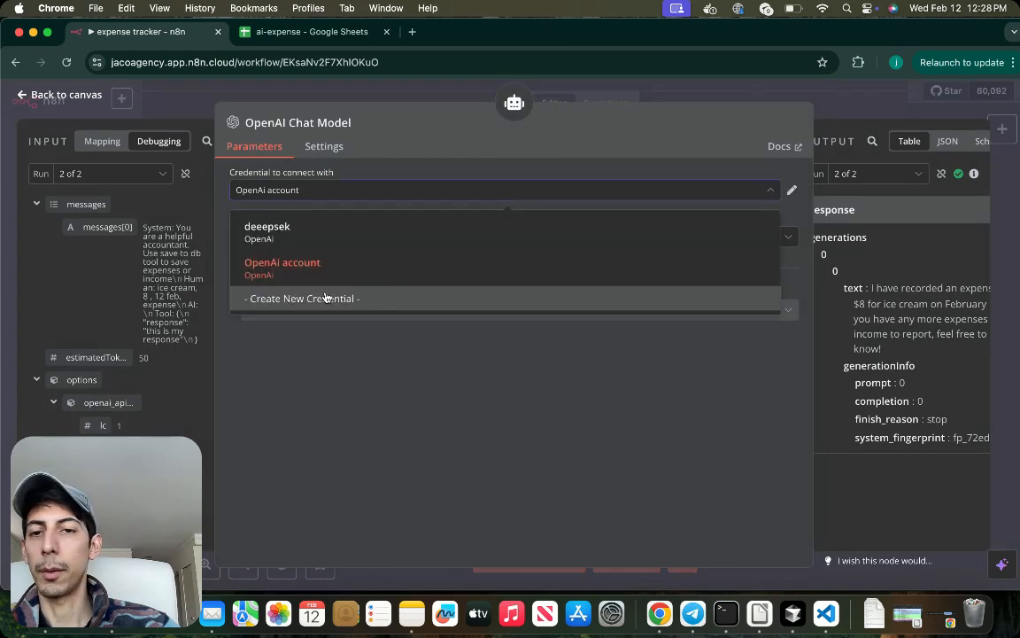
pyautogui.click(301, 298)
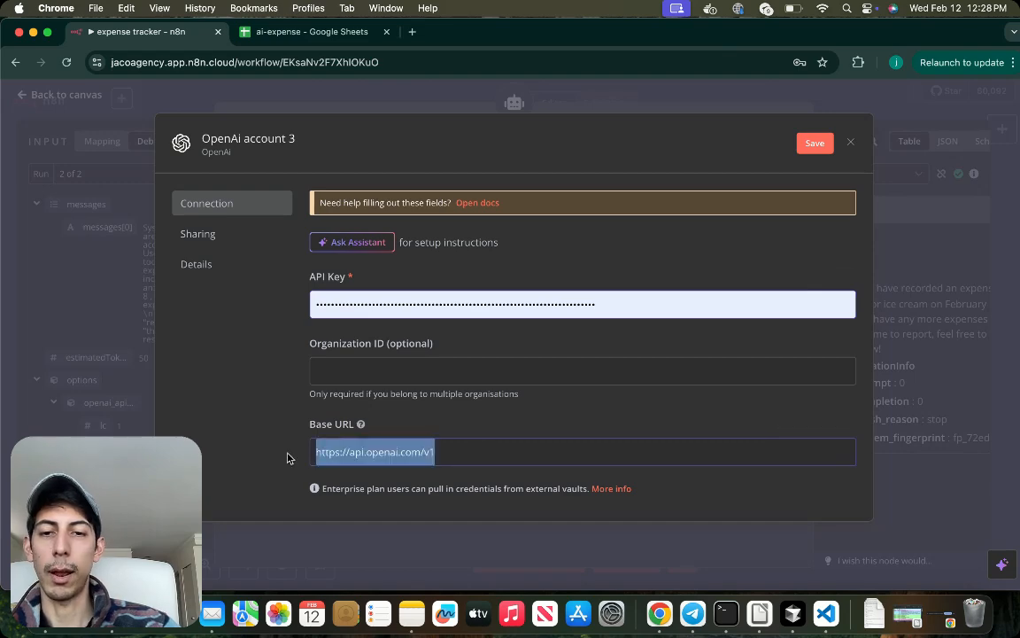
pyautogui.click(851, 142)
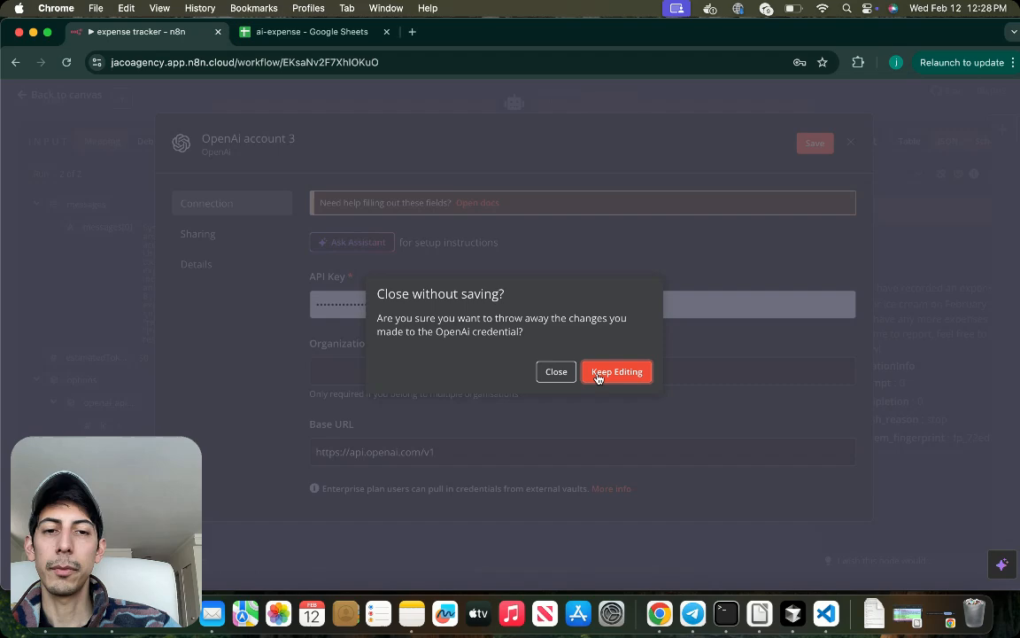
pyautogui.click(556, 372)
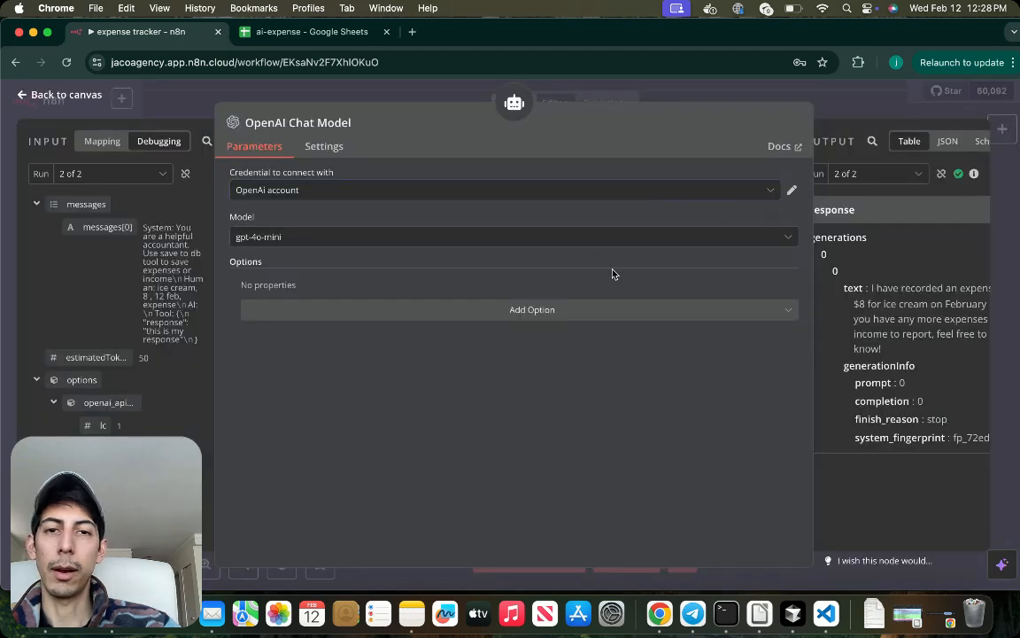
pyautogui.click(58, 96)
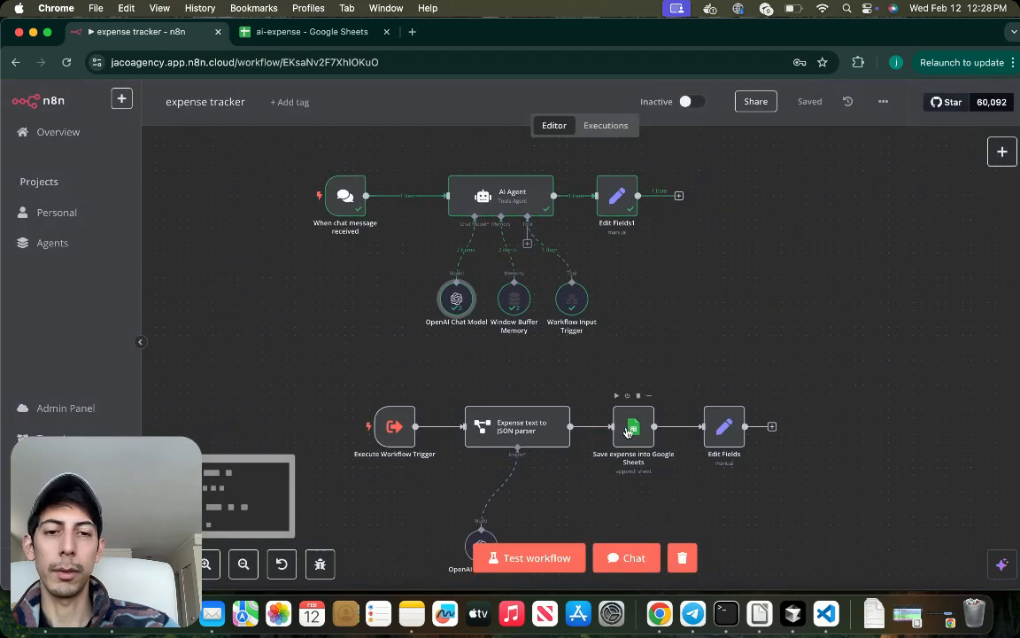
pyautogui.moveTo(457, 298)
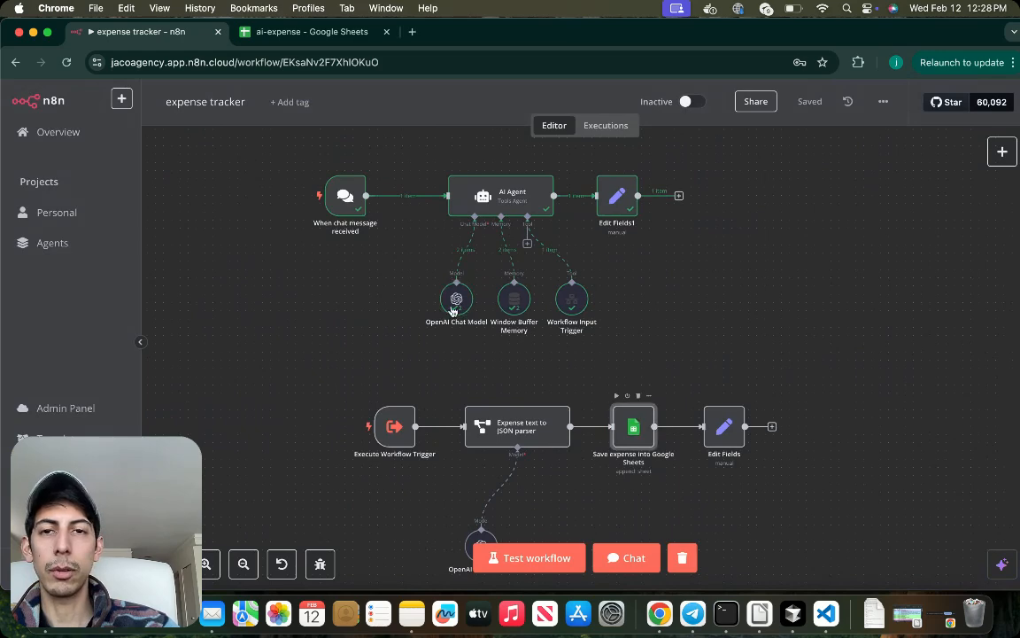
# Step: From the Save expense node, bring up the Google Sheets account 2 credential showing it connected
pyautogui.doubleClick(634, 427)
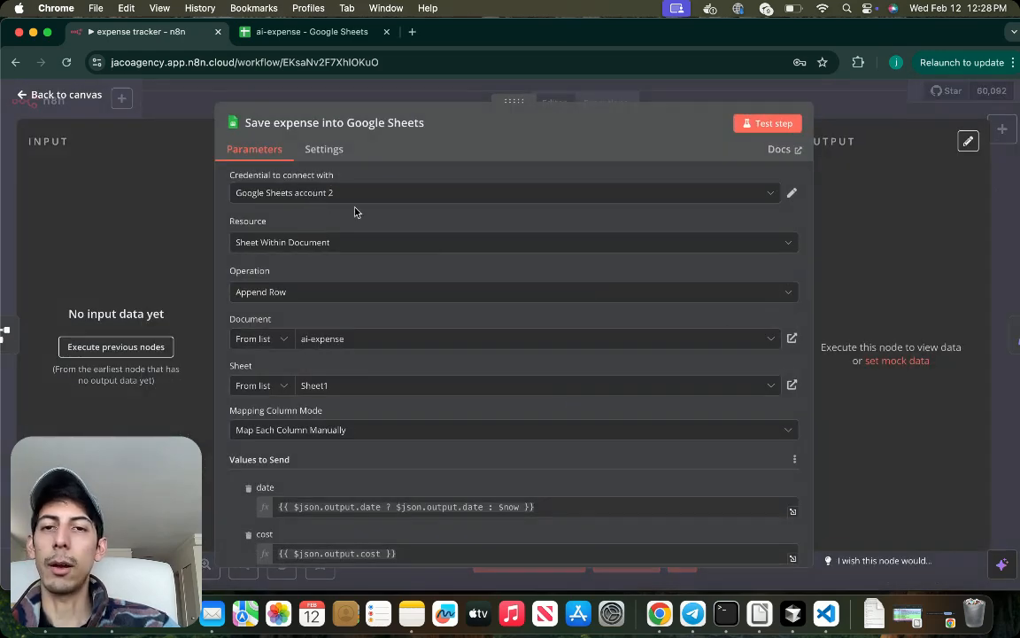
pyautogui.click(503, 191)
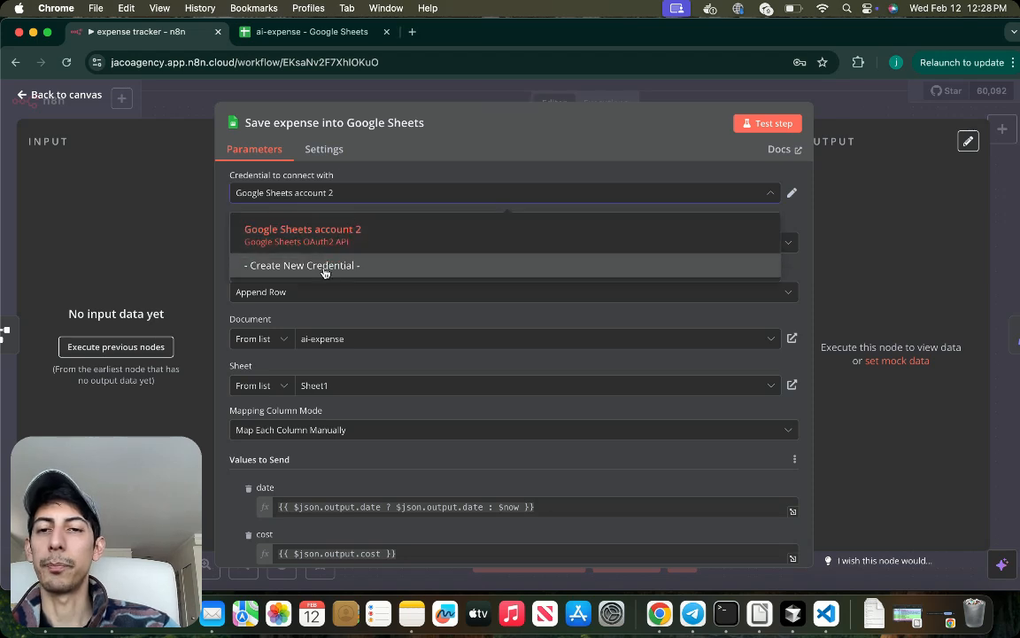
pyautogui.moveTo(347, 251)
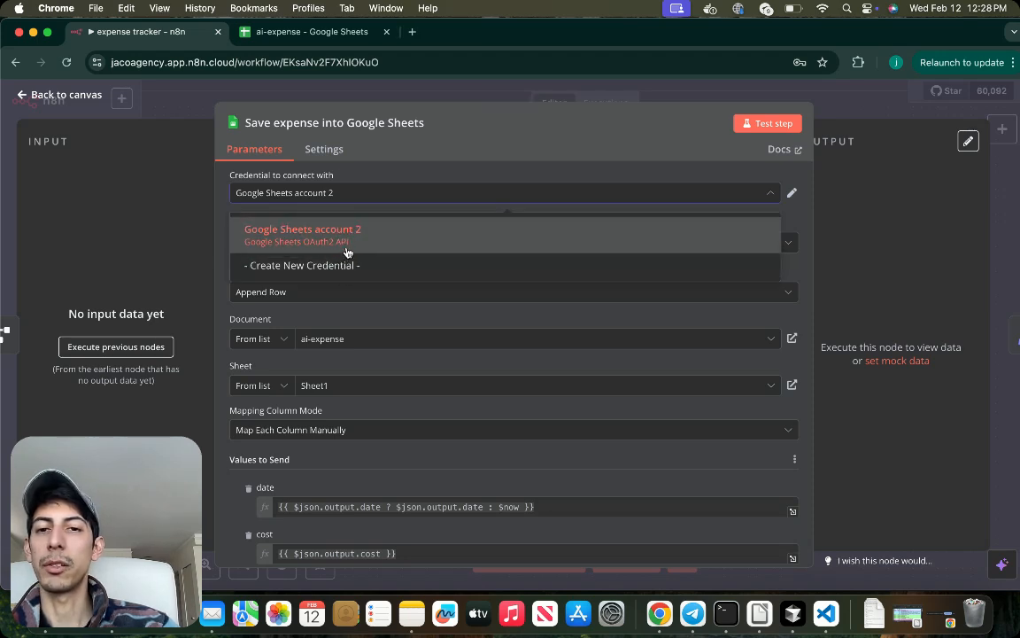
pyautogui.moveTo(421, 176)
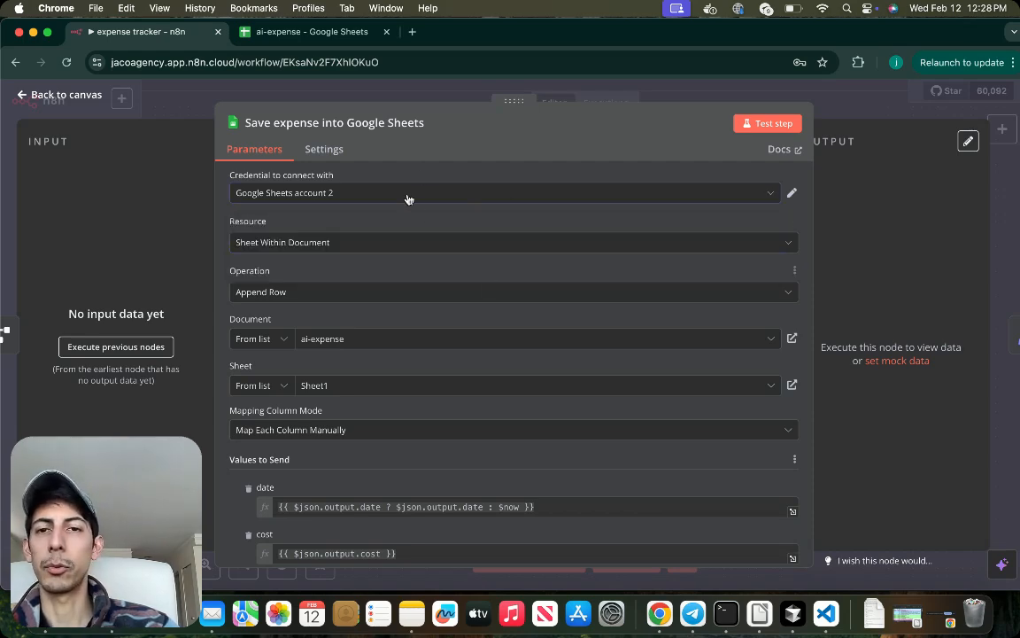
pyautogui.moveTo(432, 207)
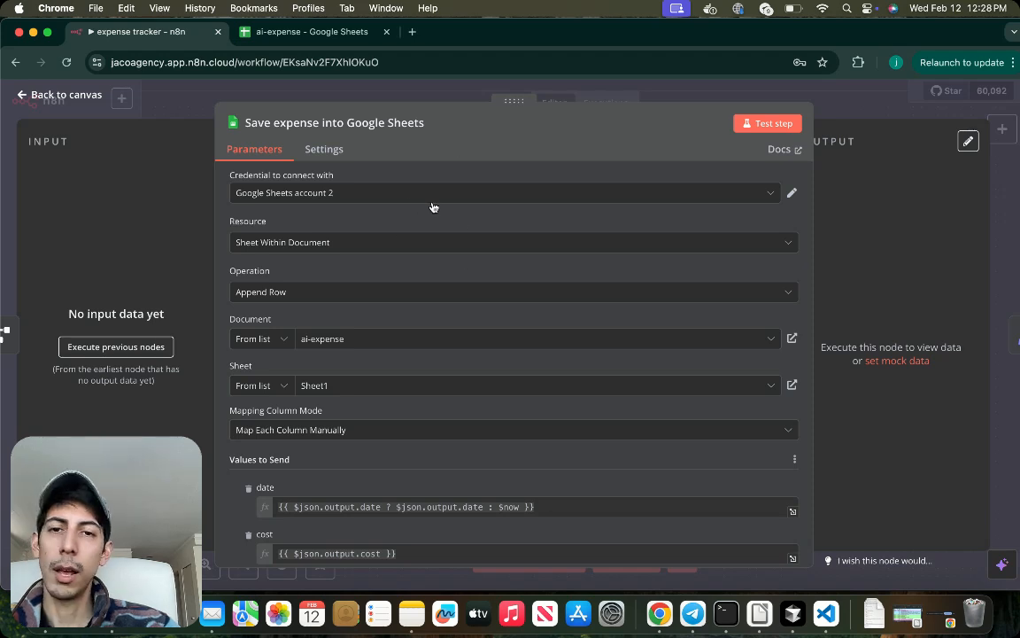
pyautogui.moveTo(391, 234)
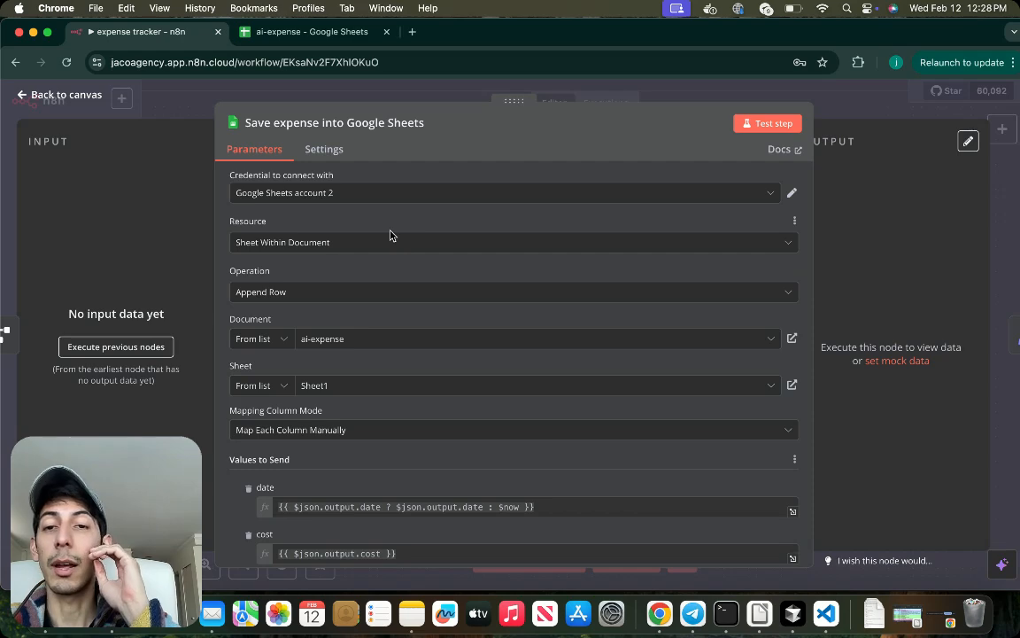
pyautogui.moveTo(446, 214)
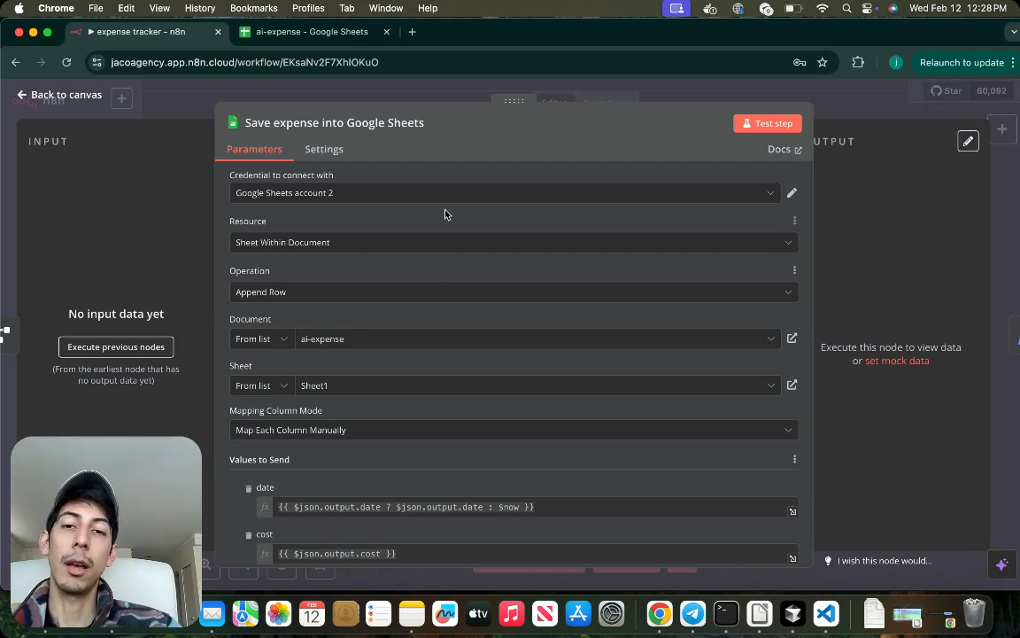
pyautogui.moveTo(335, 205)
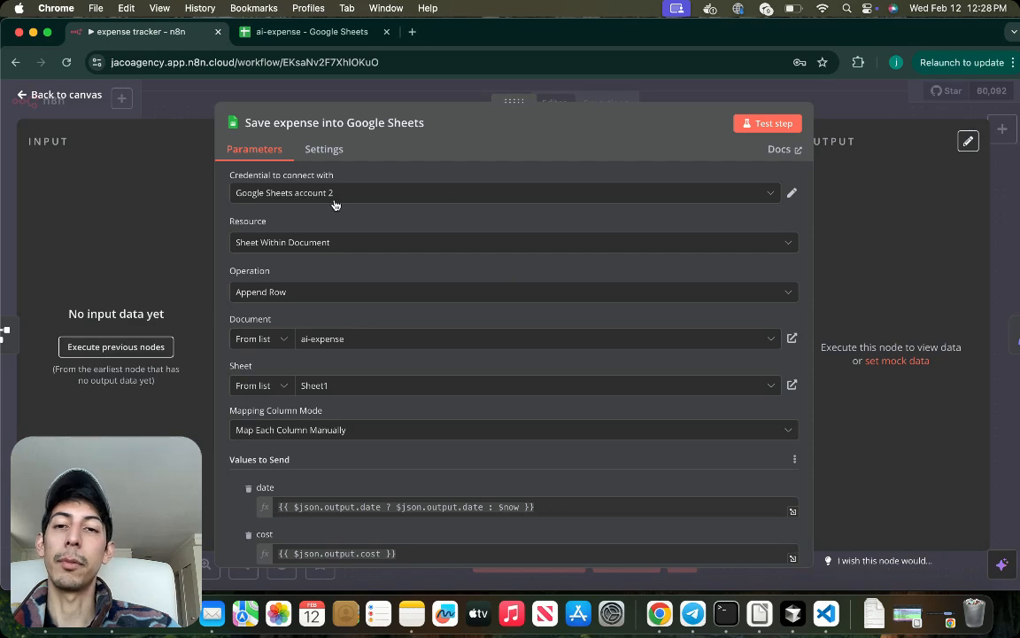
pyautogui.moveTo(840, 182)
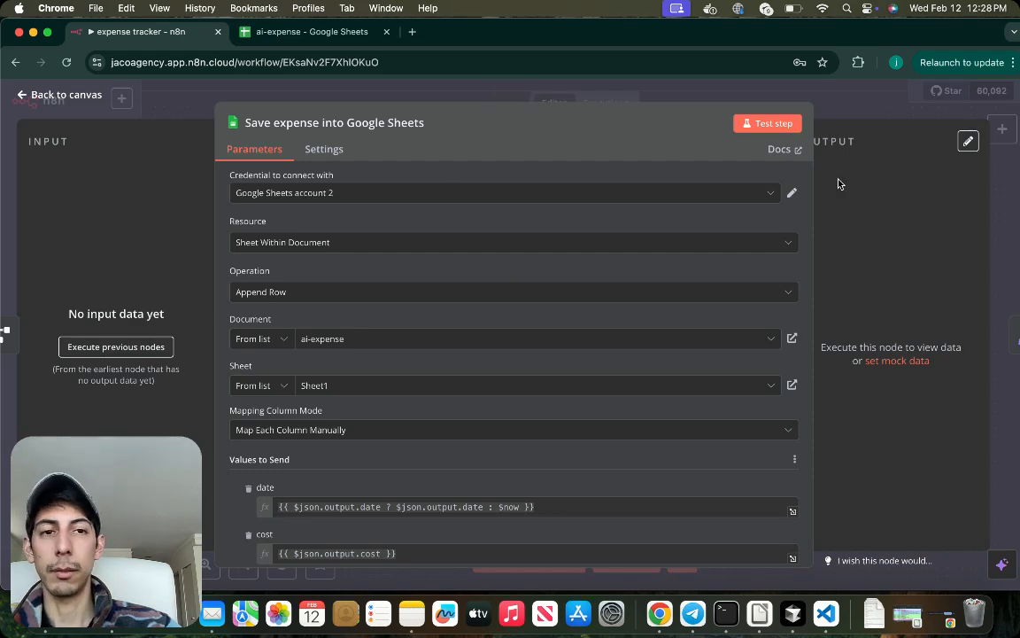
pyautogui.click(790, 193)
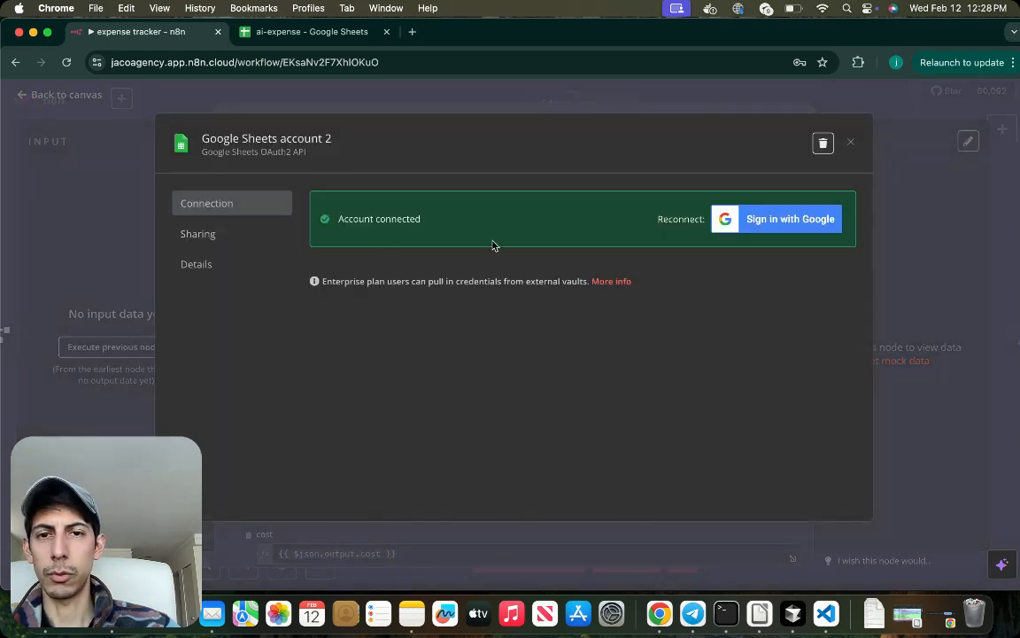
pyautogui.moveTo(701, 167)
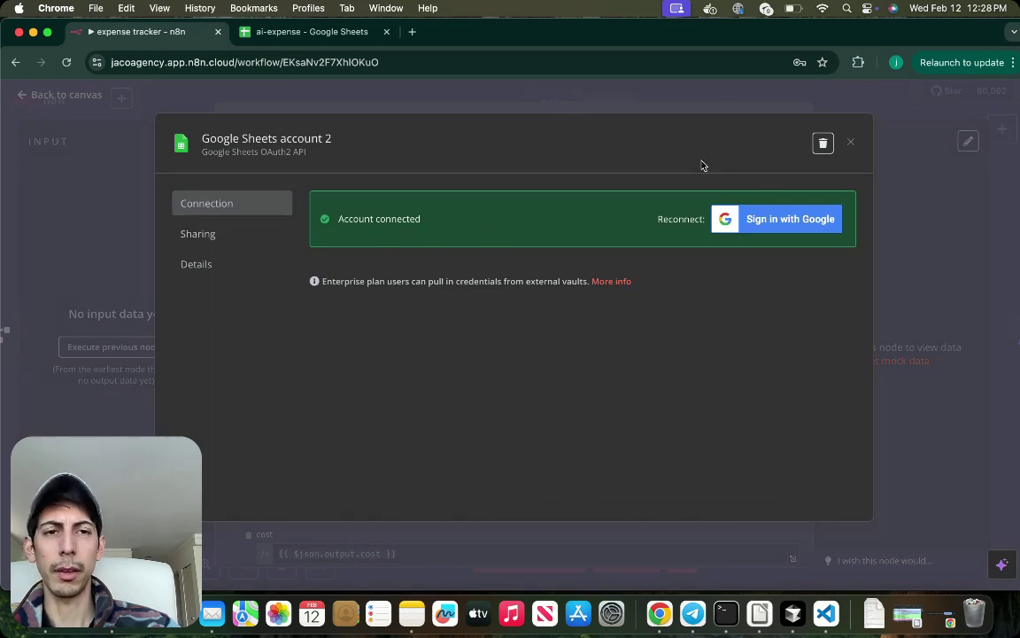
pyautogui.moveTo(560, 216)
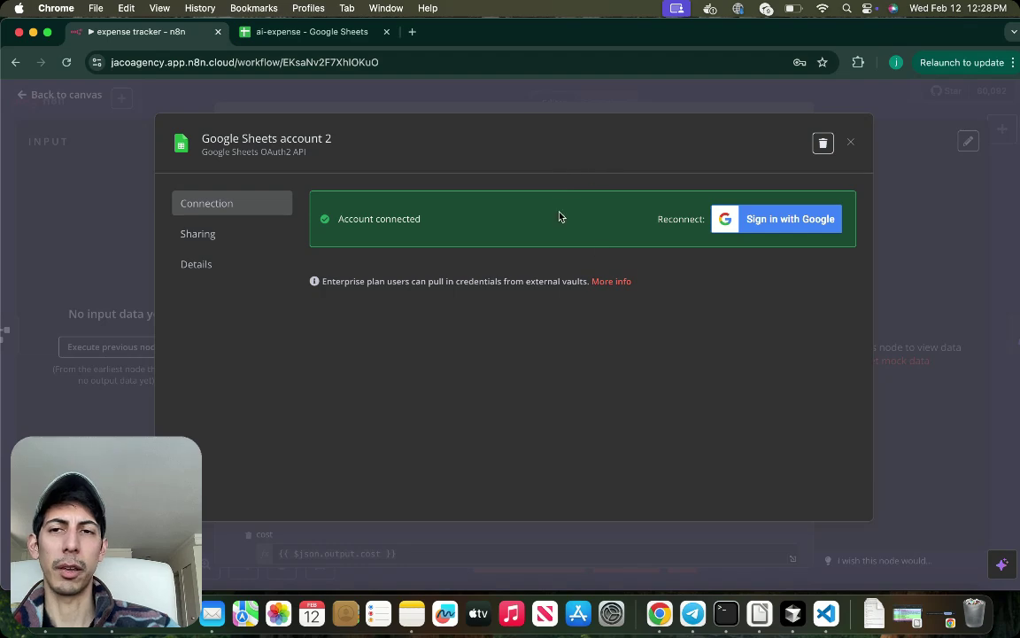
# Step: Close the credential and return to the canvas, searching the nodes panel for 'ai agen'
pyautogui.click(851, 142)
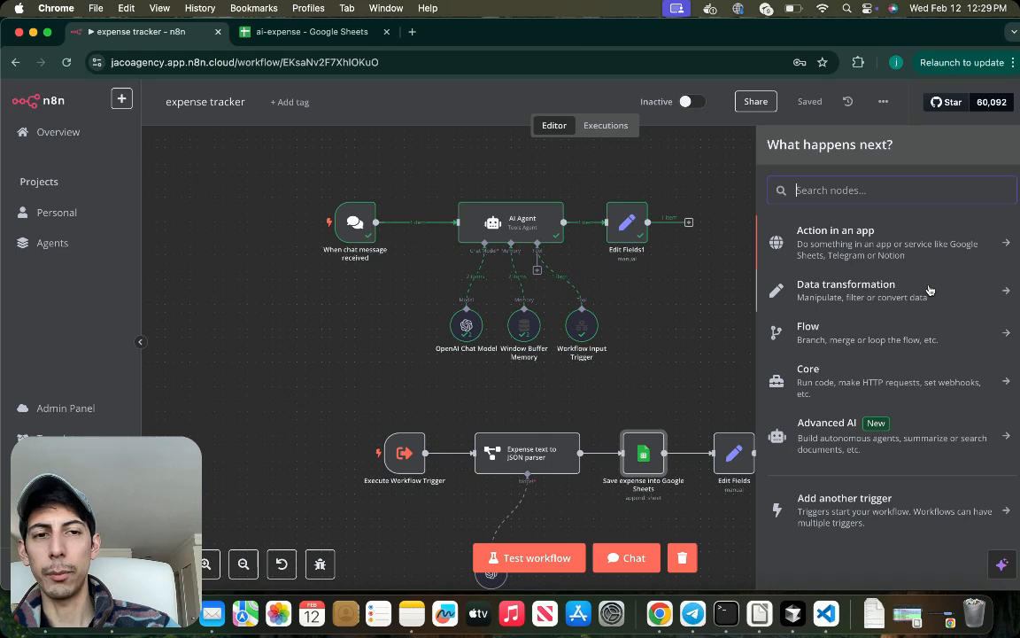
pyautogui.moveTo(829, 508)
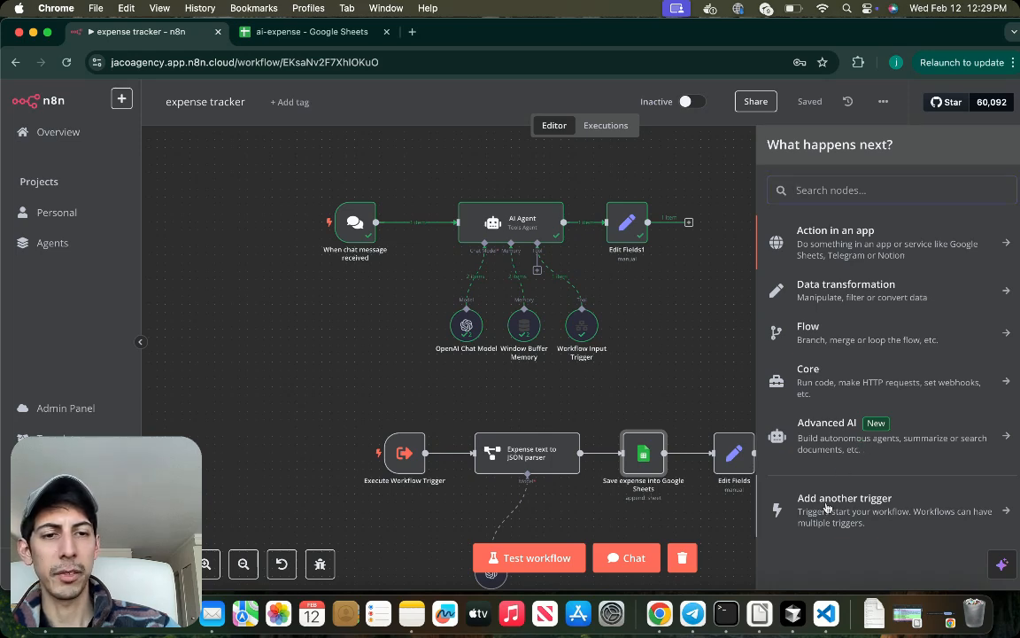
pyautogui.click(845, 510)
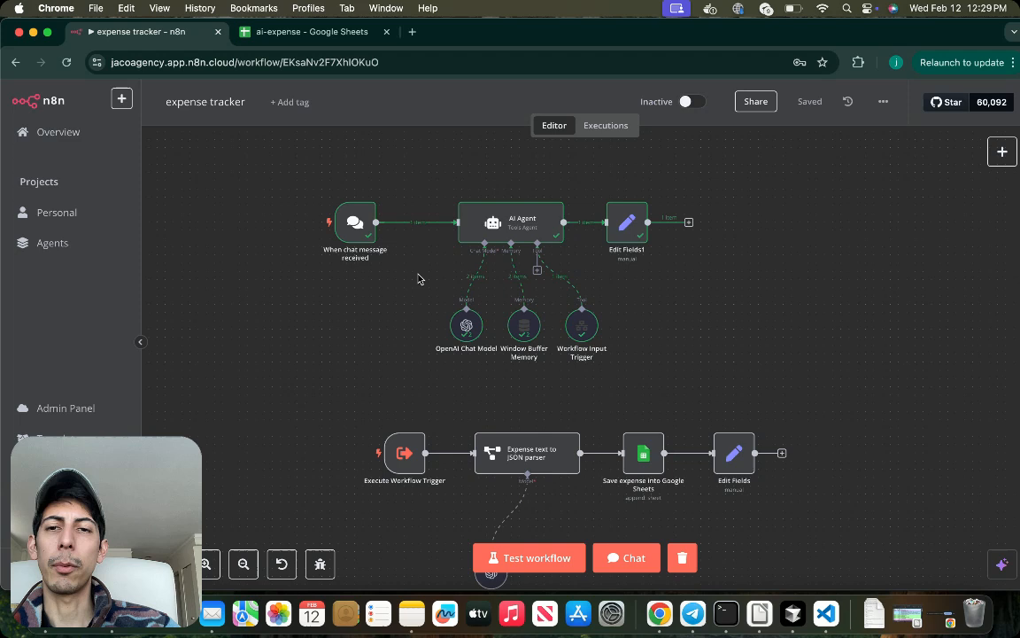
pyautogui.moveTo(275, 284)
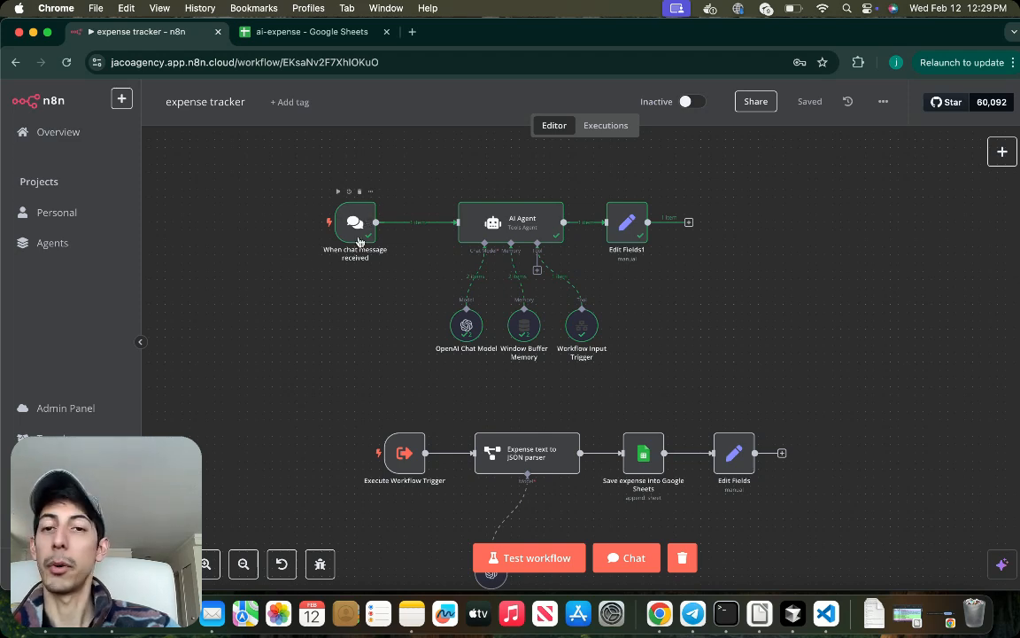
pyautogui.moveTo(485, 345)
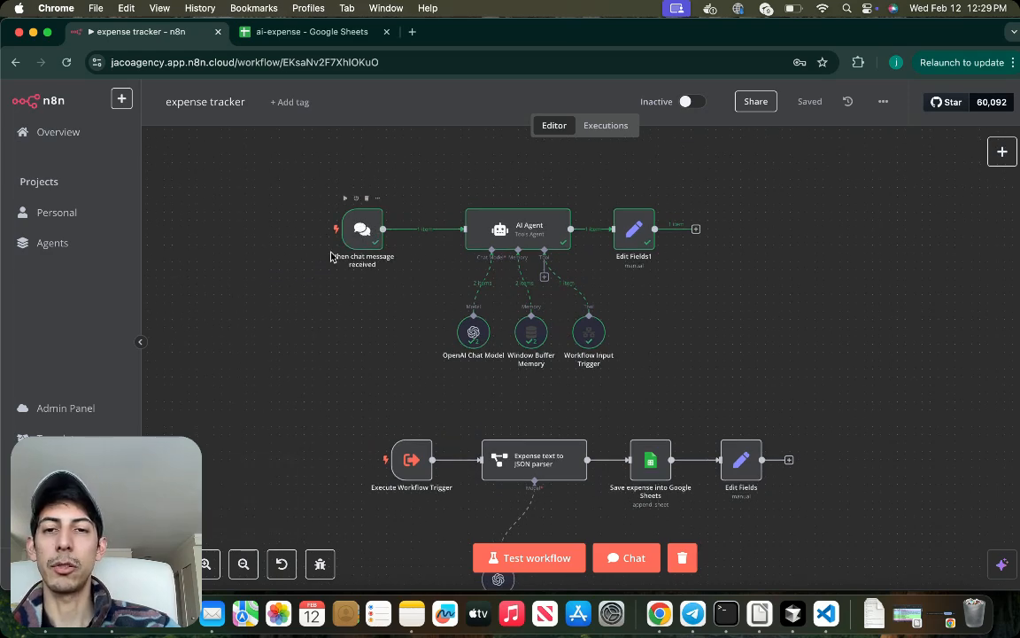
pyautogui.moveTo(376, 227)
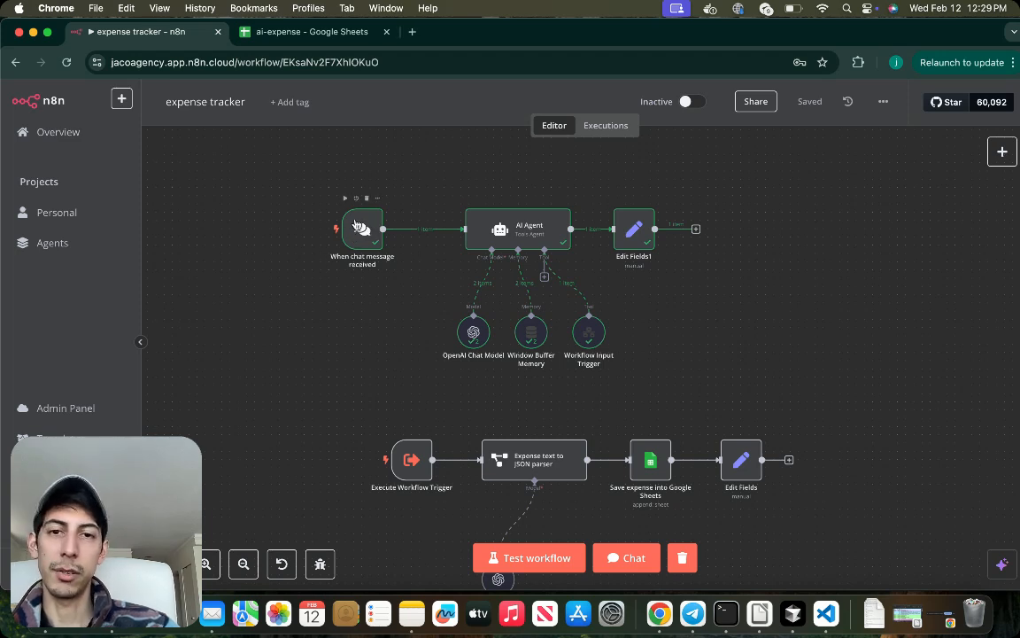
pyautogui.moveTo(907, 223)
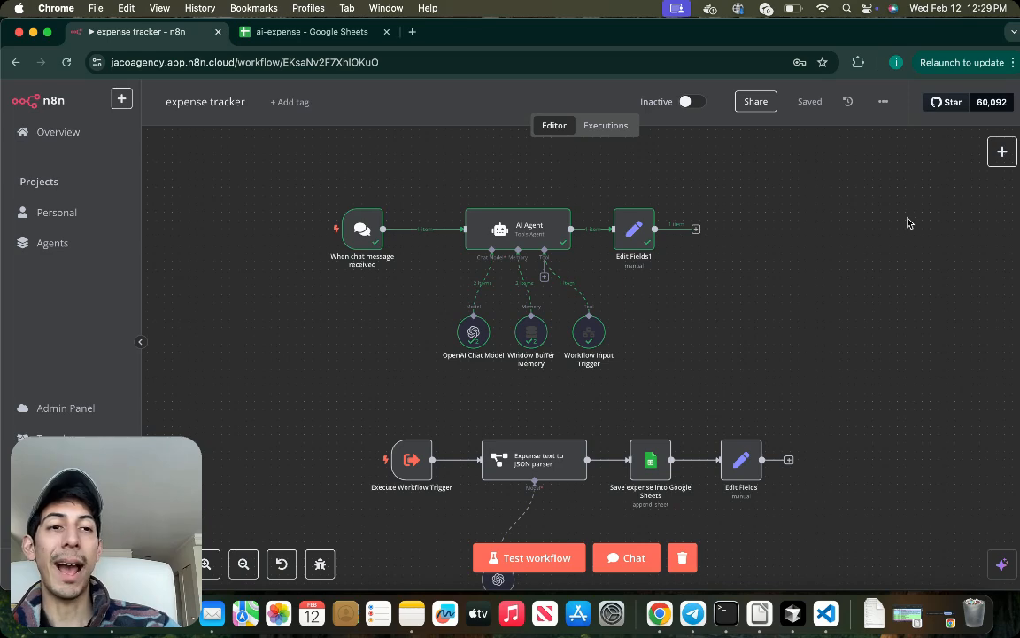
pyautogui.click(1003, 150)
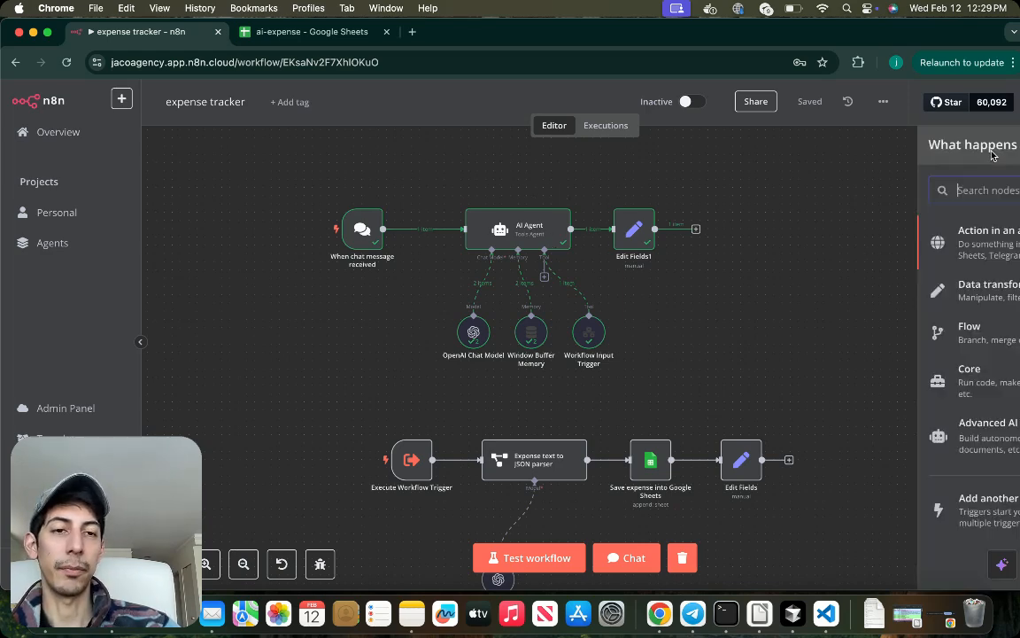
pyautogui.write('ai agen')
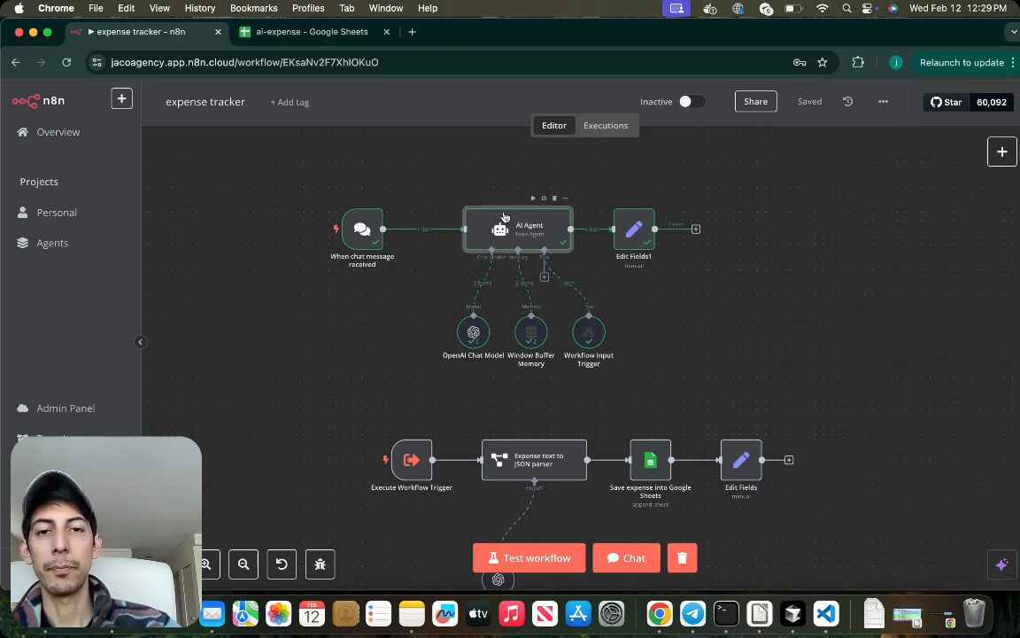
pyautogui.doubleClick(517, 228)
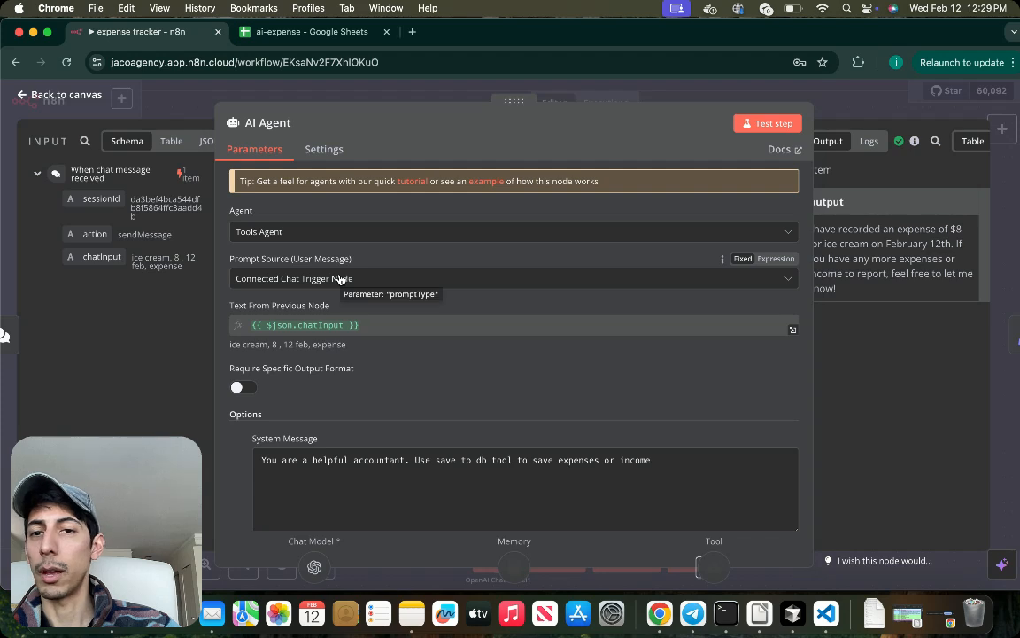
pyautogui.click(513, 278)
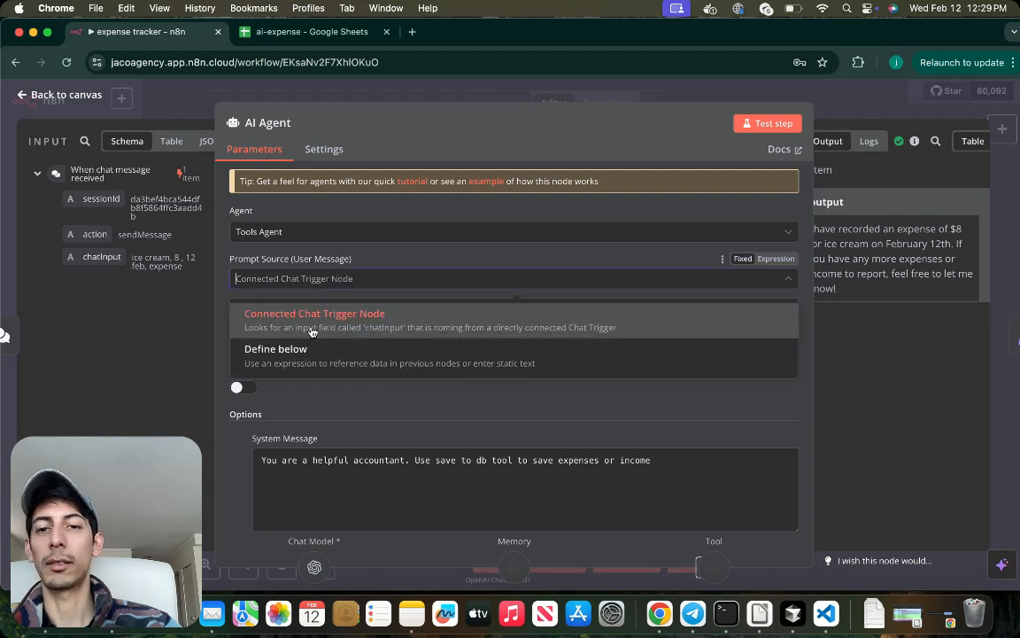
pyautogui.click(315, 311)
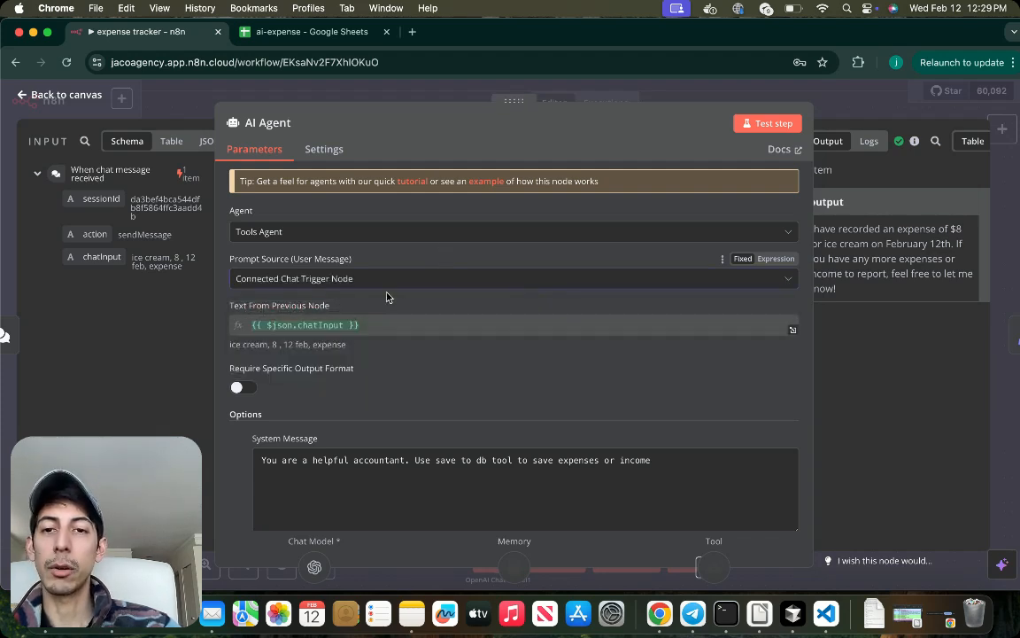
pyautogui.moveTo(358, 273)
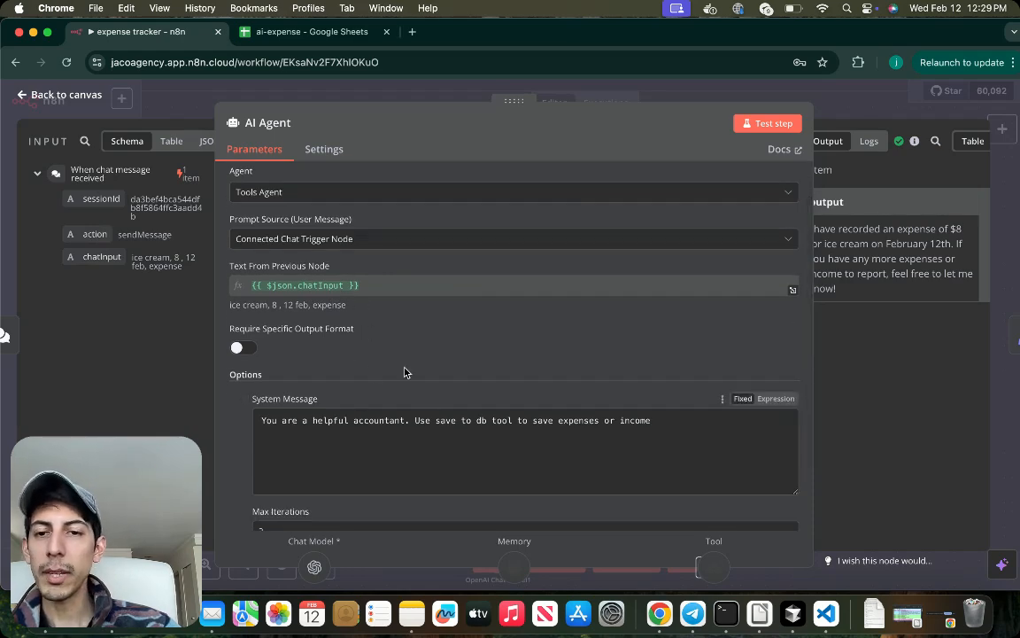
pyautogui.scroll(-3)
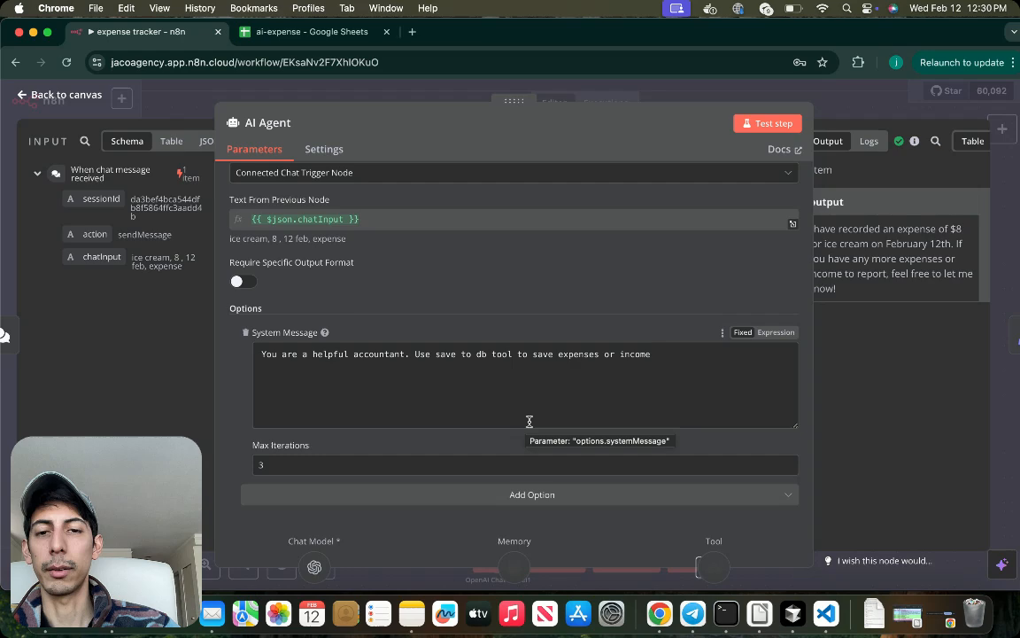
pyautogui.moveTo(563, 345)
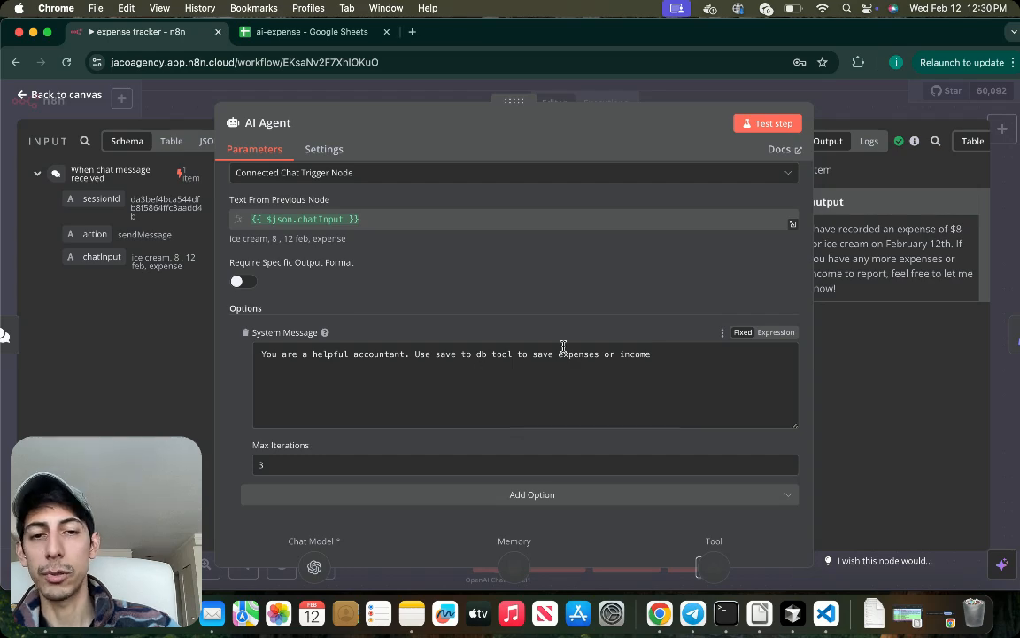
pyautogui.moveTo(646, 255)
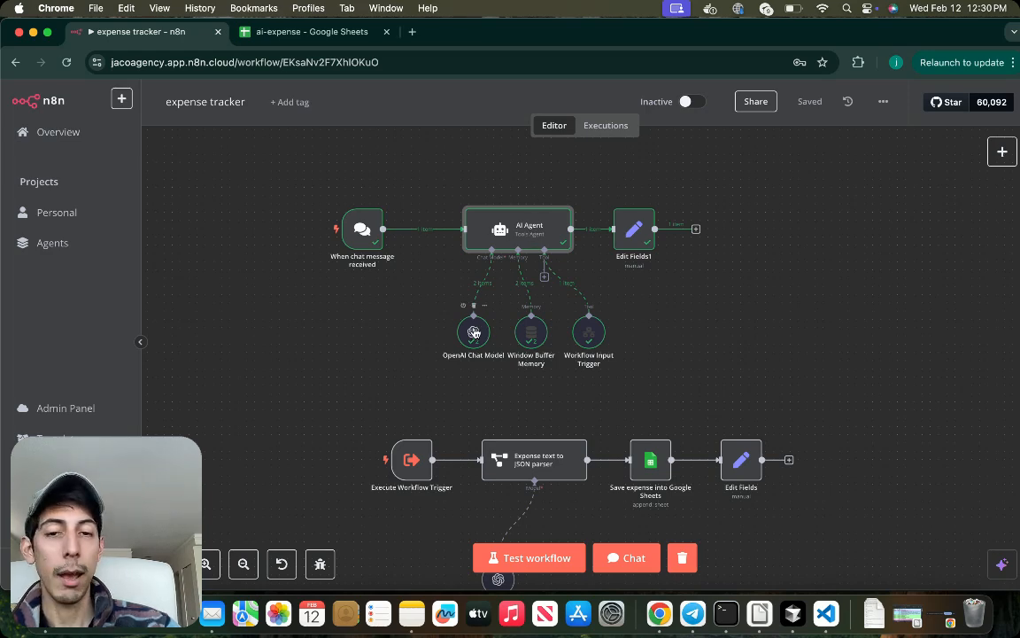
pyautogui.doubleClick(473, 333)
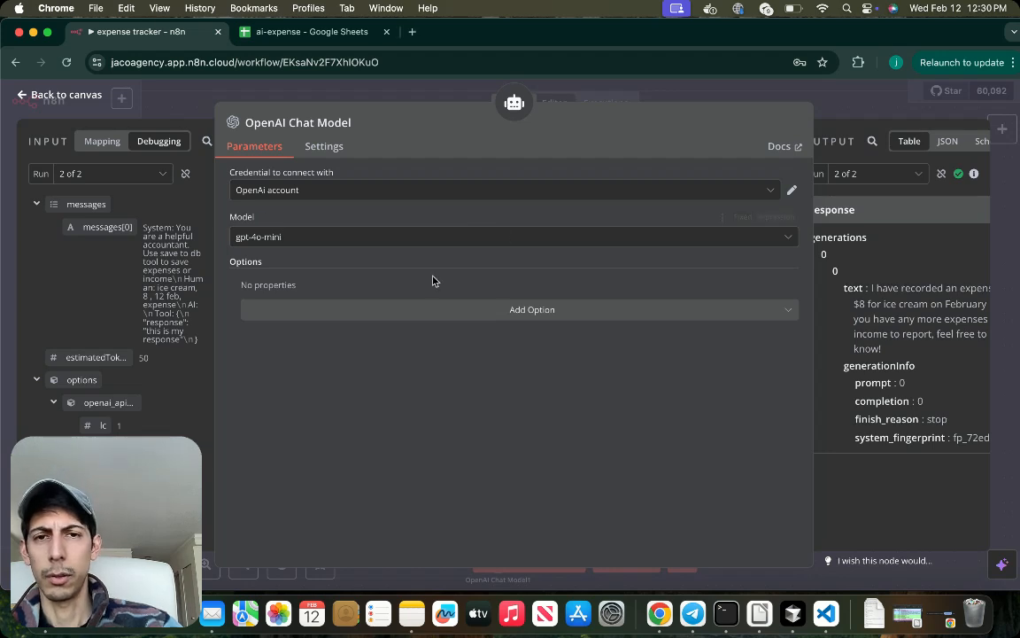
pyautogui.moveTo(492, 218)
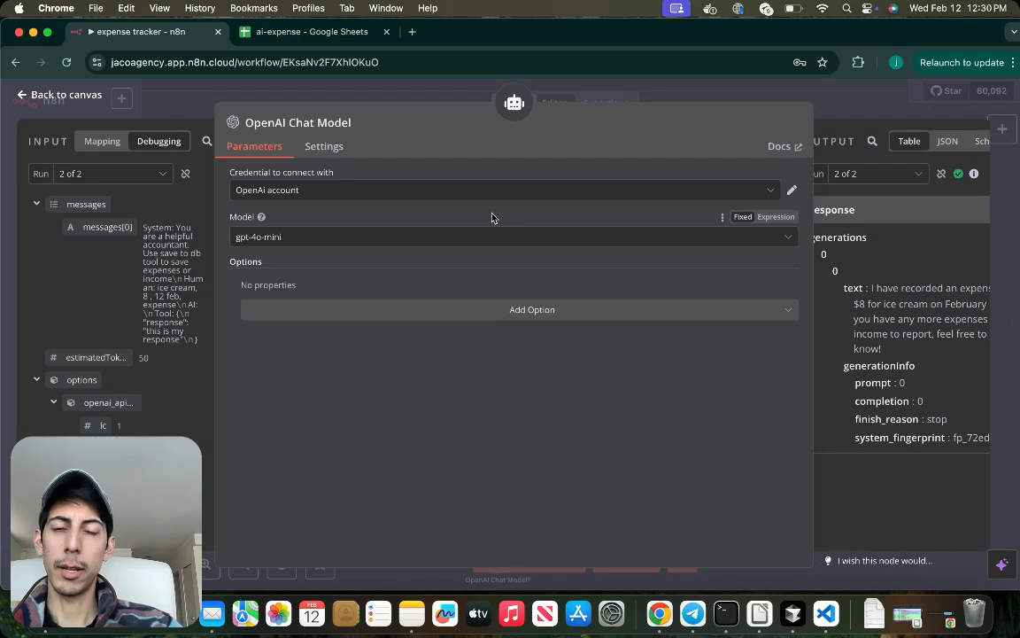
pyautogui.moveTo(407, 224)
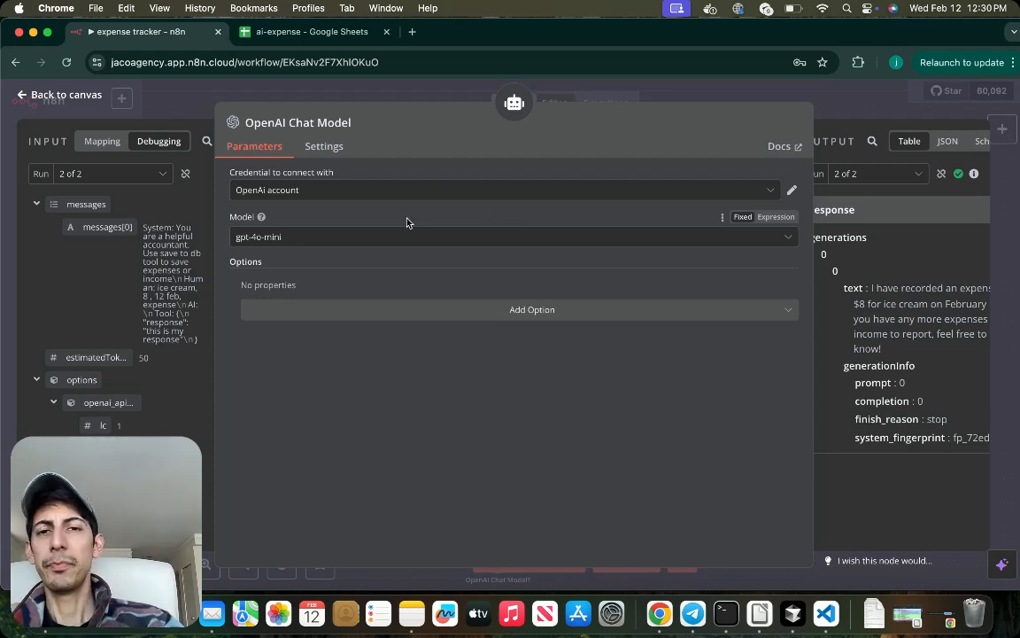
pyautogui.moveTo(310, 234)
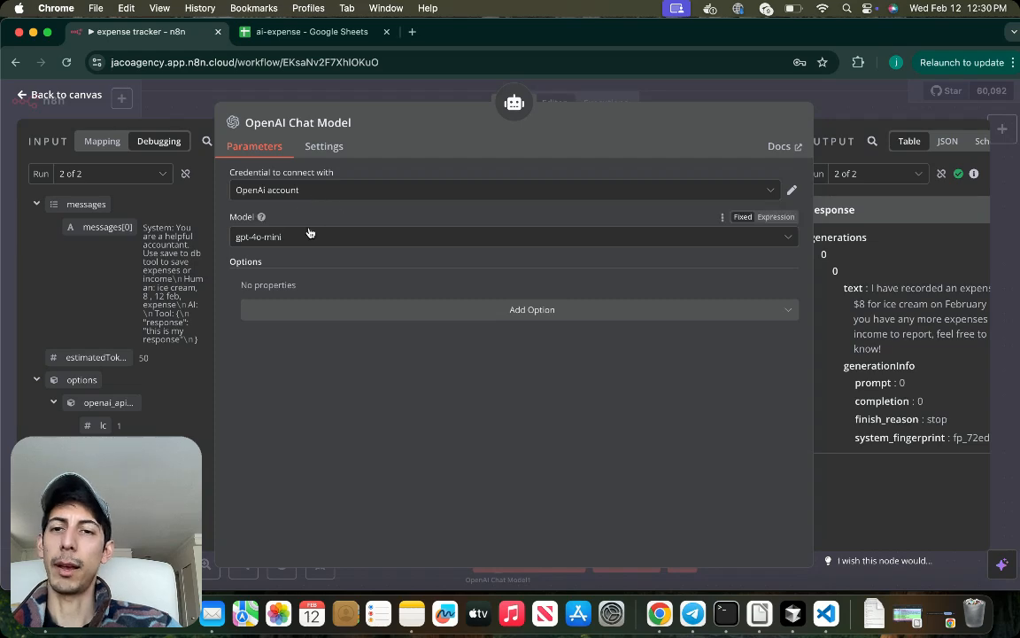
pyautogui.moveTo(330, 220)
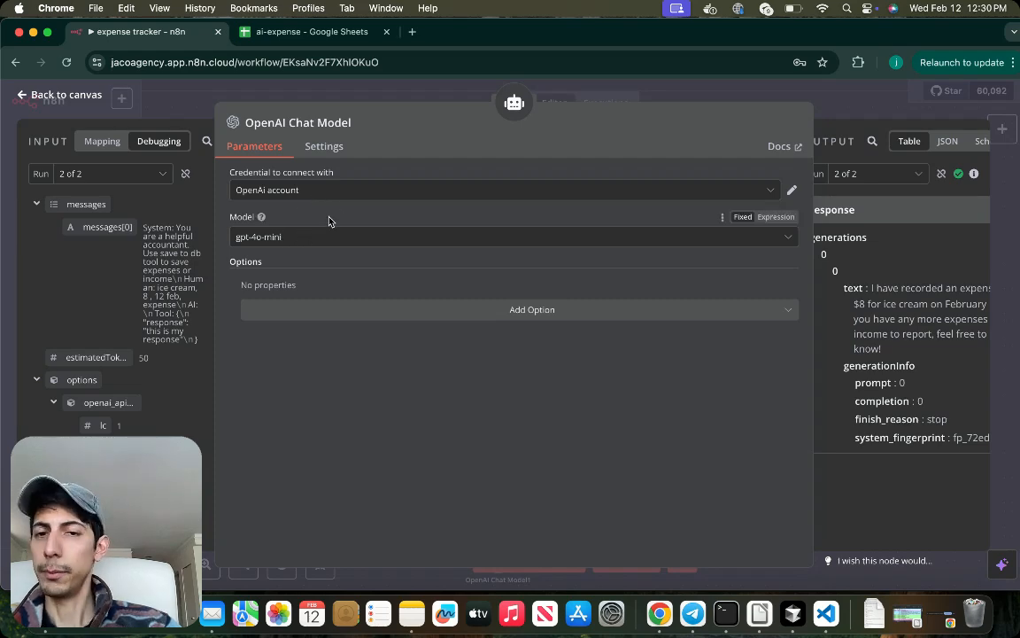
pyautogui.click(58, 96)
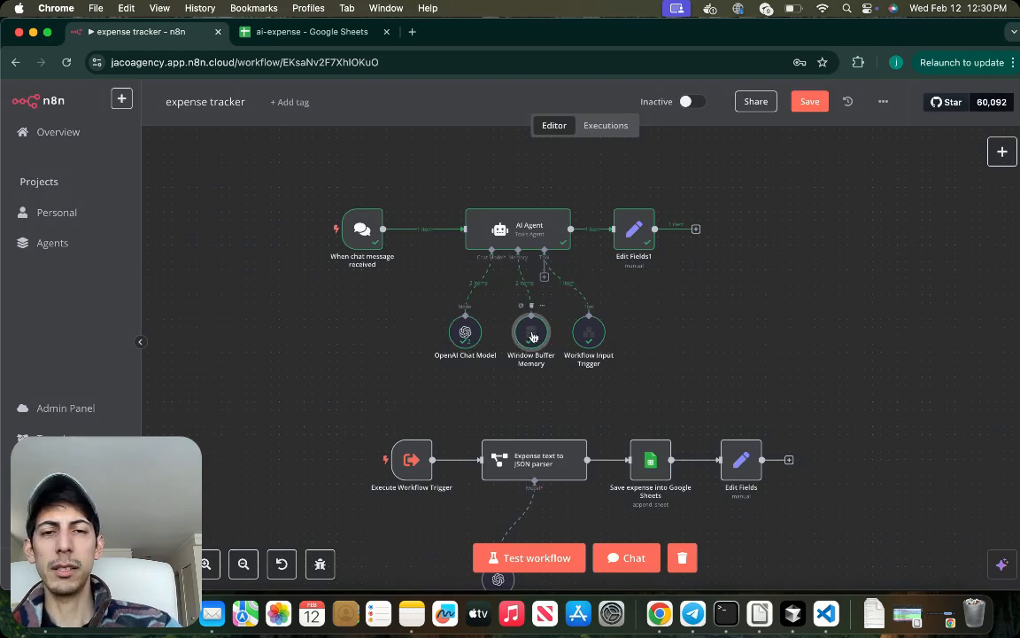
pyautogui.doubleClick(531, 333)
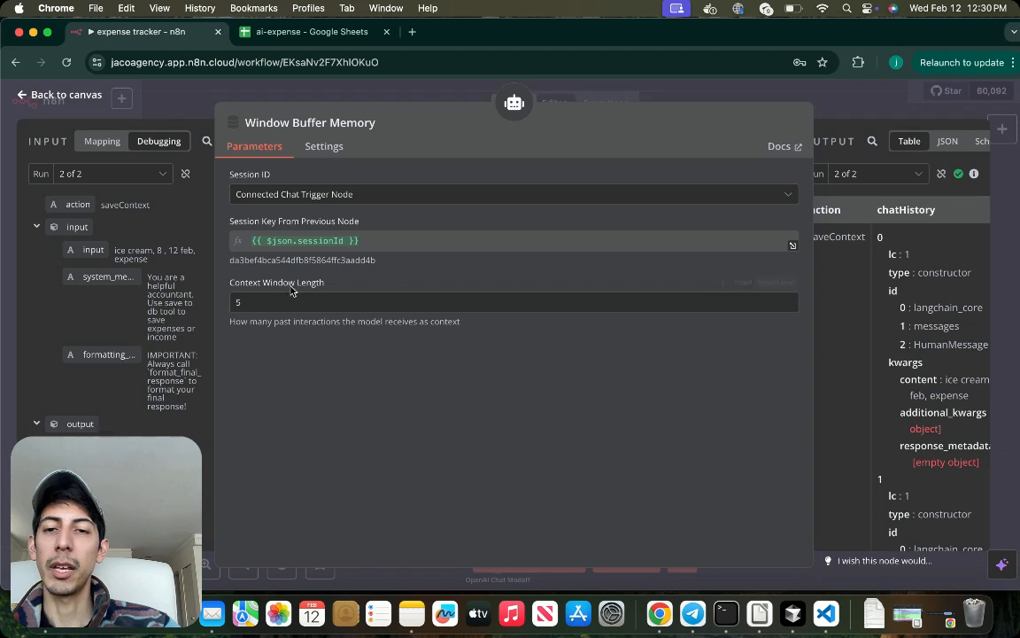
pyautogui.moveTo(432, 284)
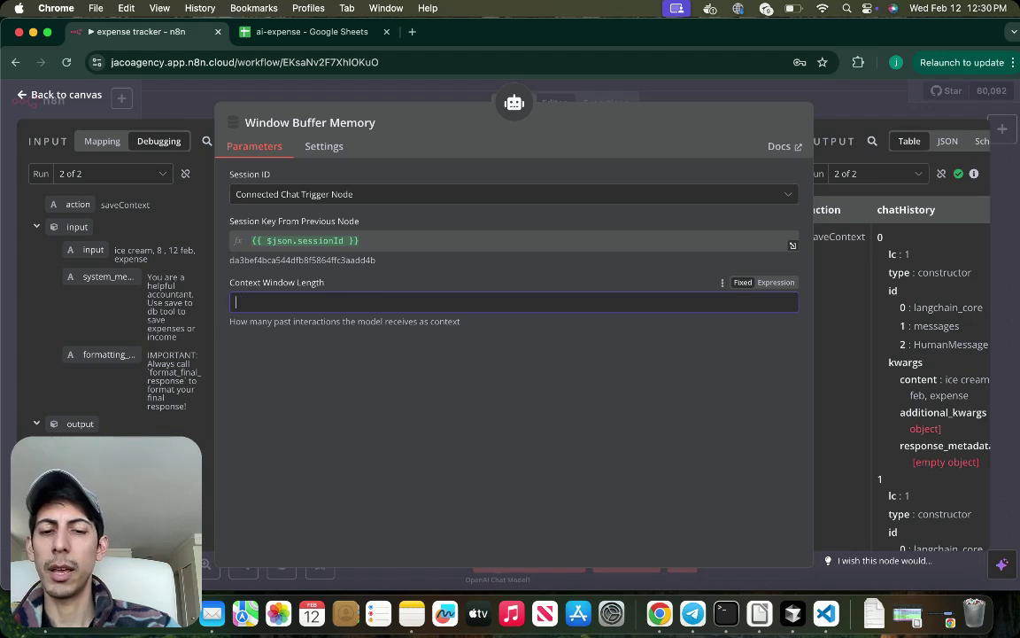
pyautogui.write('5')
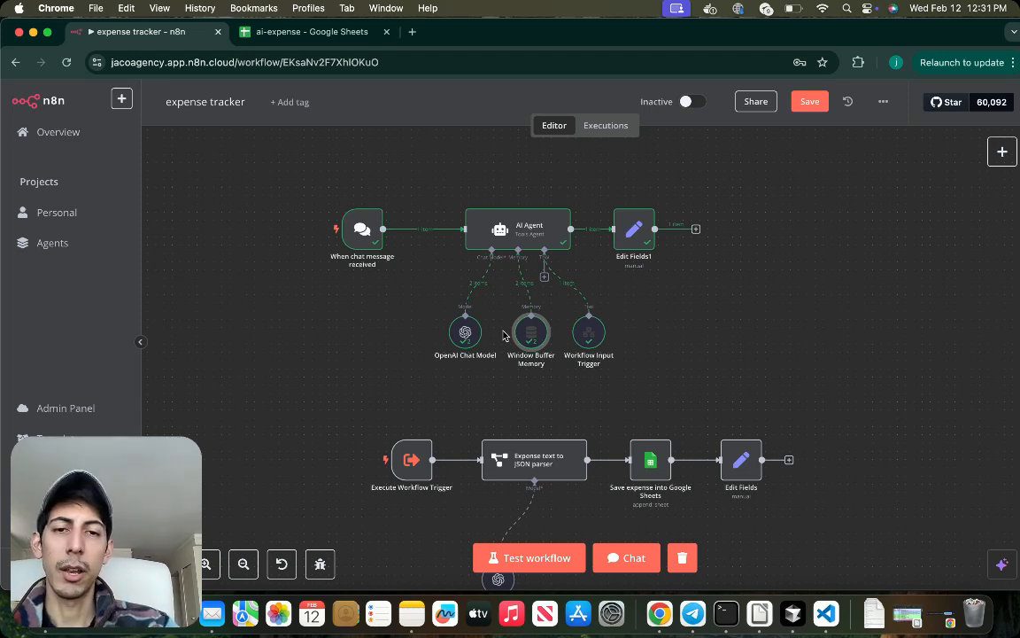
pyautogui.moveTo(588, 333)
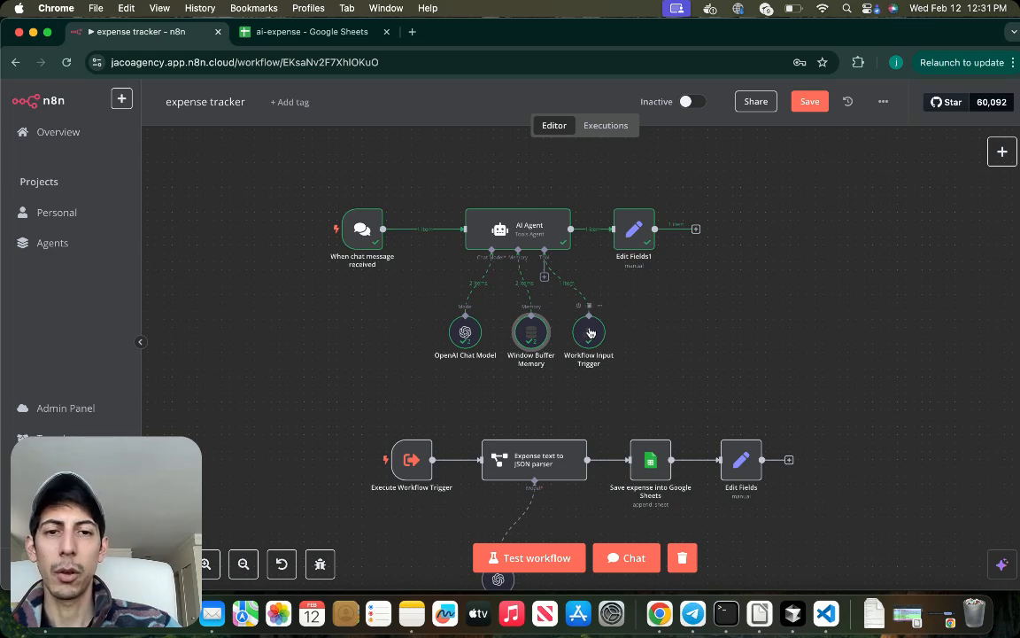
pyautogui.moveTo(634, 232)
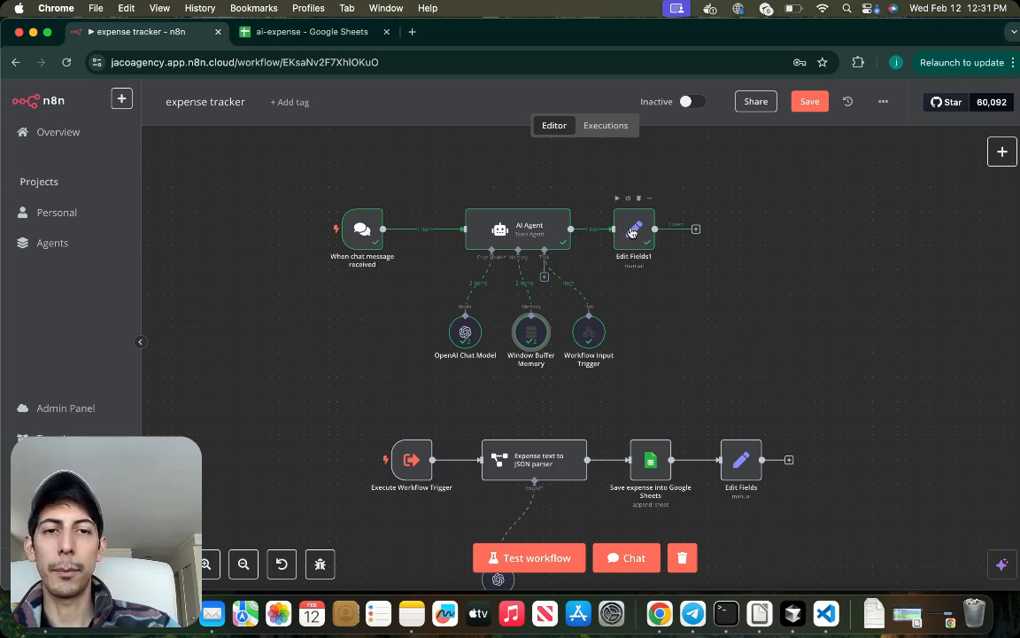
pyautogui.doubleClick(634, 228)
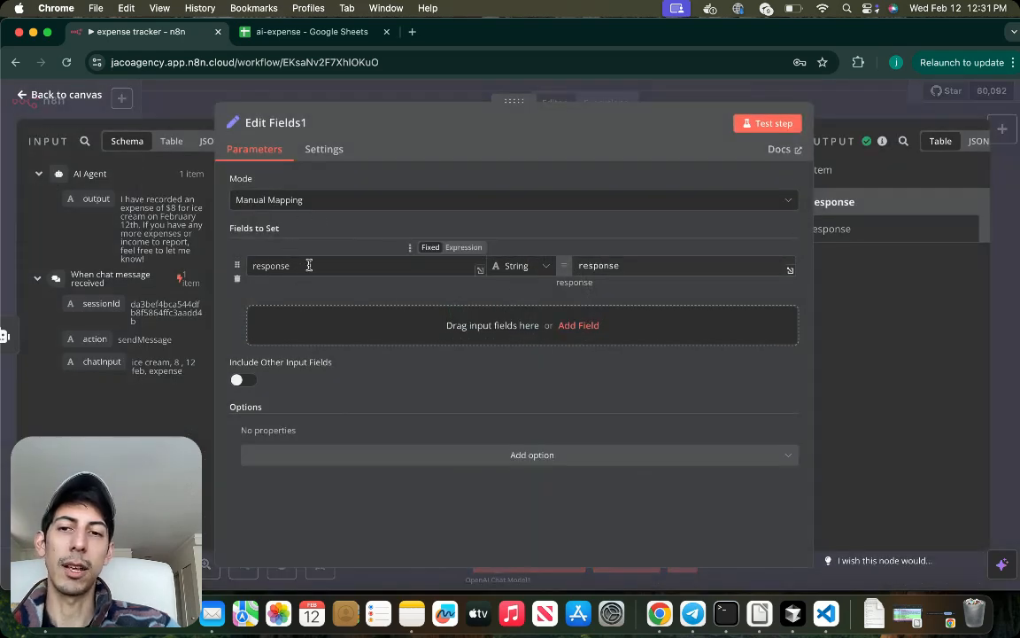
pyautogui.moveTo(379, 228)
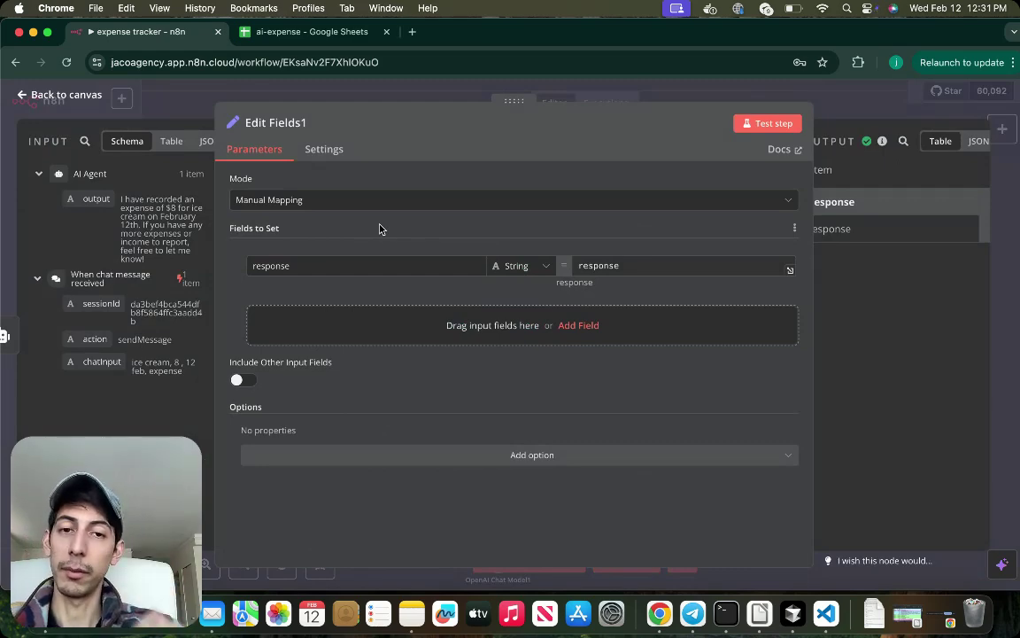
pyautogui.moveTo(436, 220)
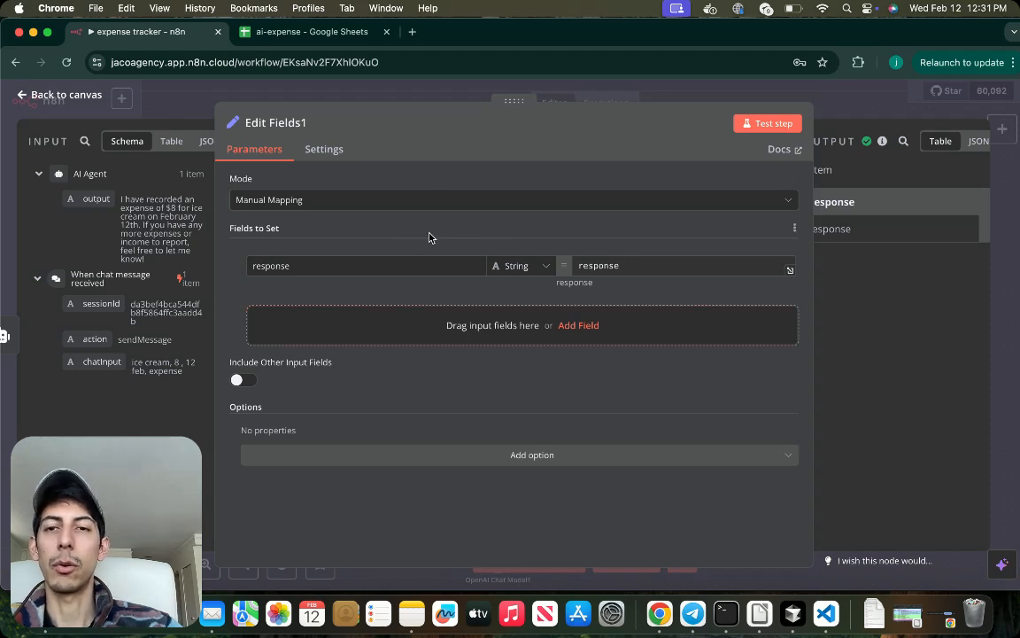
pyautogui.moveTo(400, 239)
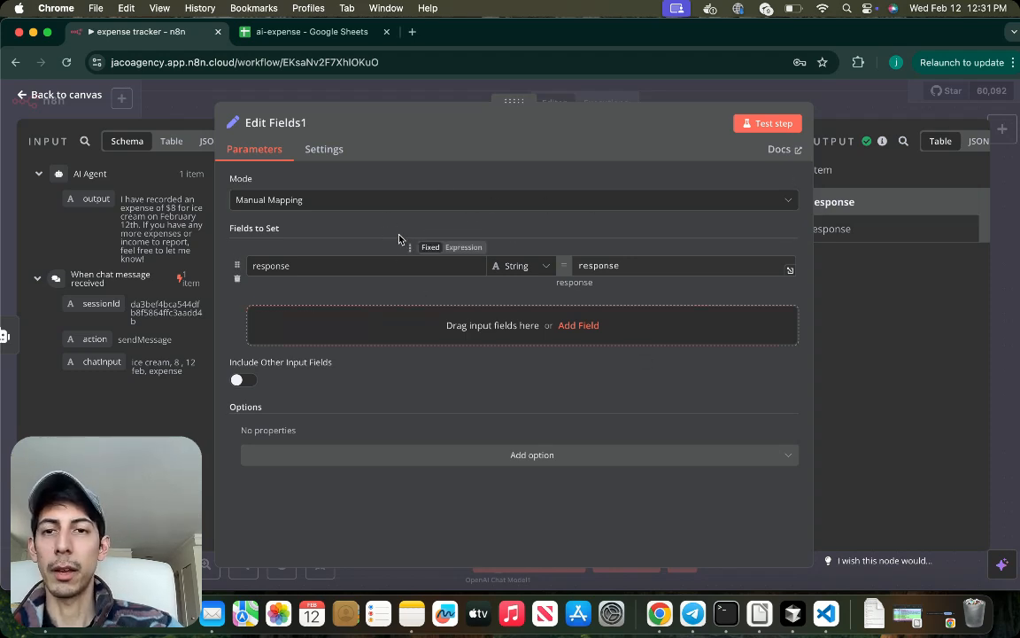
pyautogui.moveTo(514, 101); pyautogui.dragTo(471, 101)
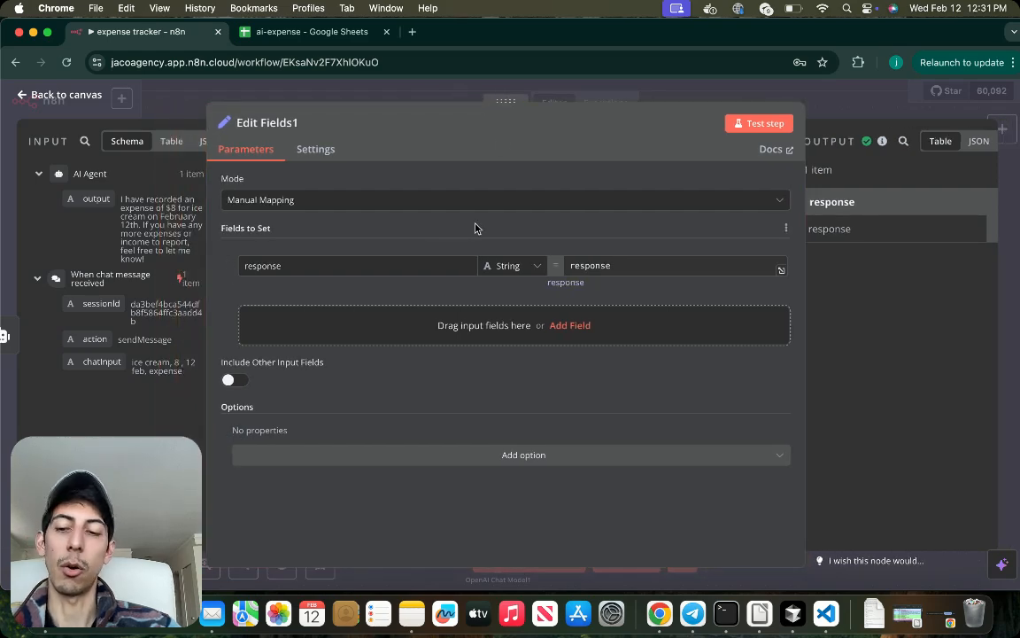
pyautogui.click(58, 96)
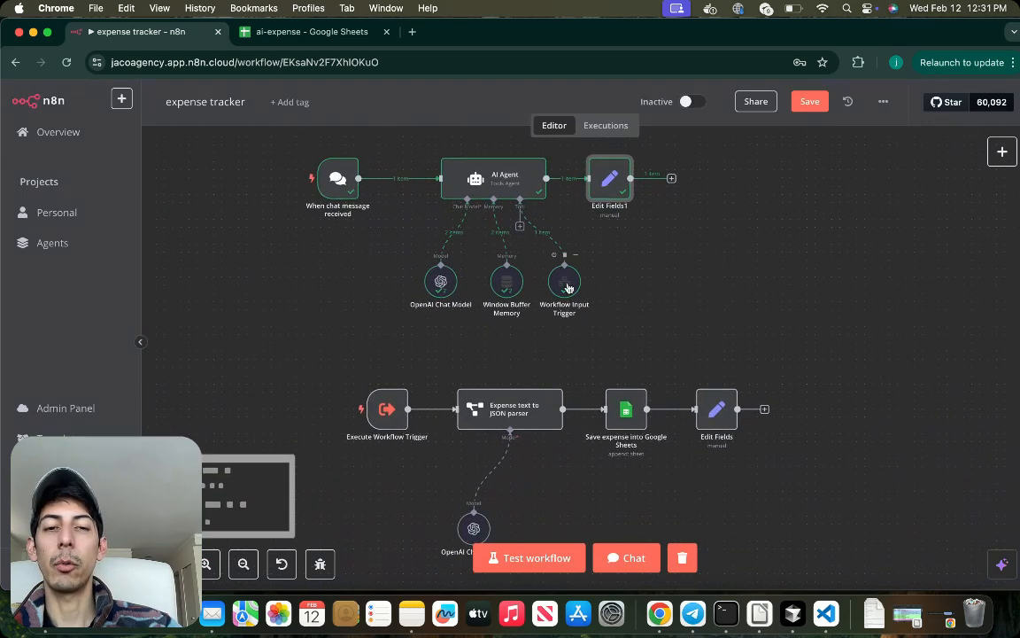
pyautogui.moveTo(556, 255)
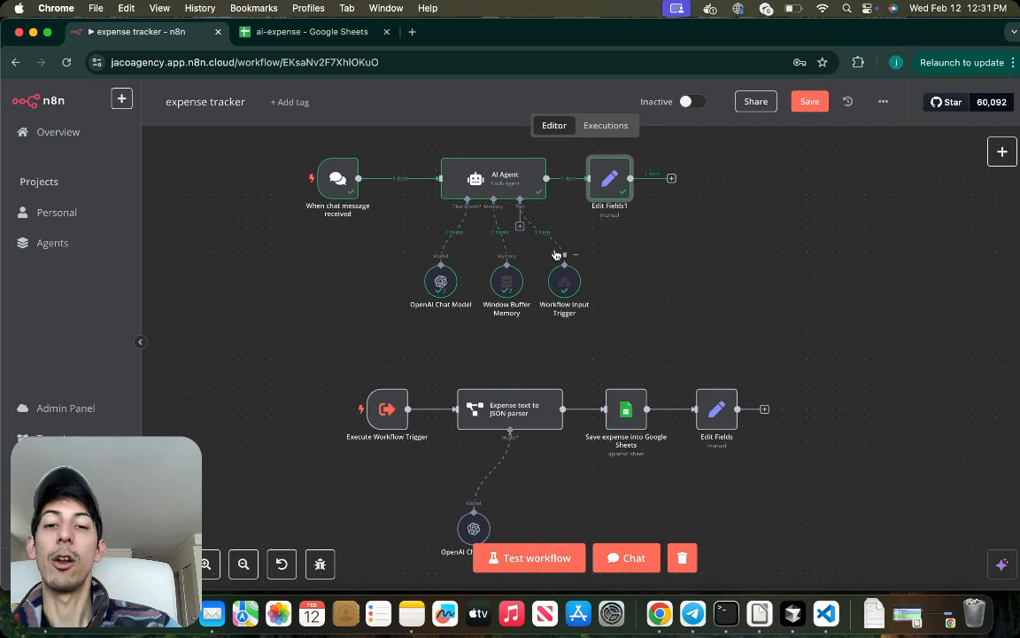
pyautogui.moveTo(574, 275)
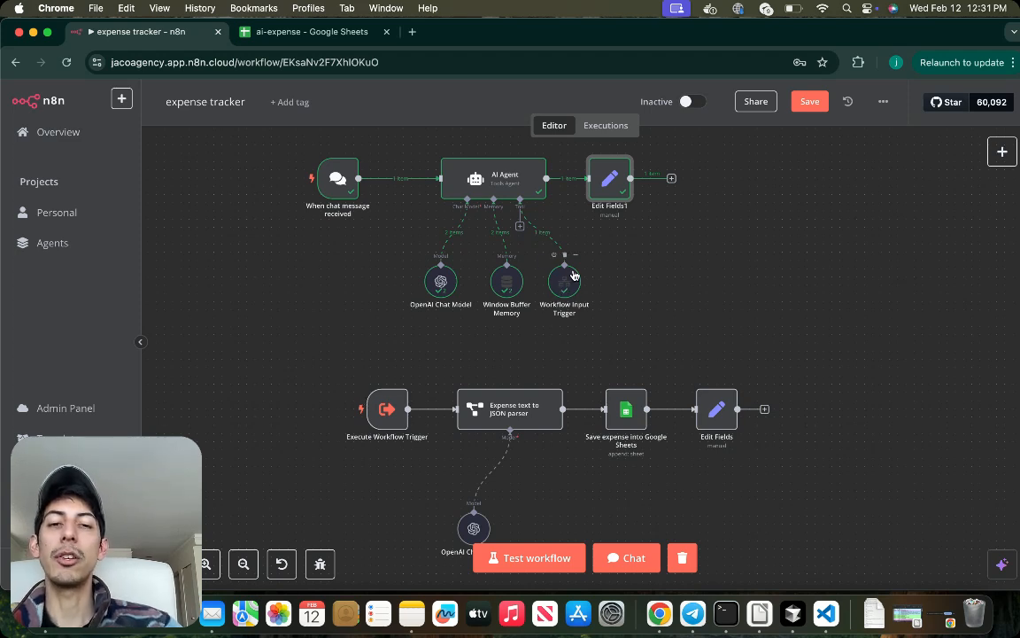
pyautogui.moveTo(716, 344)
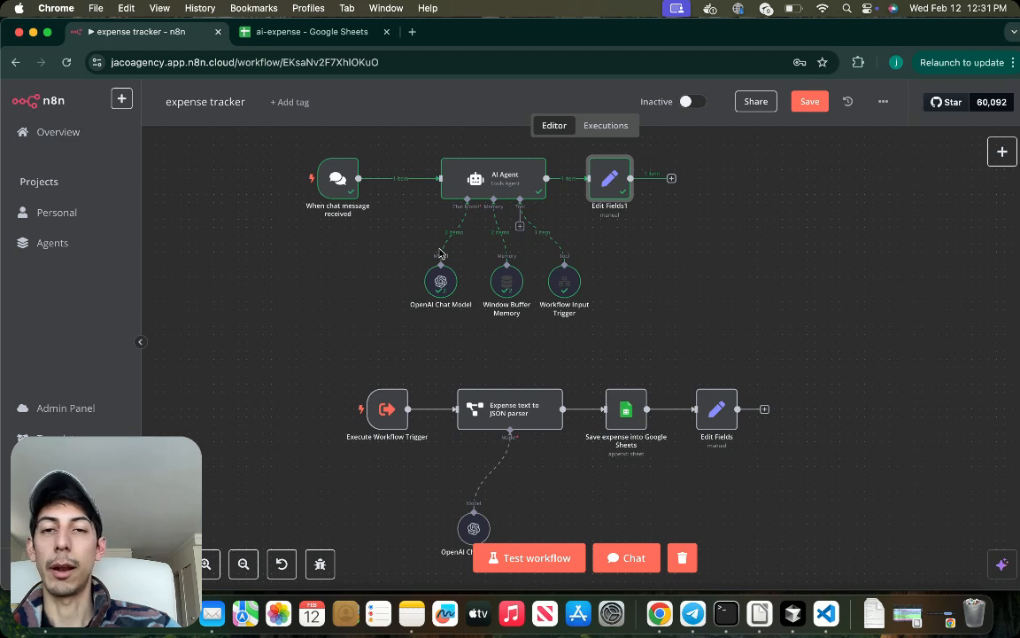
pyautogui.moveTo(475, 256)
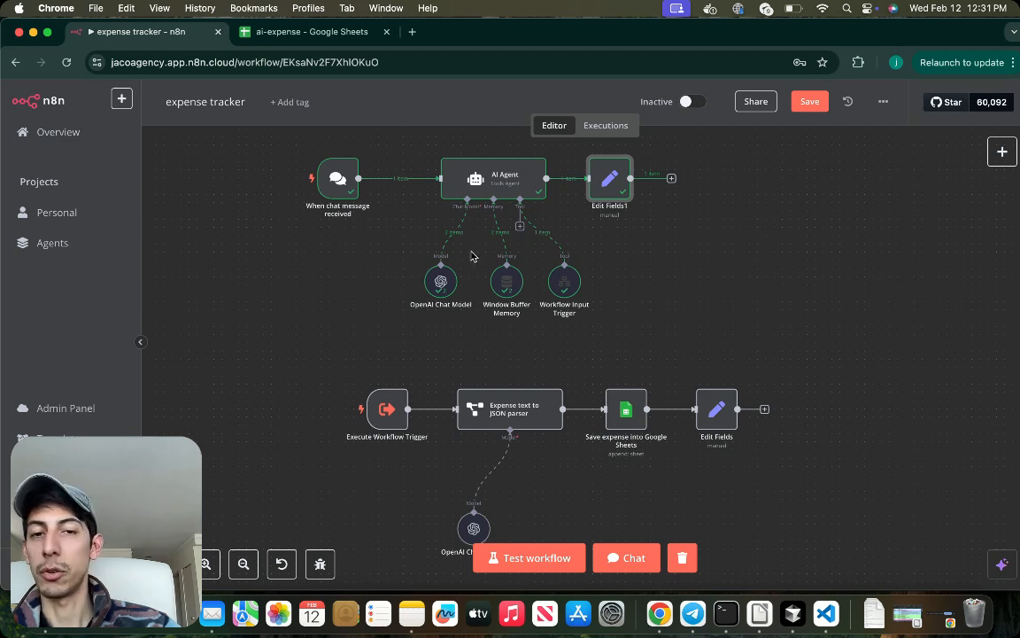
pyautogui.moveTo(407, 404)
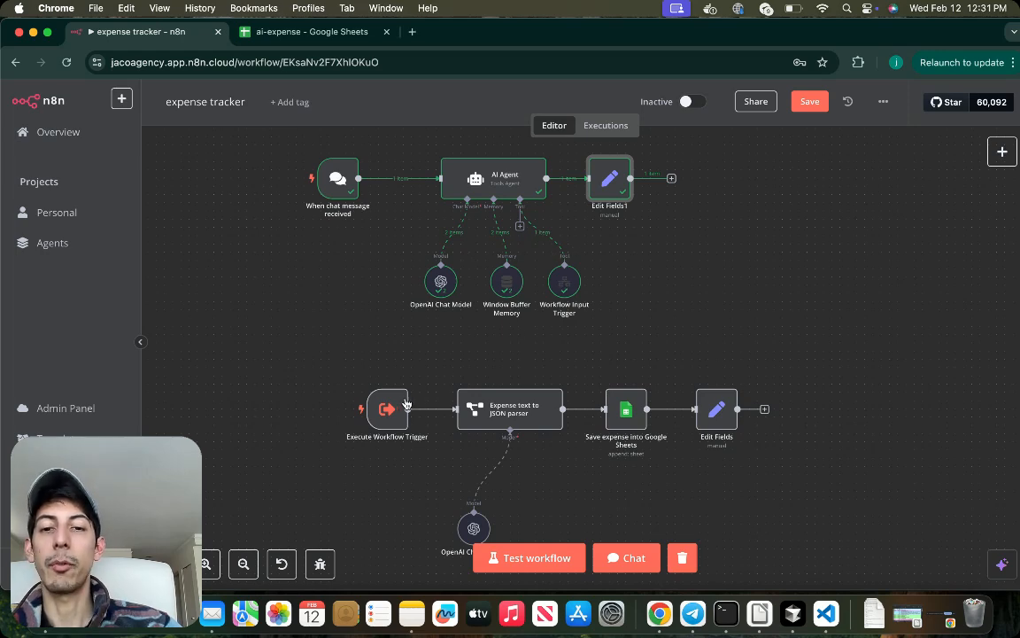
pyautogui.moveTo(567, 283)
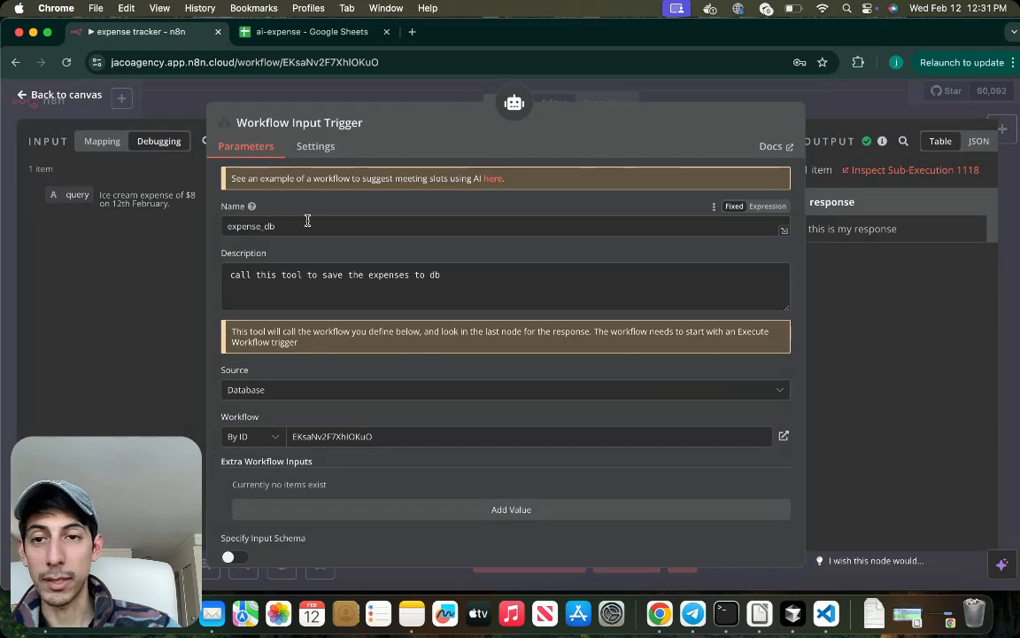
pyautogui.moveTo(328, 256)
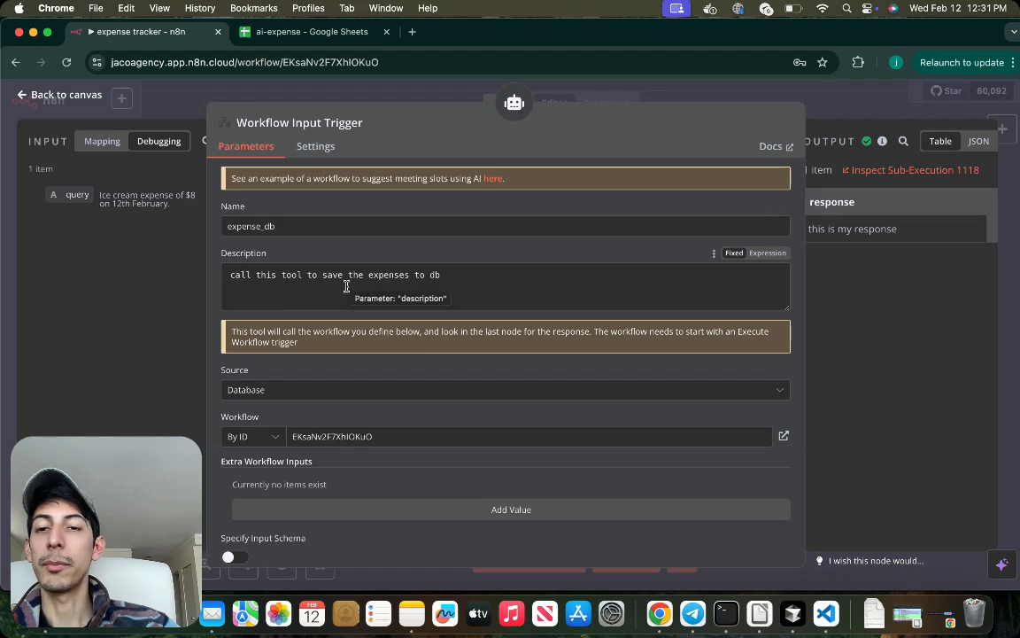
pyautogui.moveTo(405, 333)
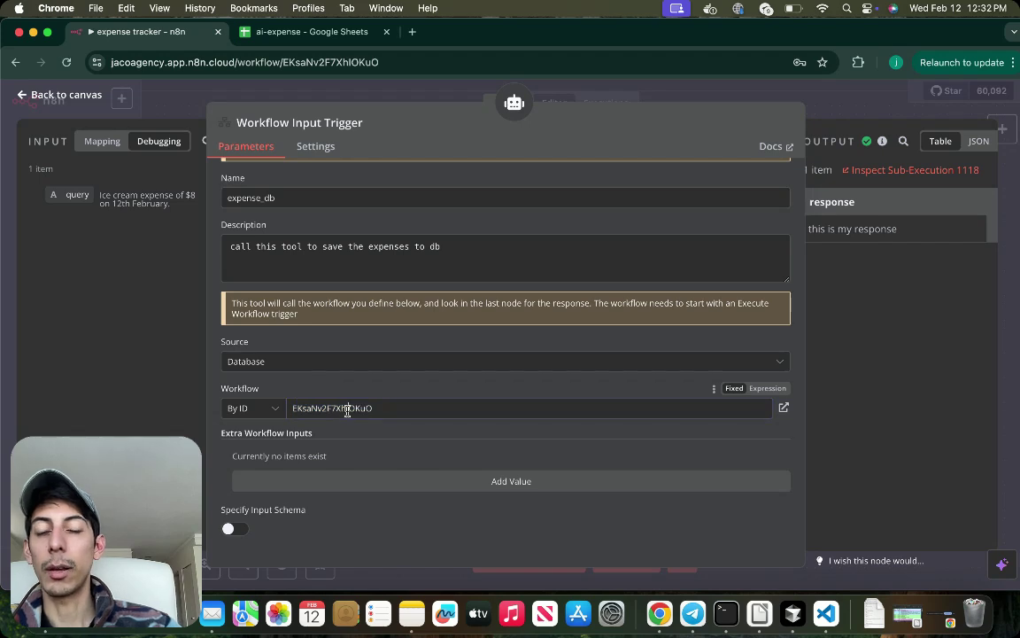
pyautogui.click(244, 62)
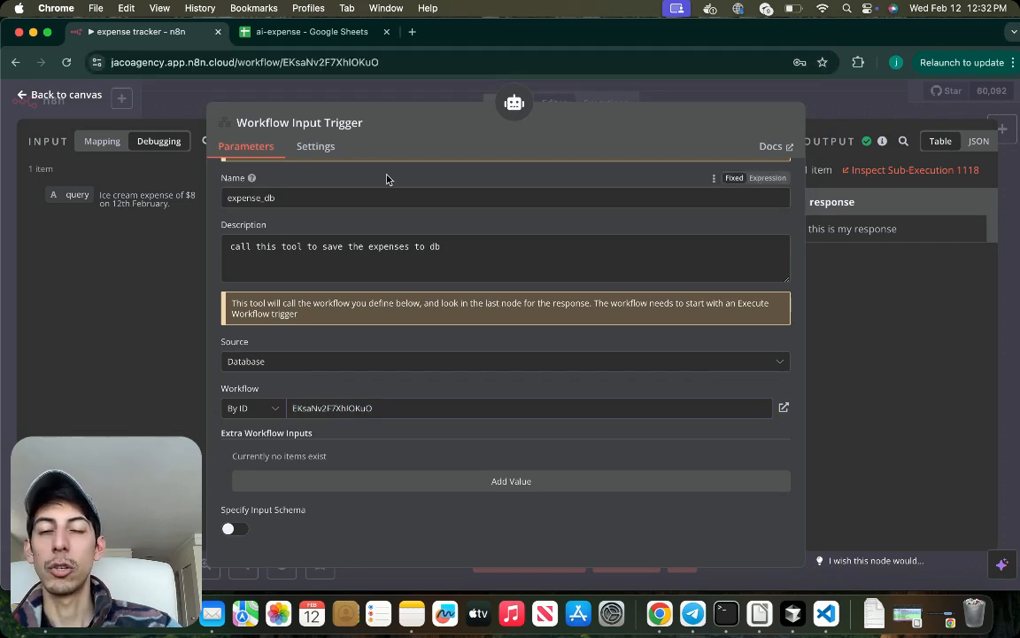
pyautogui.click(60, 96)
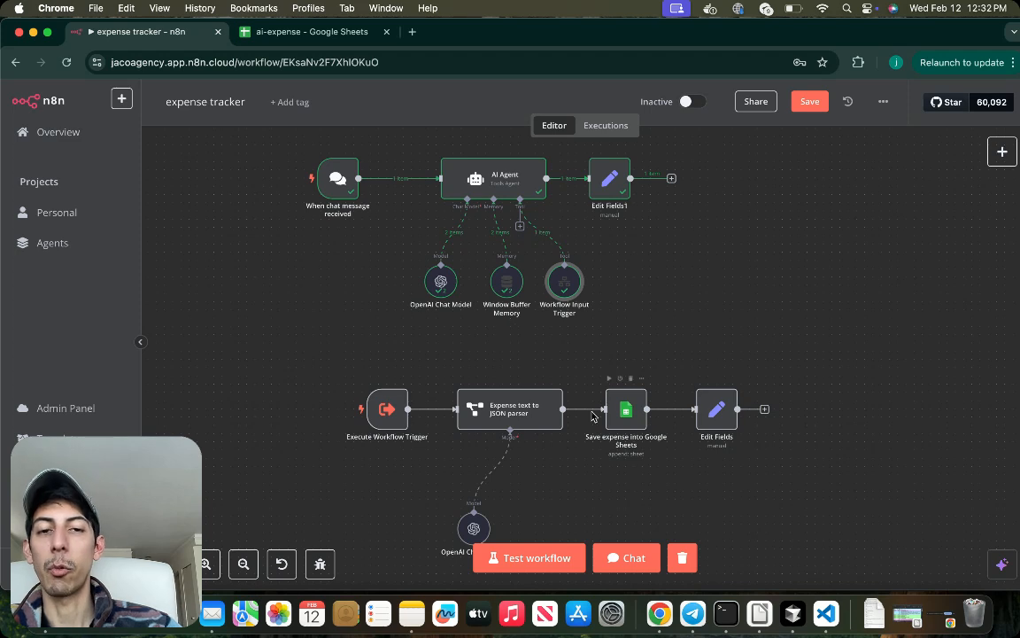
pyautogui.moveTo(565, 286)
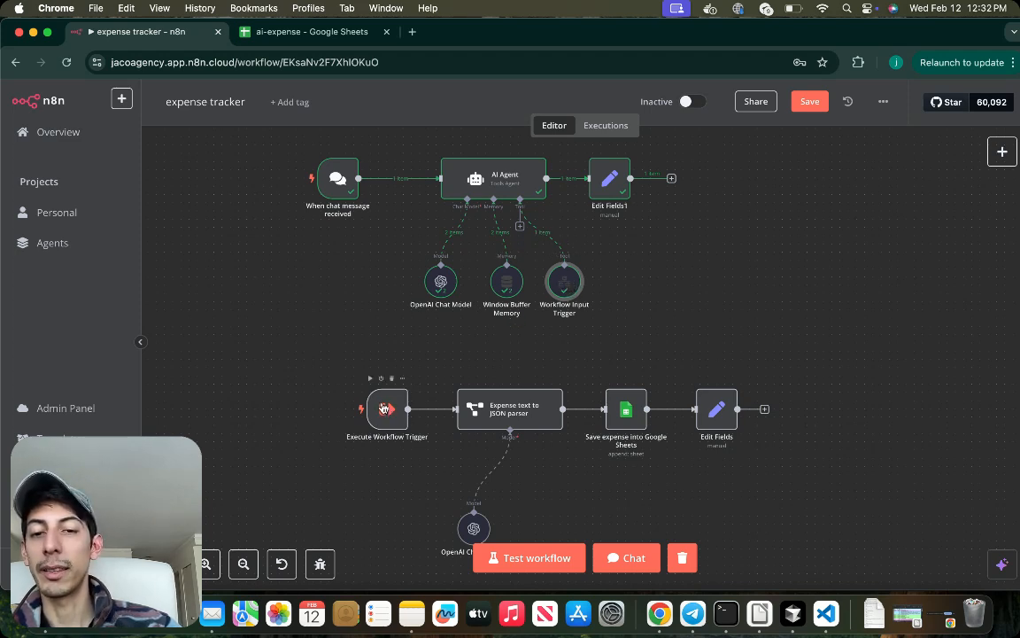
pyautogui.moveTo(564, 372)
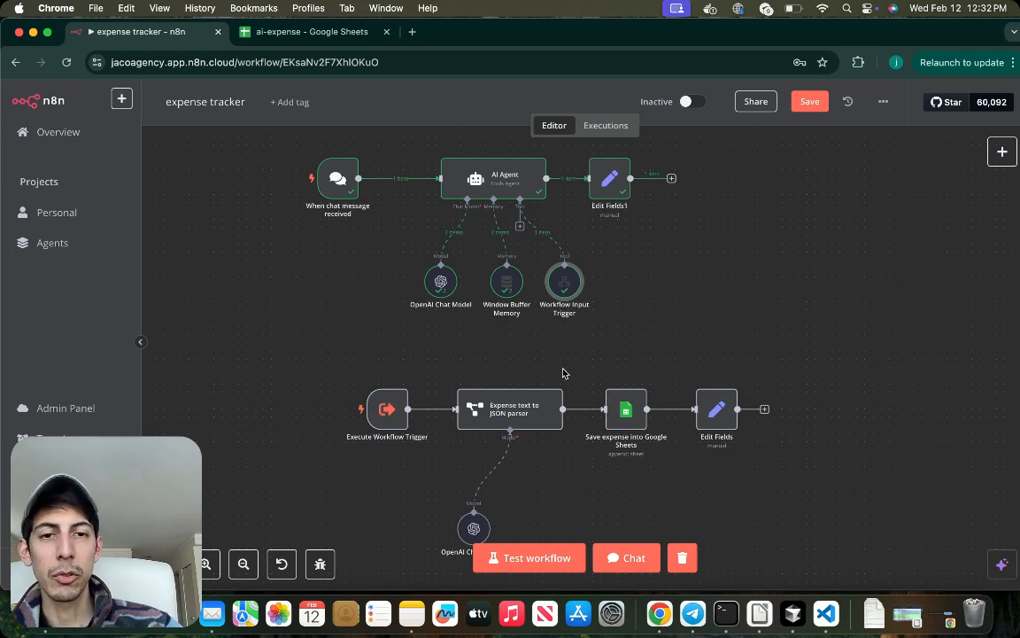
pyautogui.moveTo(563, 283)
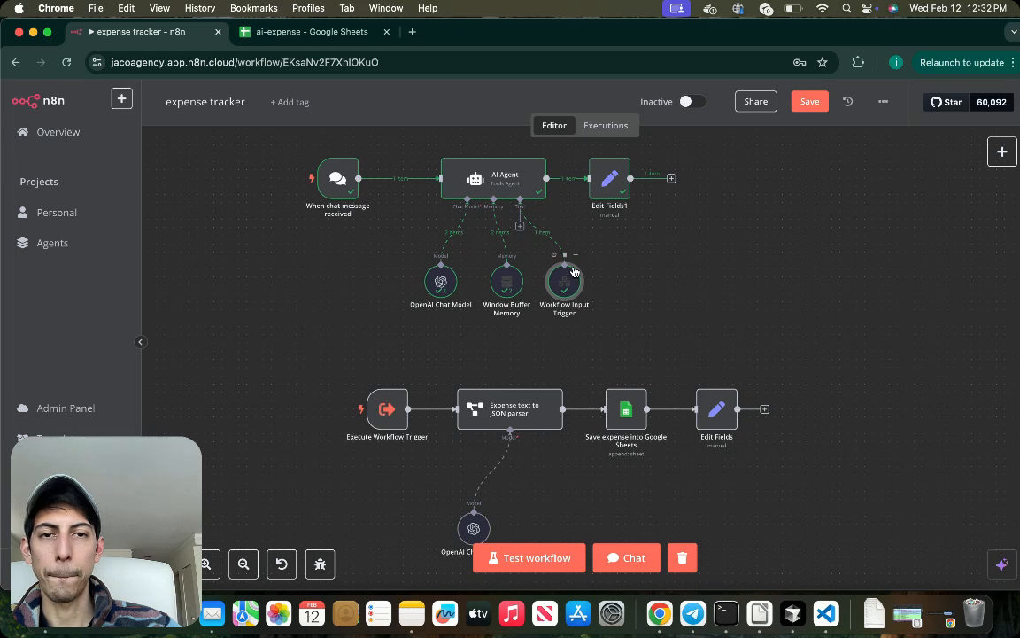
# Step: Copy the sample ice cream query from the Workflow Input Trigger, then bring up Execute Workflow Trigger
pyautogui.doubleClick(563, 281)
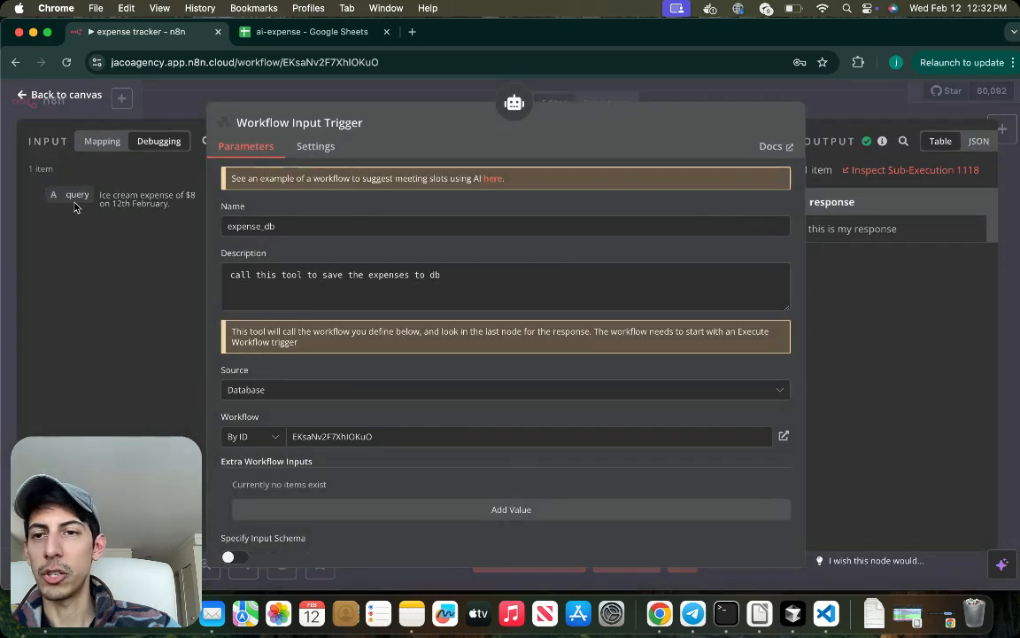
pyautogui.click(58, 96)
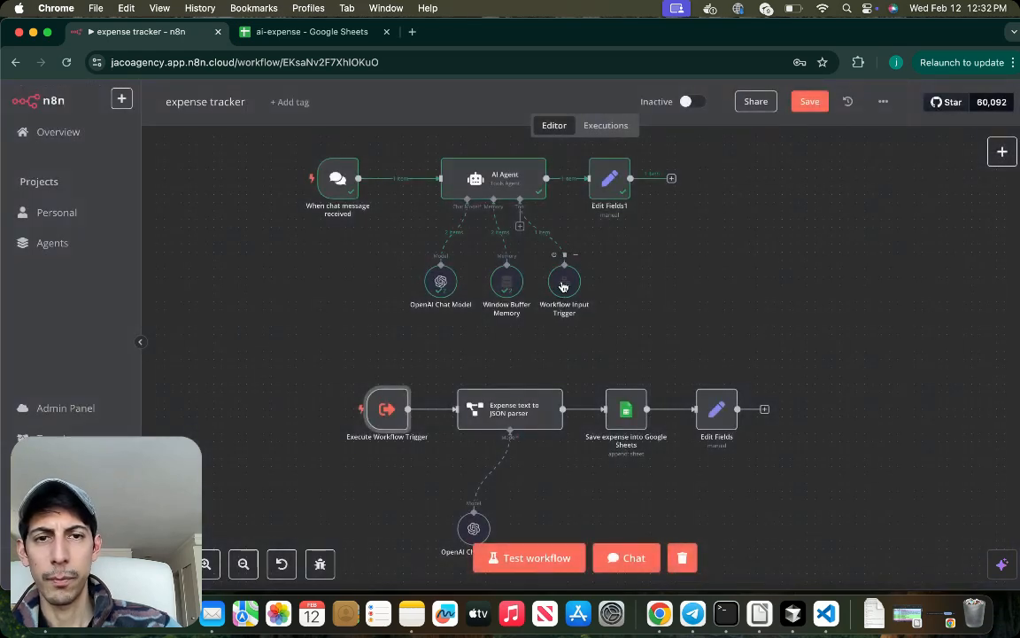
pyautogui.doubleClick(564, 281)
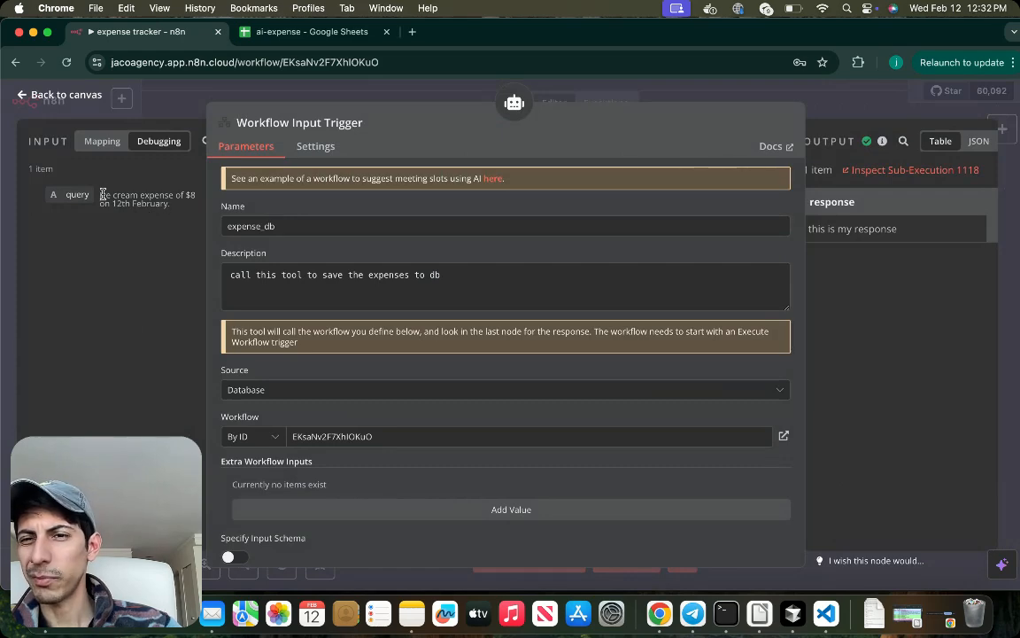
pyautogui.doubleClick(145, 199)
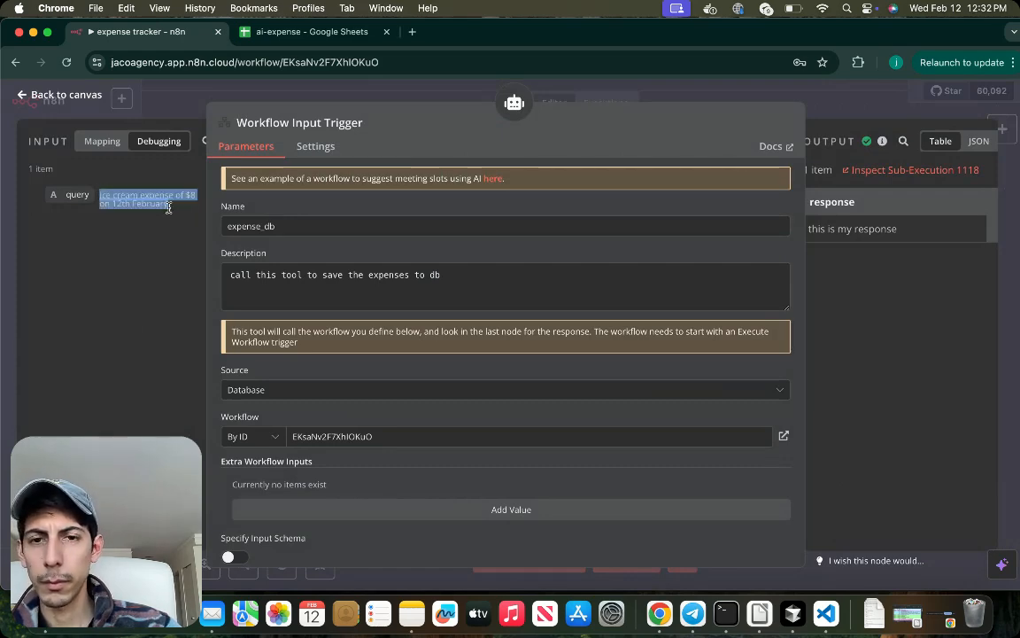
pyautogui.click(57, 94)
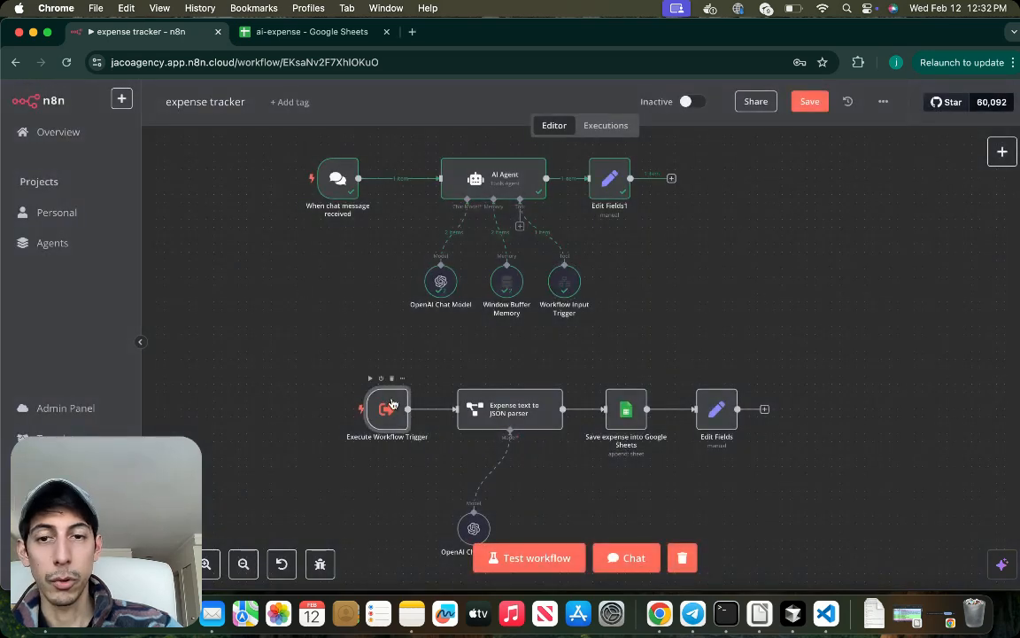
pyautogui.doubleClick(386, 408)
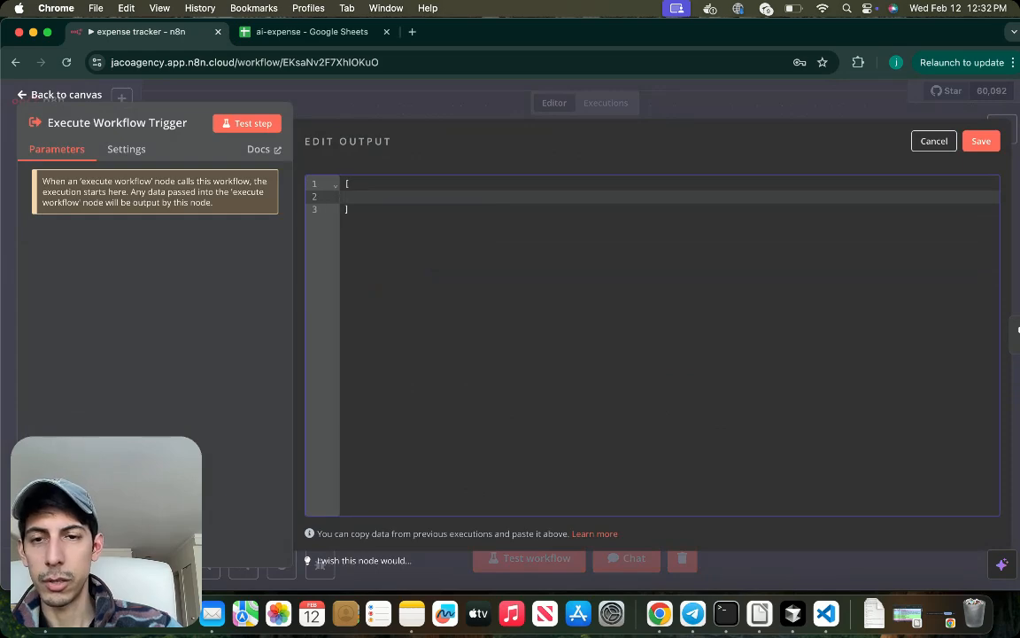
# Step: Save pinned output {"query":"Ice cream expense of $8 on 12th February"} on the trigger
pyautogui.write('""')
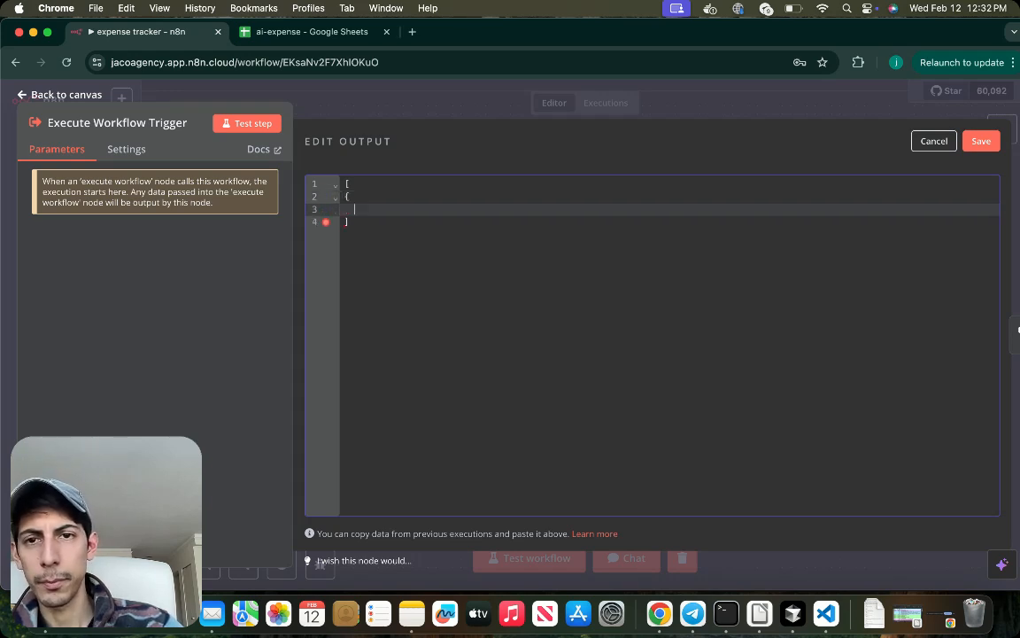
pyautogui.write('"query"')
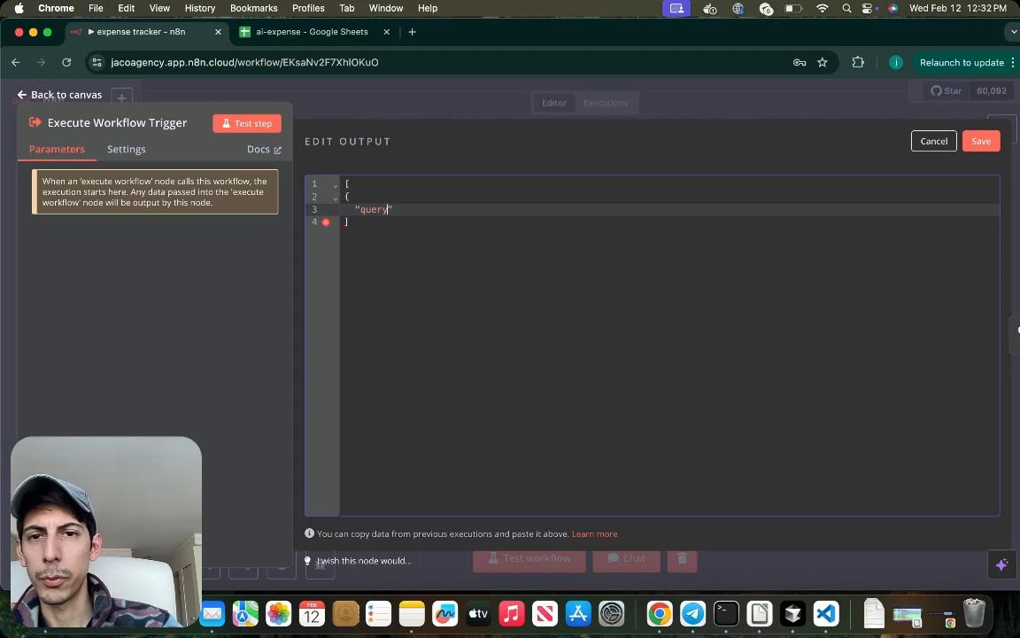
pyautogui.write(':""')
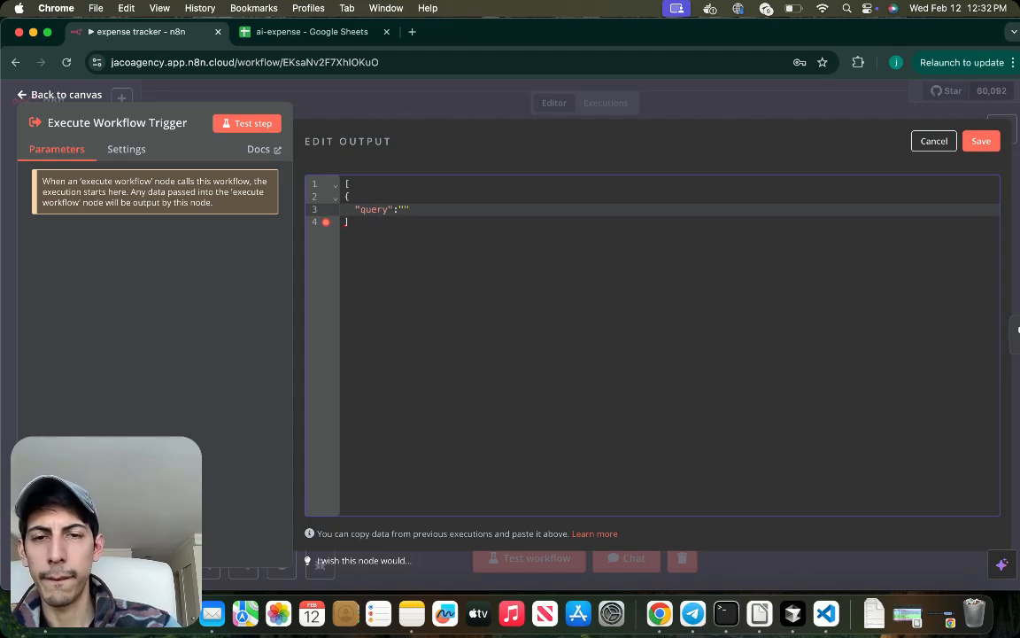
pyautogui.write('Ice cream expense of $8 on 12th February')
pyautogui.write('}')
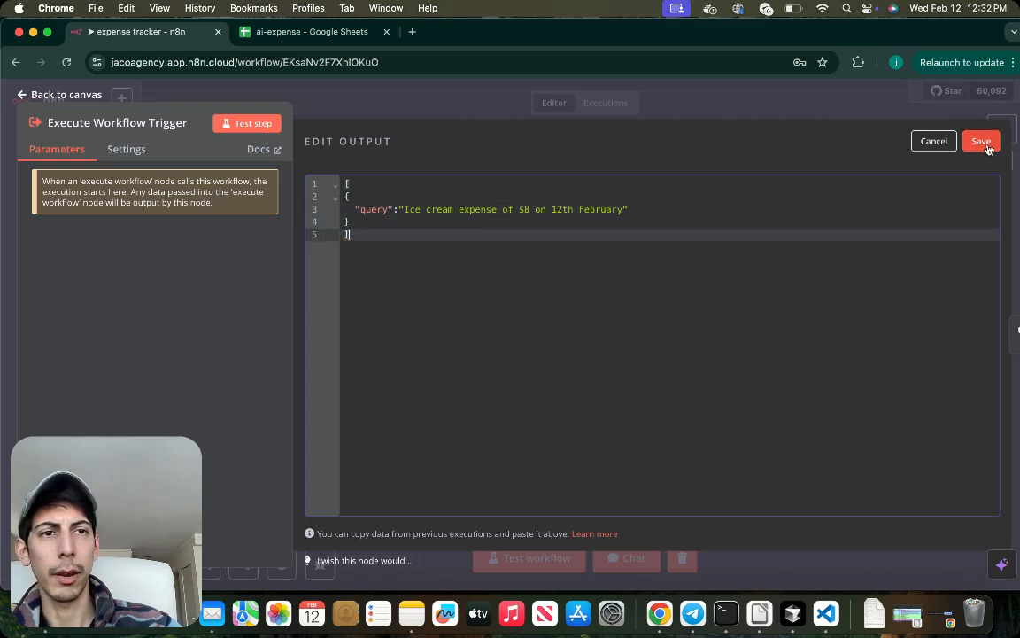
pyautogui.click(981, 141)
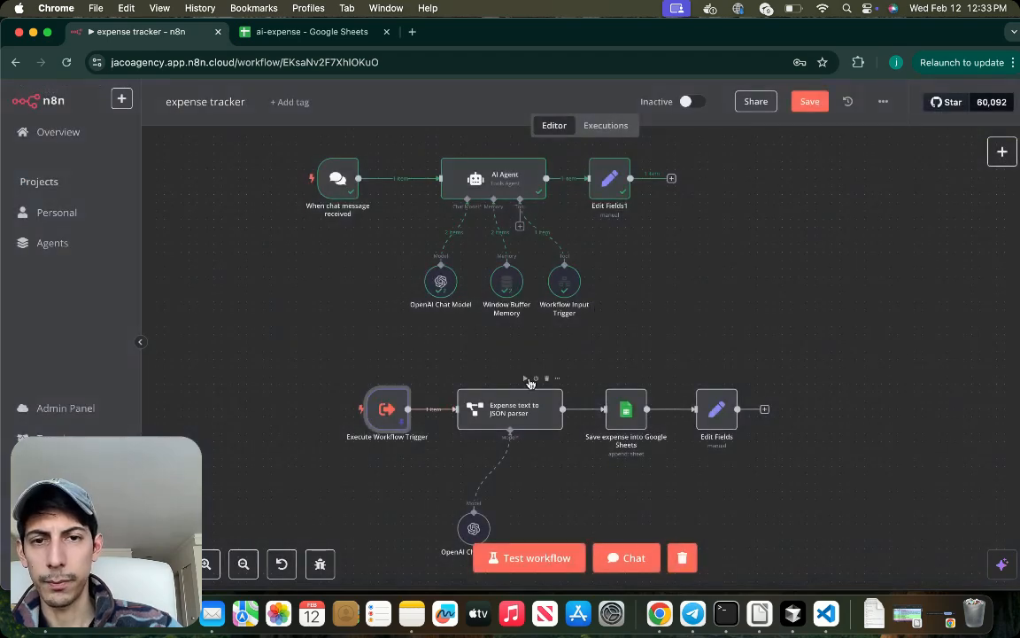
# Step: Run the parser and Google Sheets save on the sample query, then bring up the Expense text to JSON parser
pyautogui.click(528, 556)
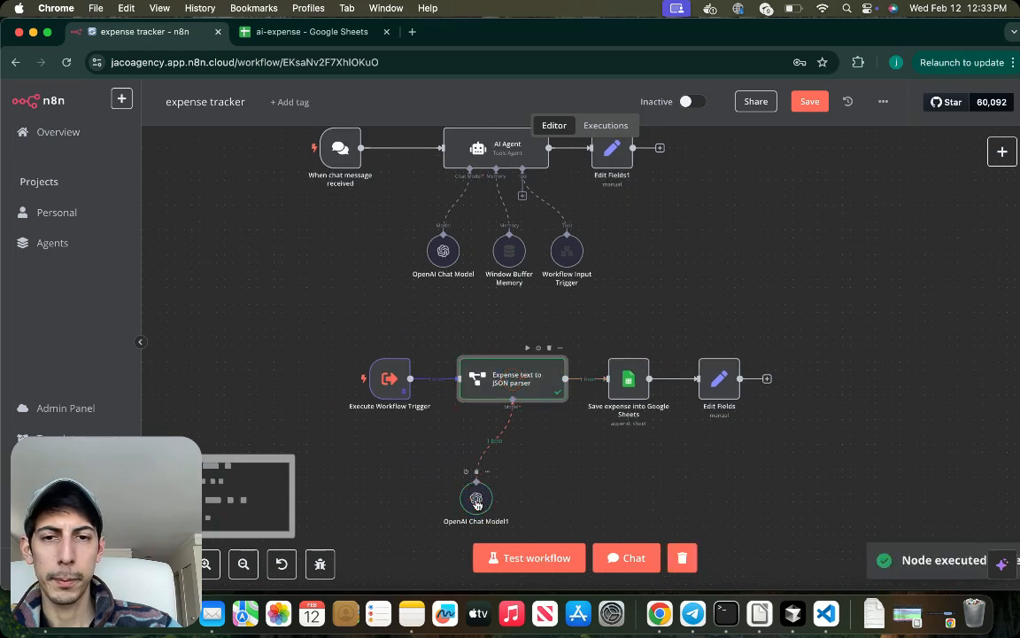
pyautogui.click(528, 556)
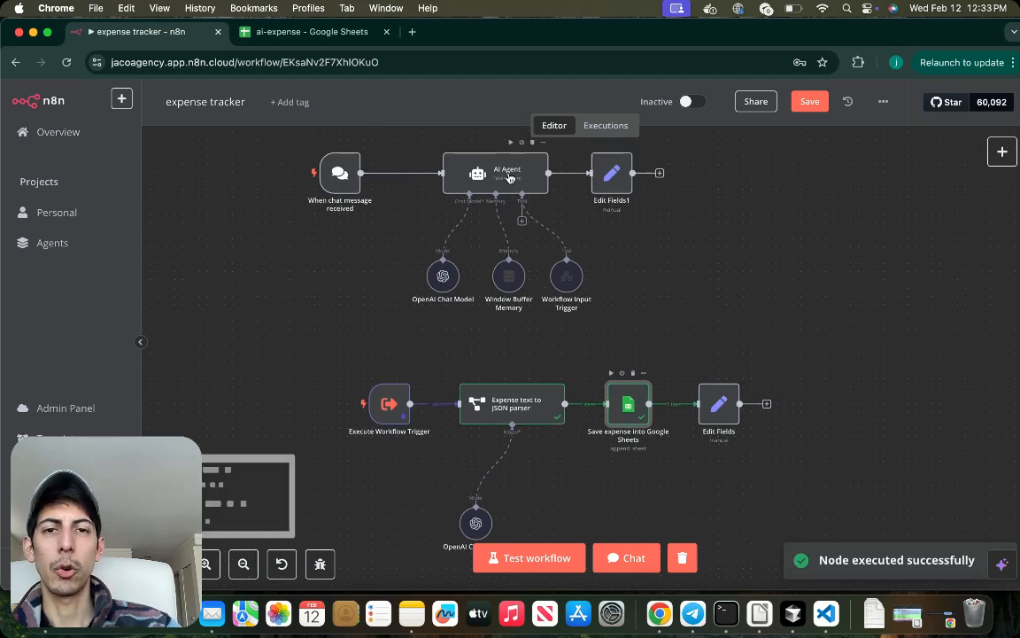
pyautogui.doubleClick(567, 276)
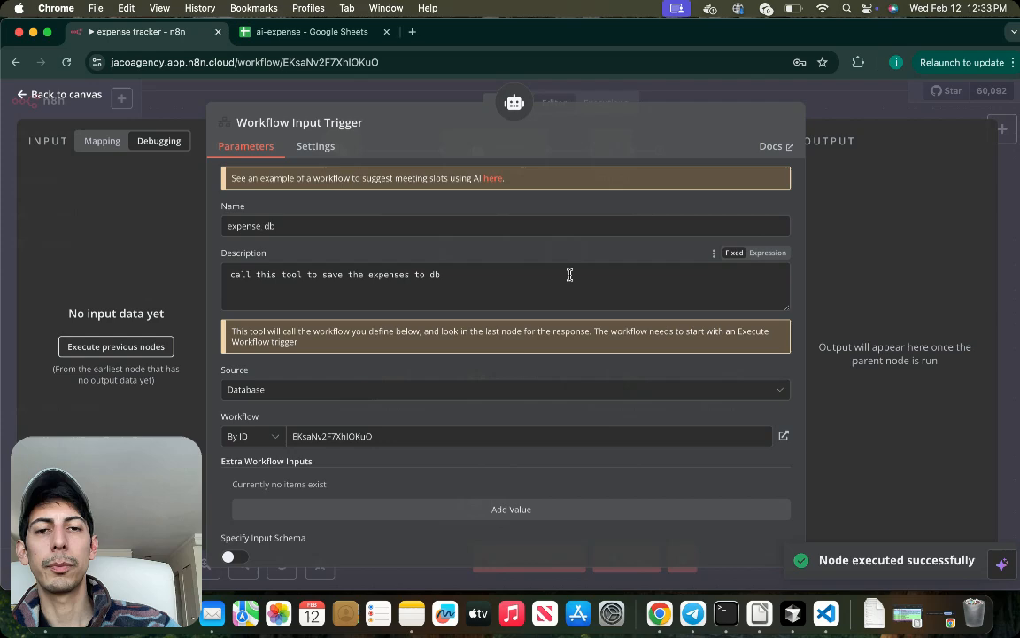
pyautogui.click(58, 94)
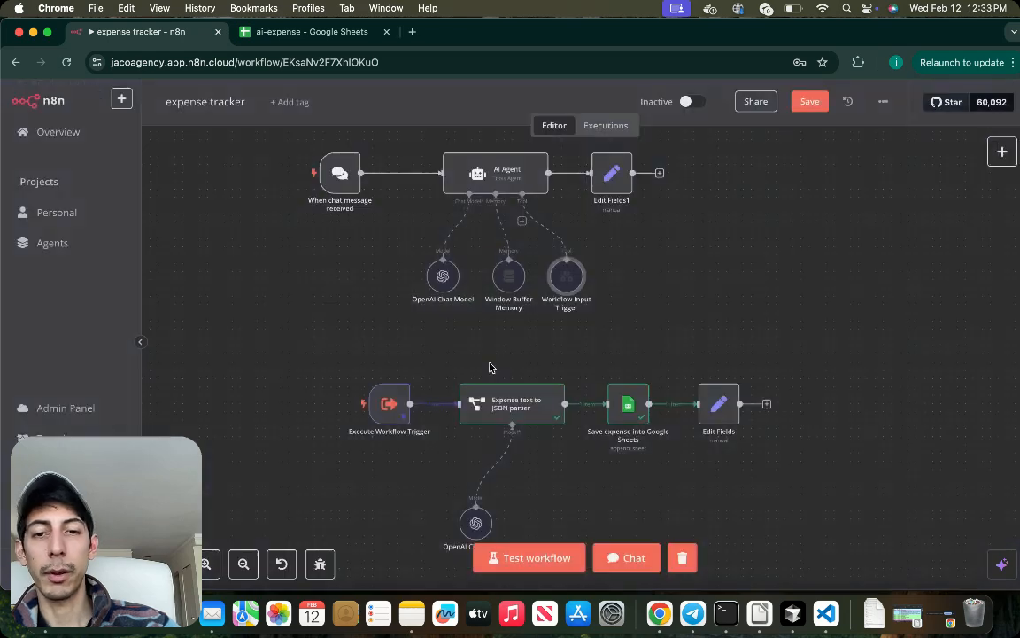
pyautogui.moveTo(567, 277)
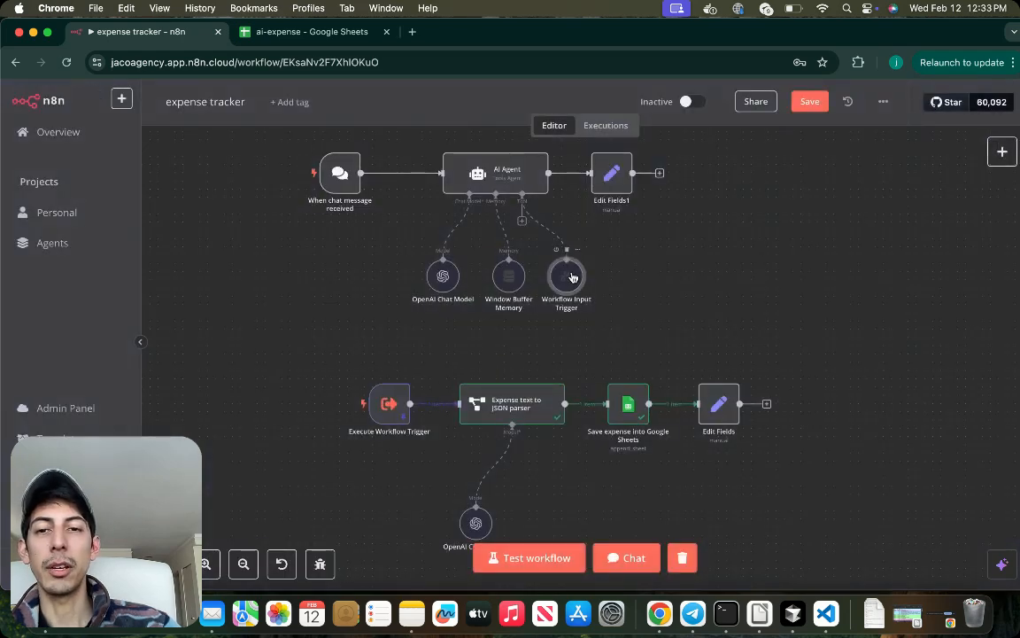
pyautogui.doubleClick(567, 276)
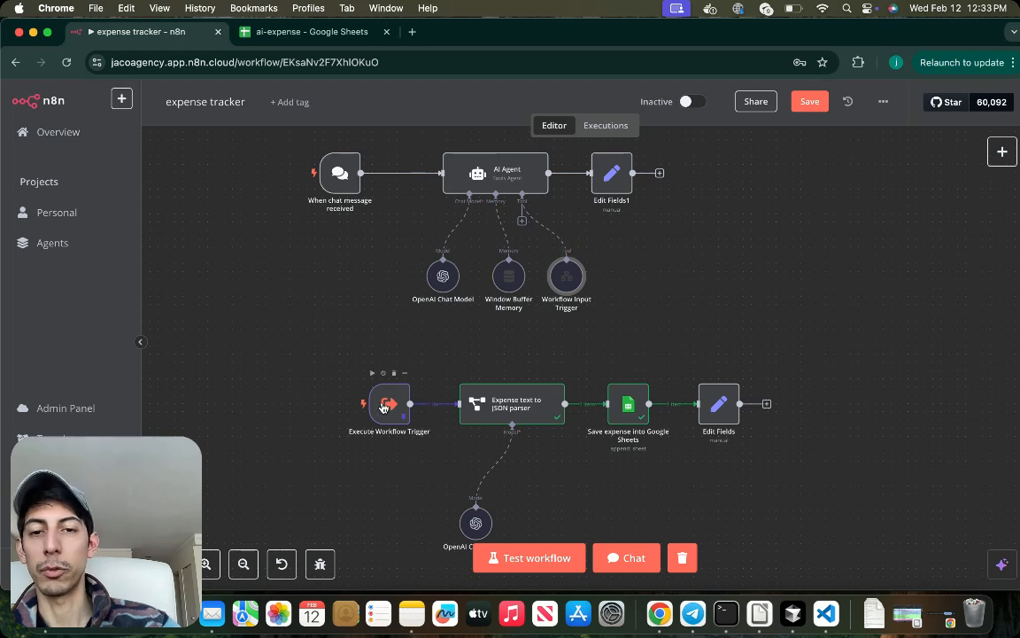
pyautogui.doubleClick(512, 403)
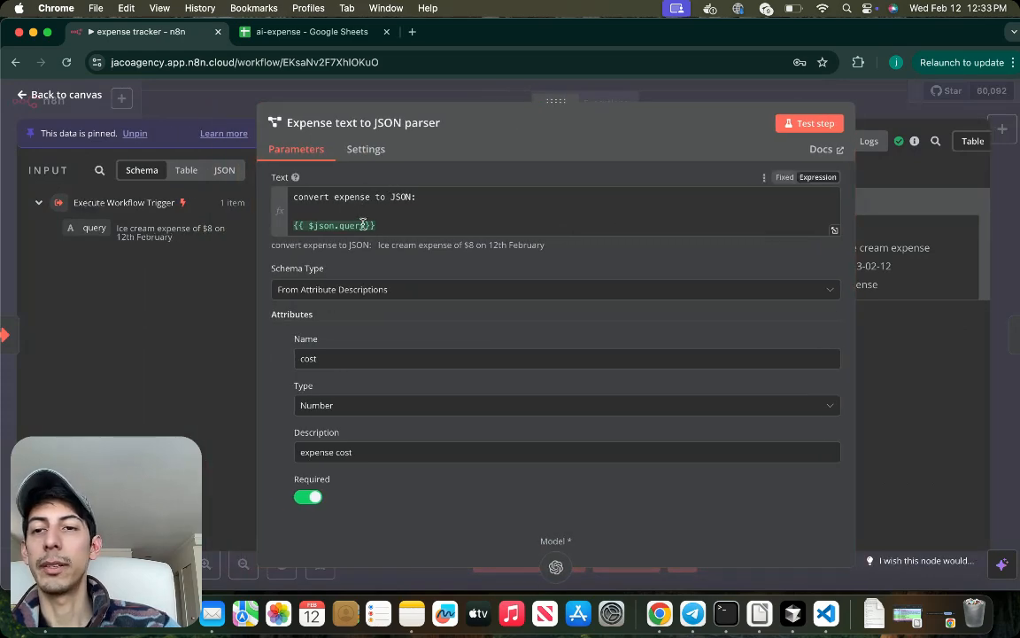
# Step: Append 'or income' to the parser's descr attribute description
pyautogui.scroll(-3)
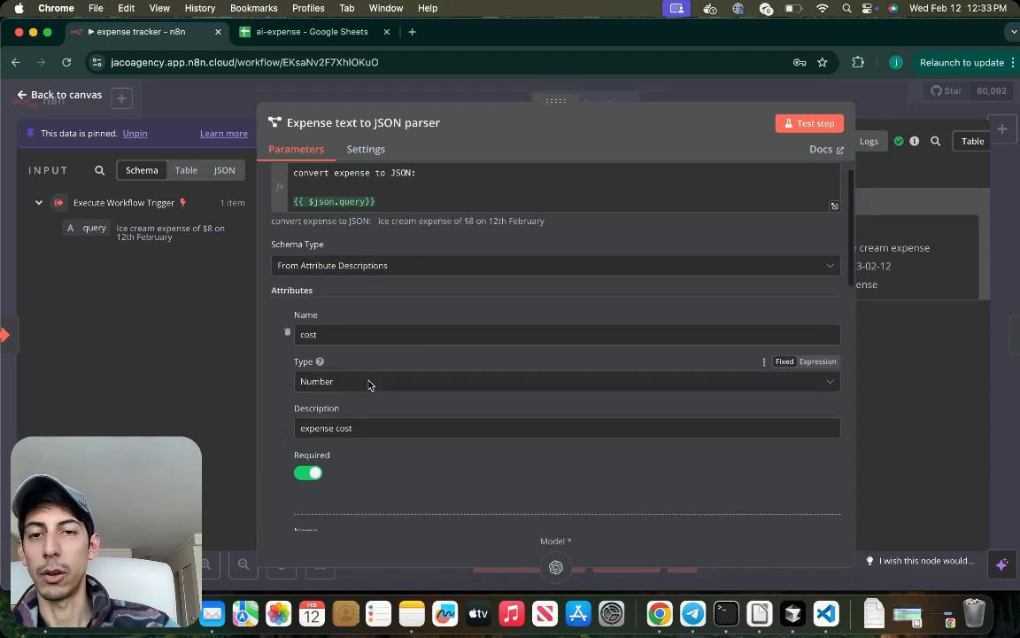
pyautogui.moveTo(394, 265)
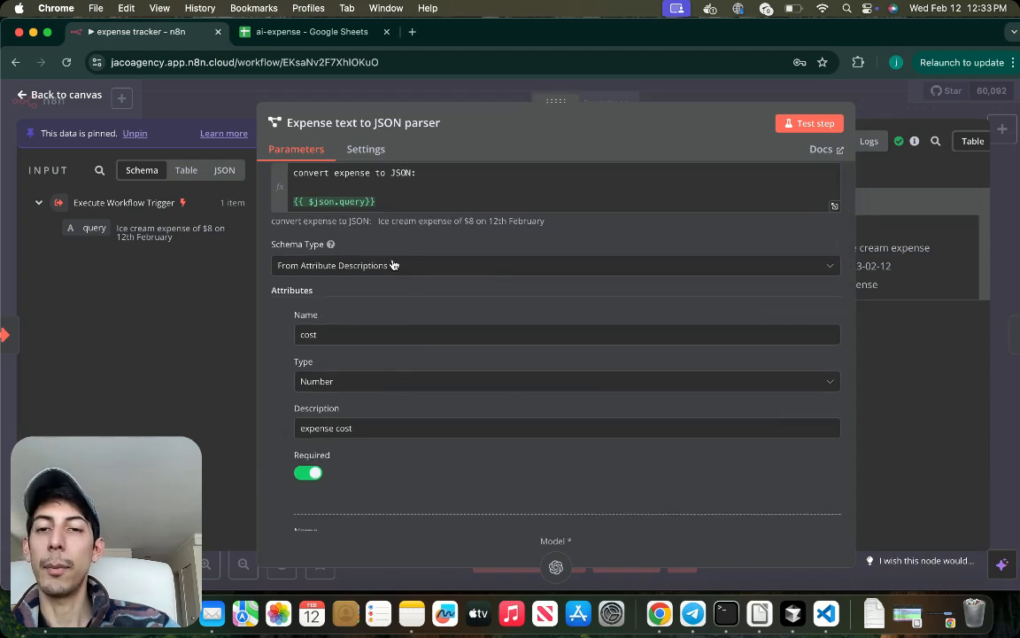
pyautogui.moveTo(351, 278)
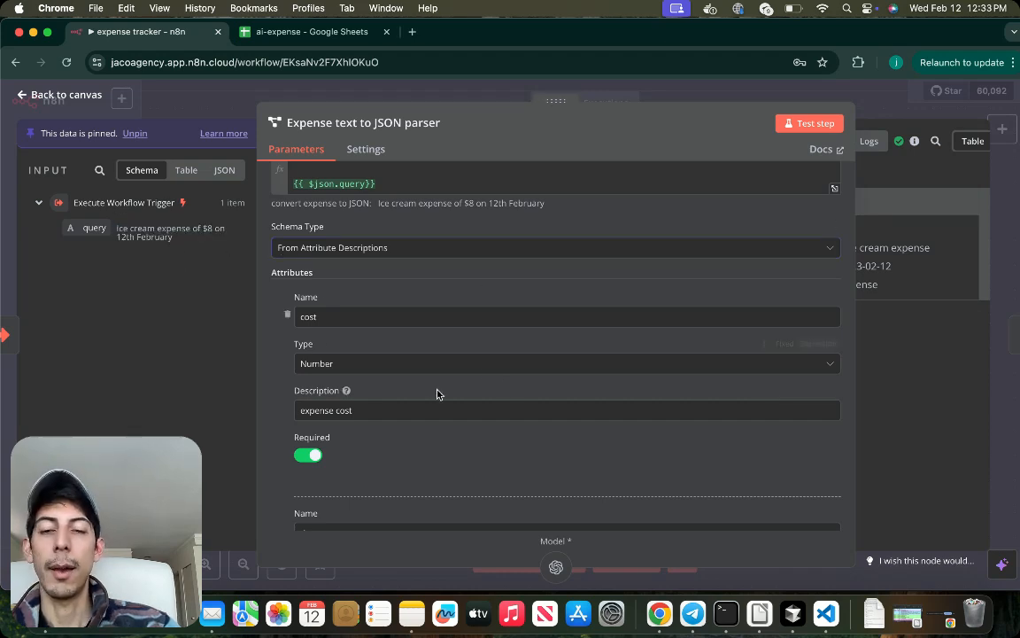
pyautogui.click(346, 315)
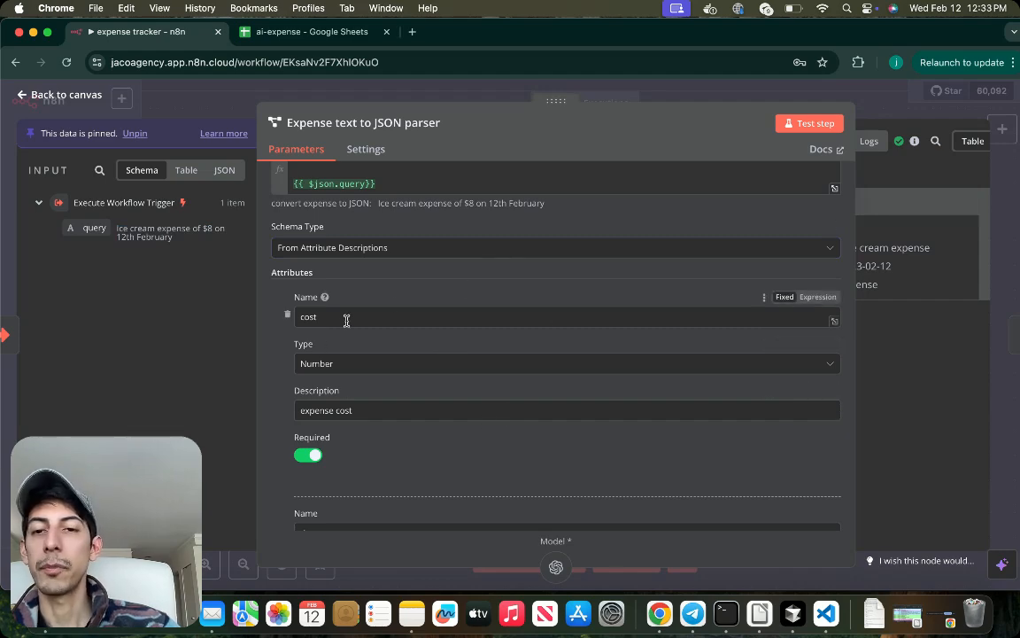
pyautogui.scroll(-3)
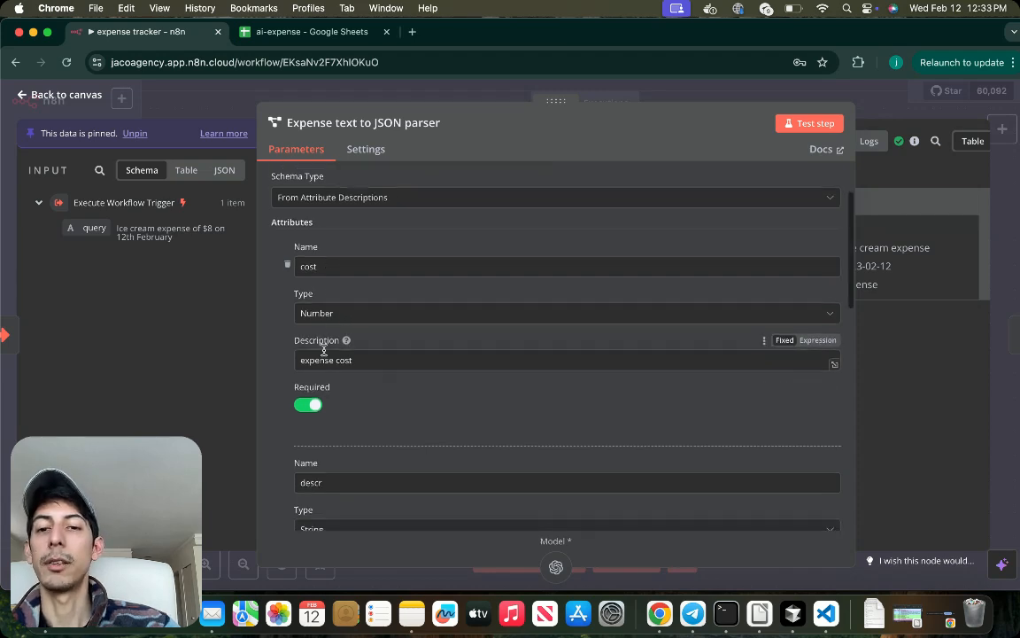
pyautogui.scroll(-3)
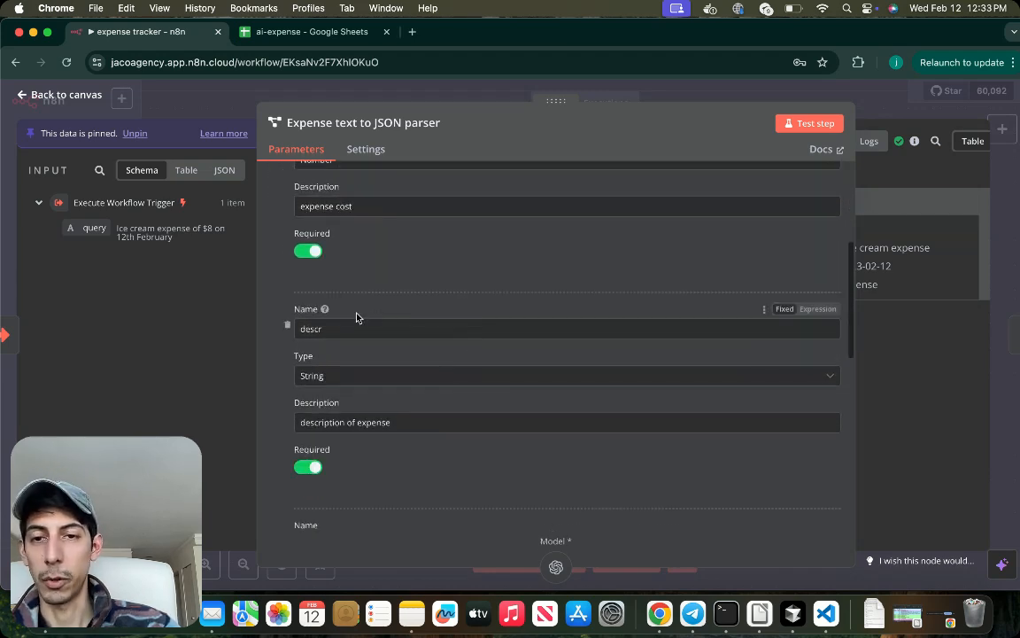
pyautogui.scroll(-3)
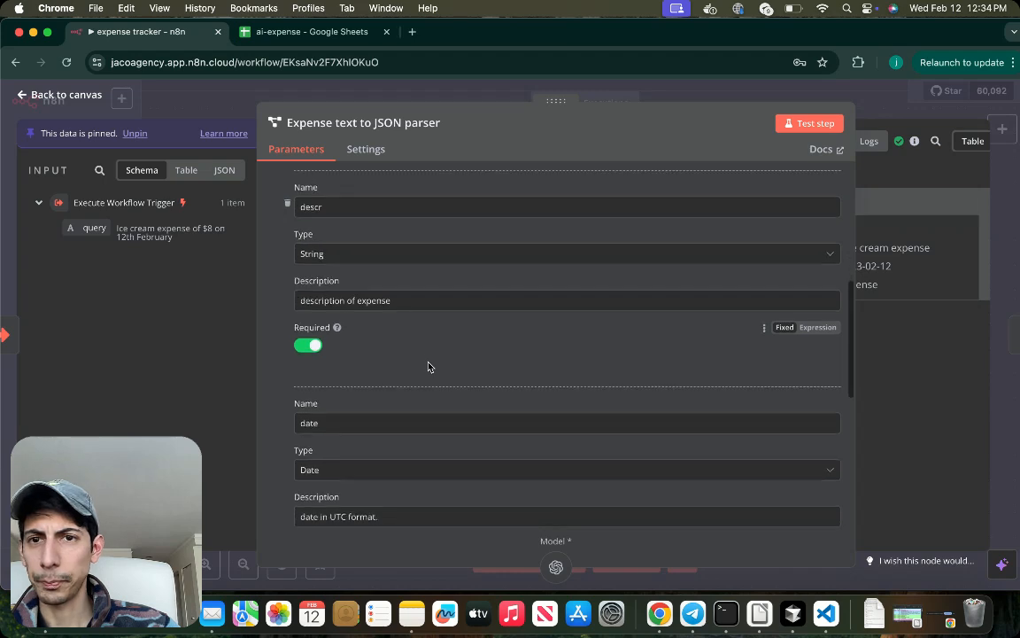
pyautogui.moveTo(460, 277)
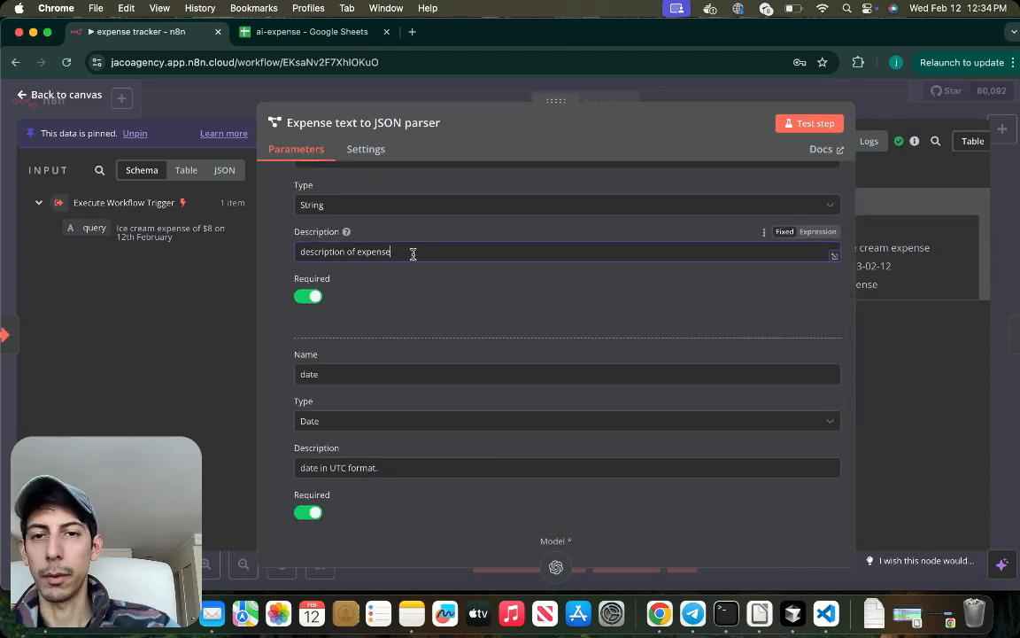
pyautogui.write('or income')
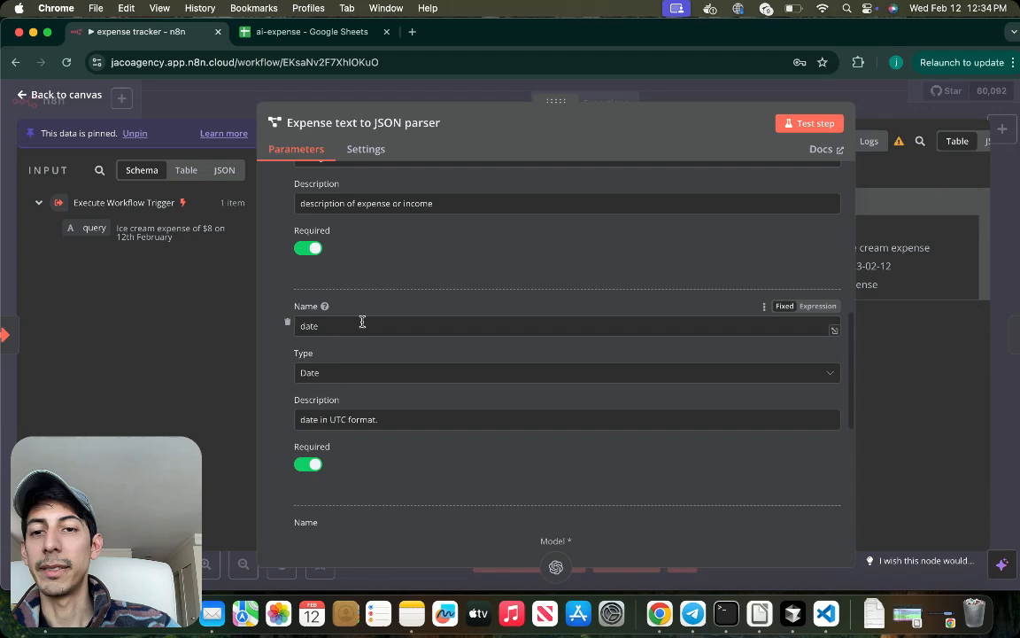
# Step: Review the date and type attributes and parsed output, then return to the canvas
pyautogui.scroll(-3)
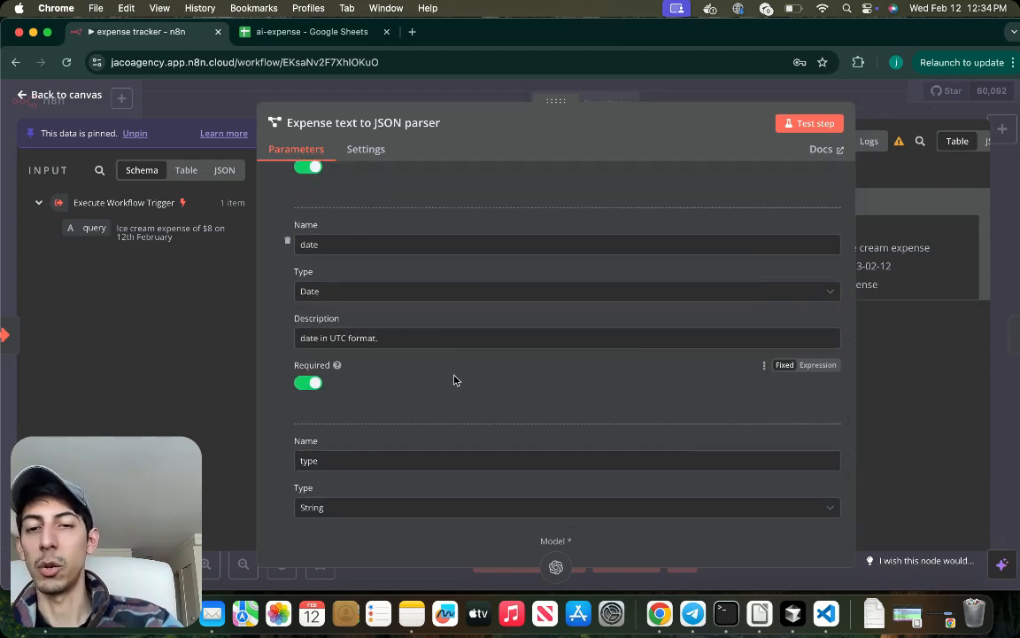
pyautogui.scroll(-3)
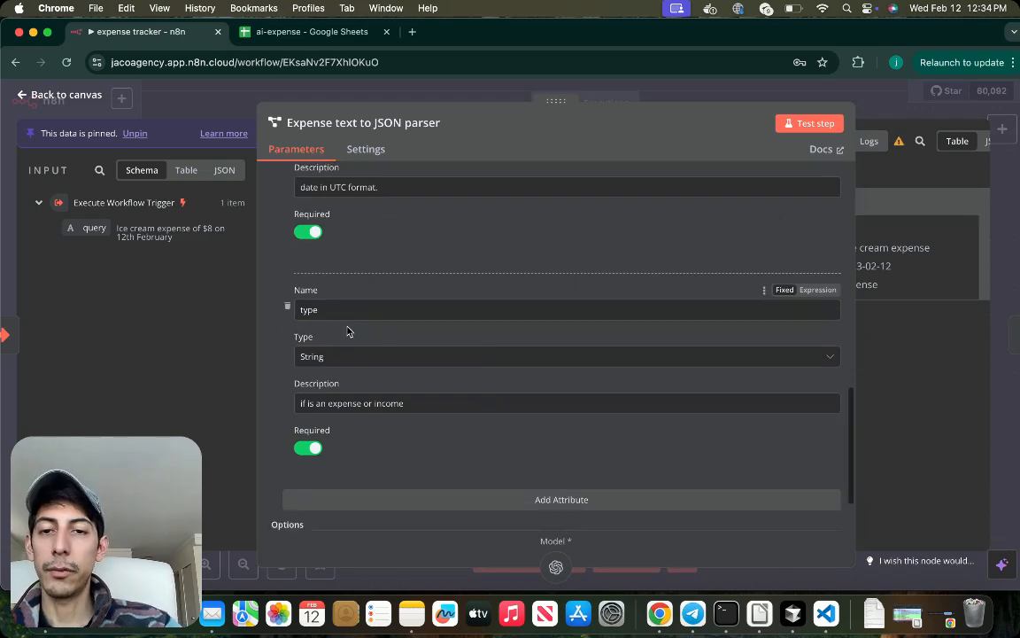
pyautogui.moveTo(381, 382)
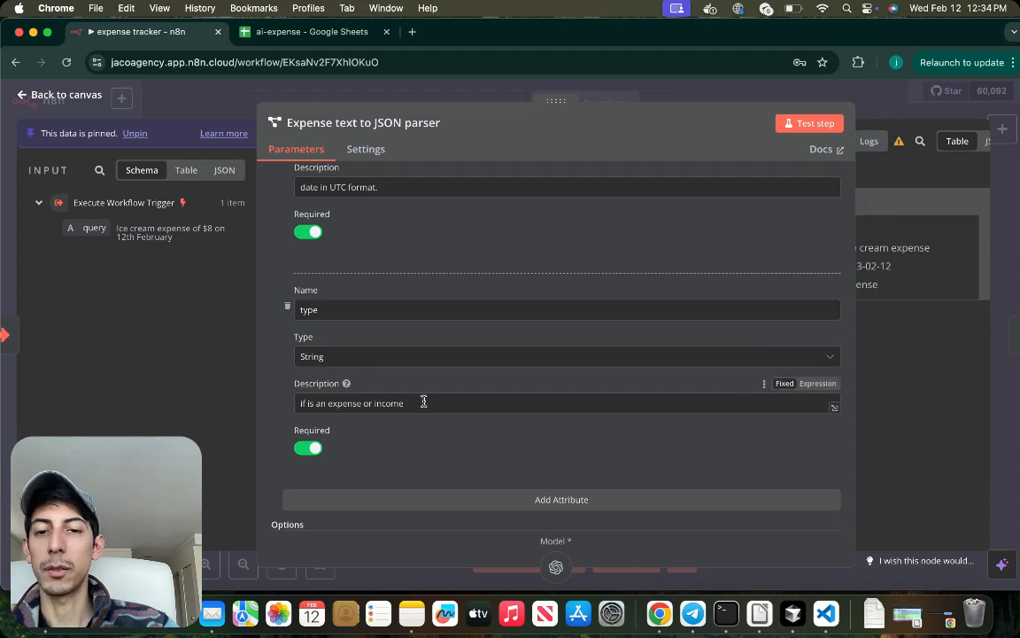
pyautogui.scroll(-3)
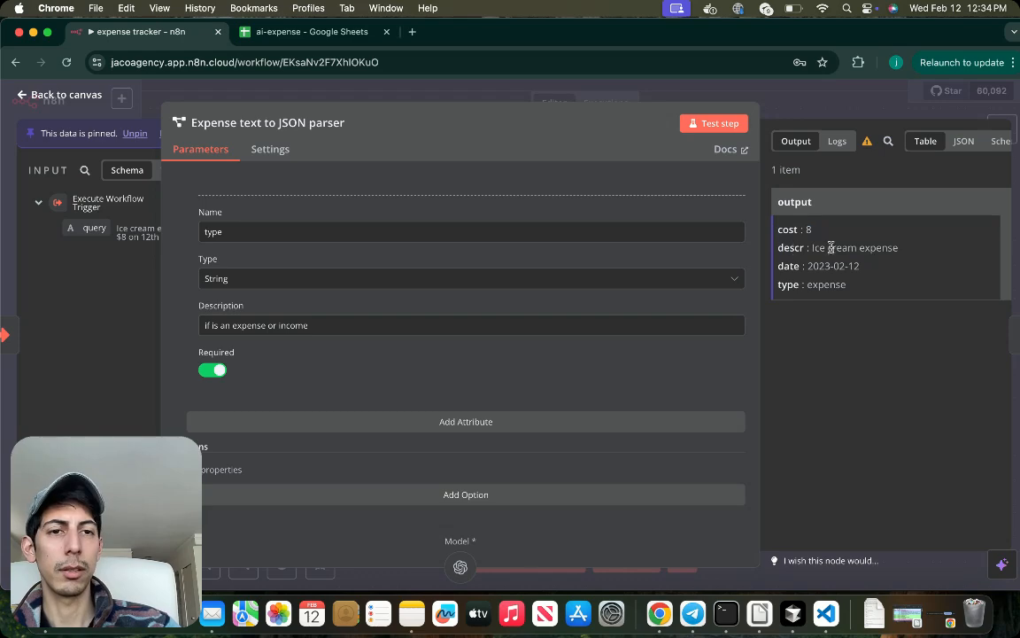
pyautogui.moveTo(673, 312)
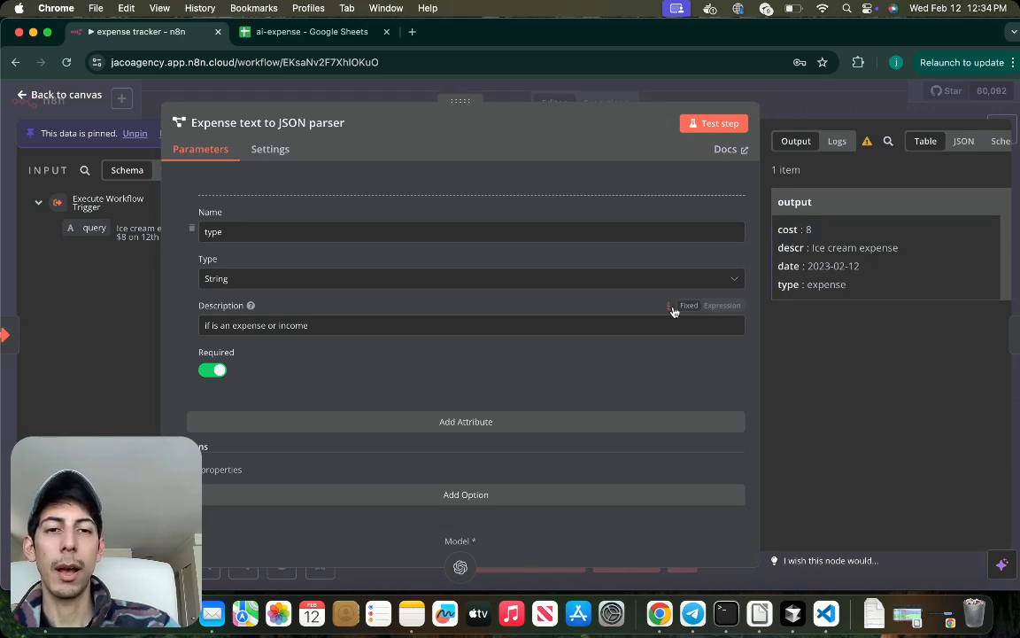
pyautogui.click(58, 95)
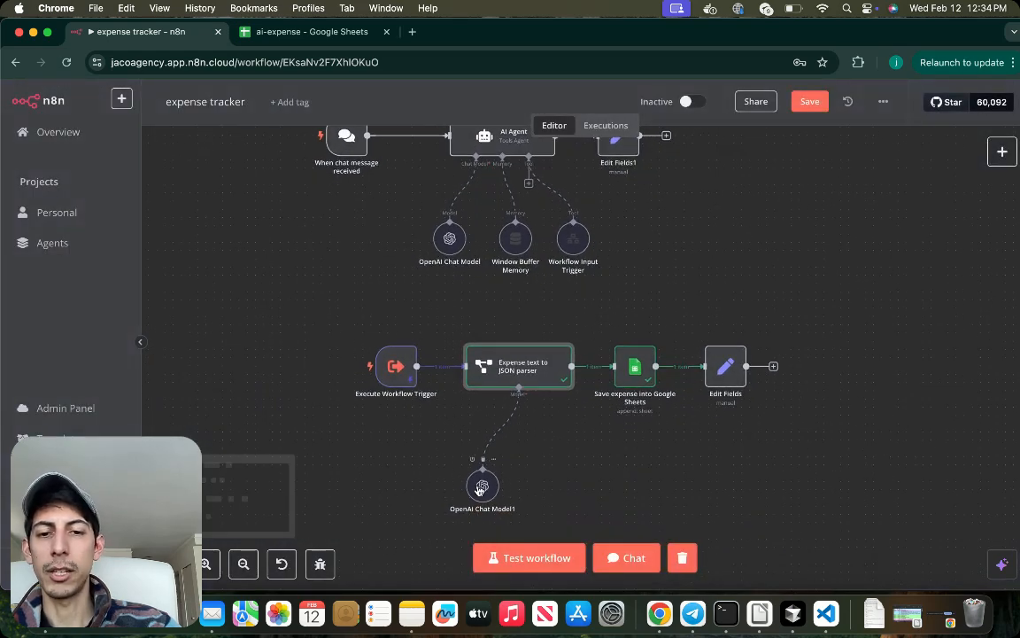
pyautogui.doubleClick(482, 485)
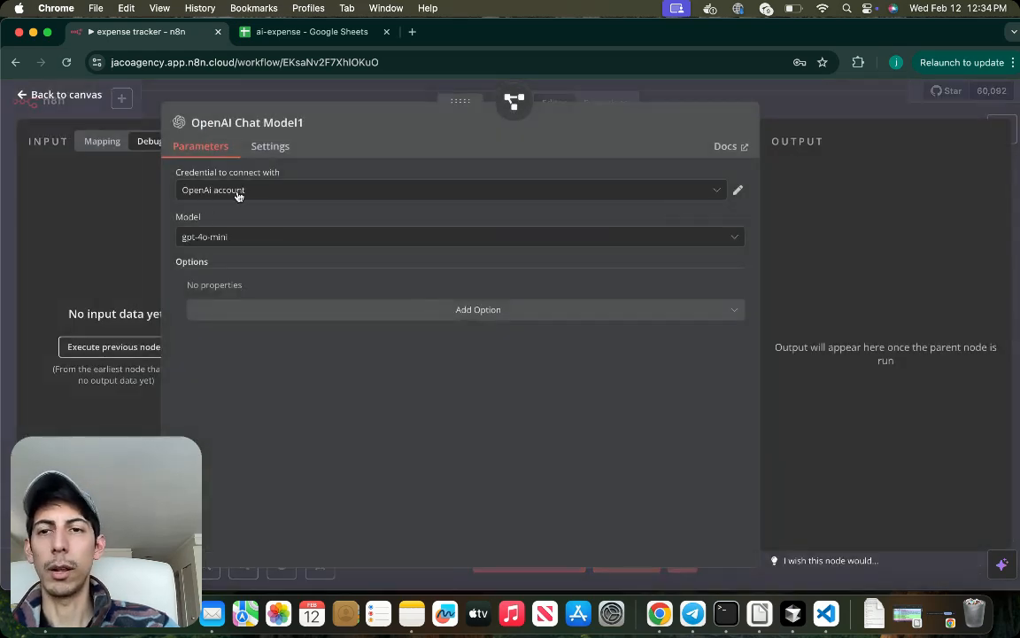
pyautogui.moveTo(255, 237)
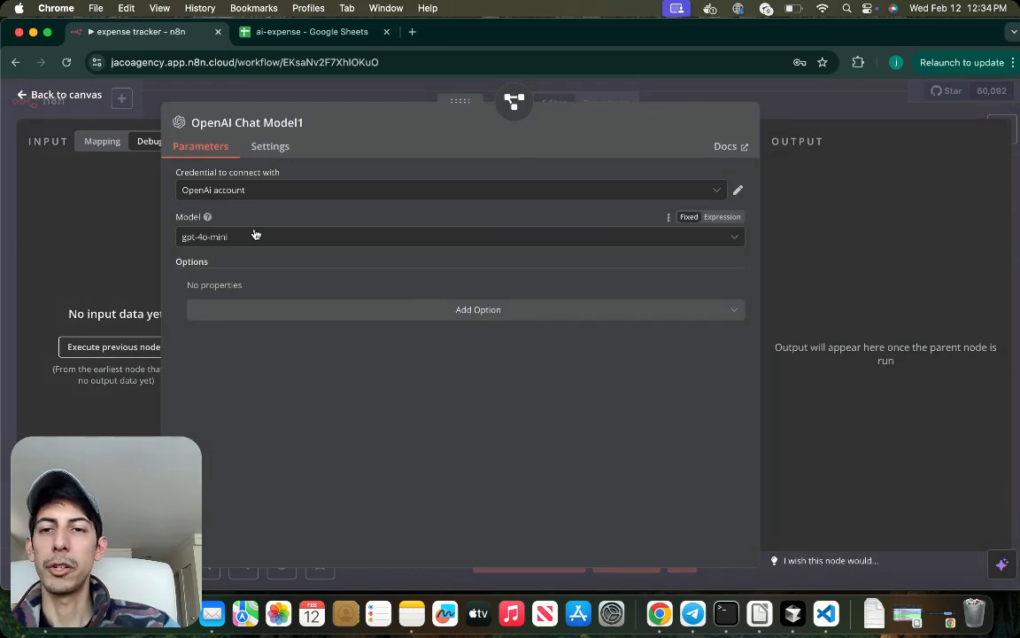
pyautogui.click(56, 93)
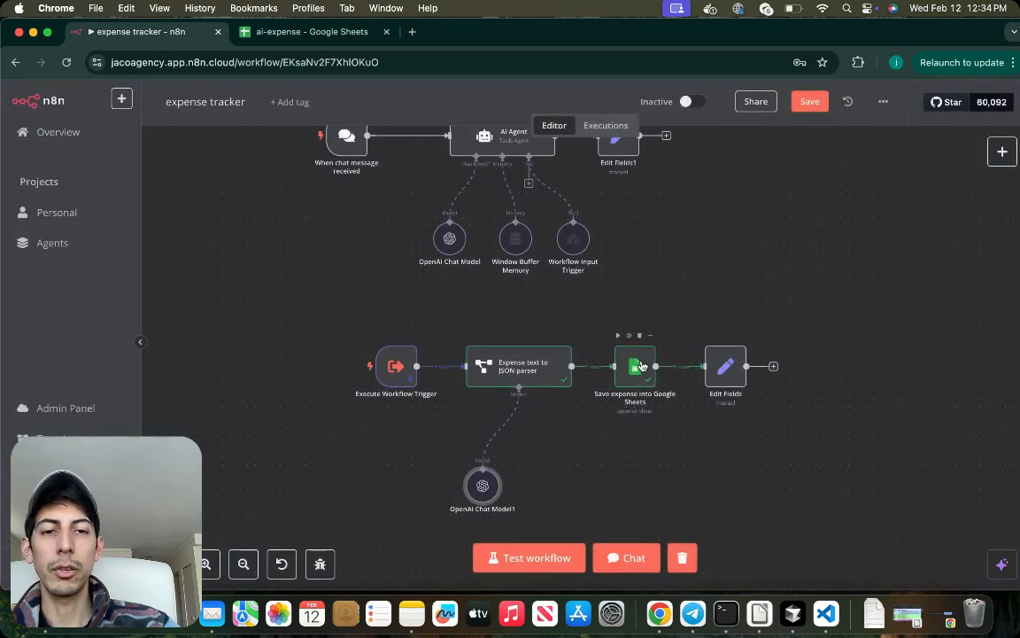
# Step: In the Save expense node, keep Mapping Column Mode as Map Each Column Manually
pyautogui.doubleClick(634, 365)
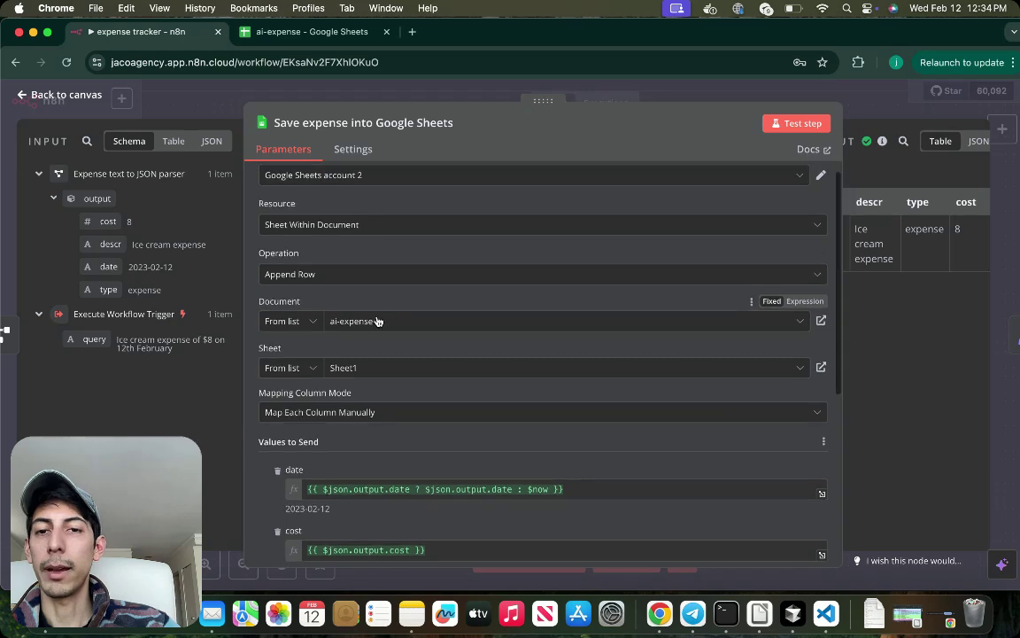
pyautogui.scroll(-3)
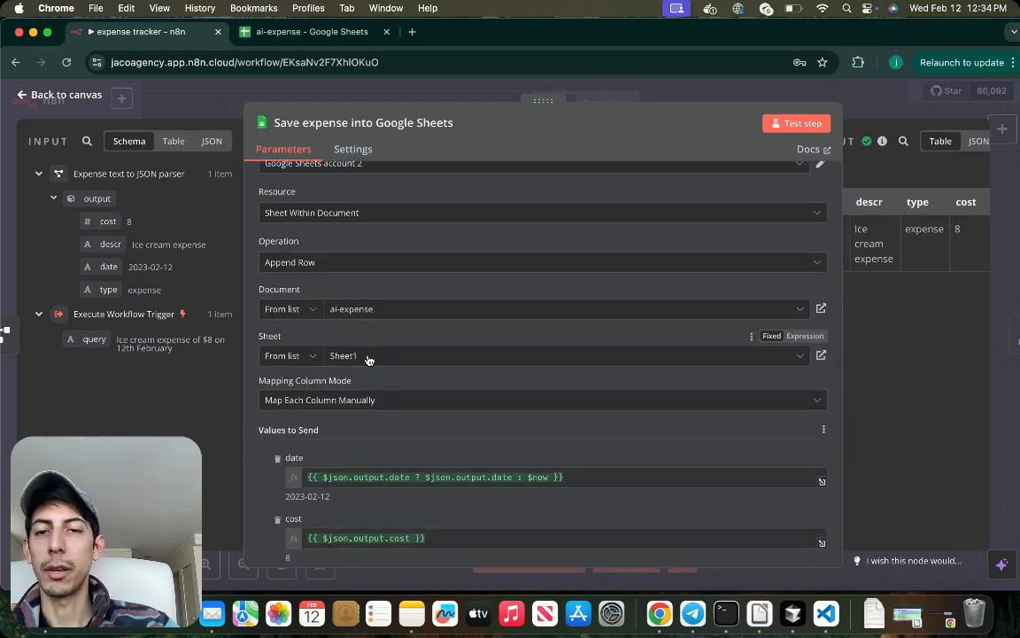
pyautogui.scroll(-3)
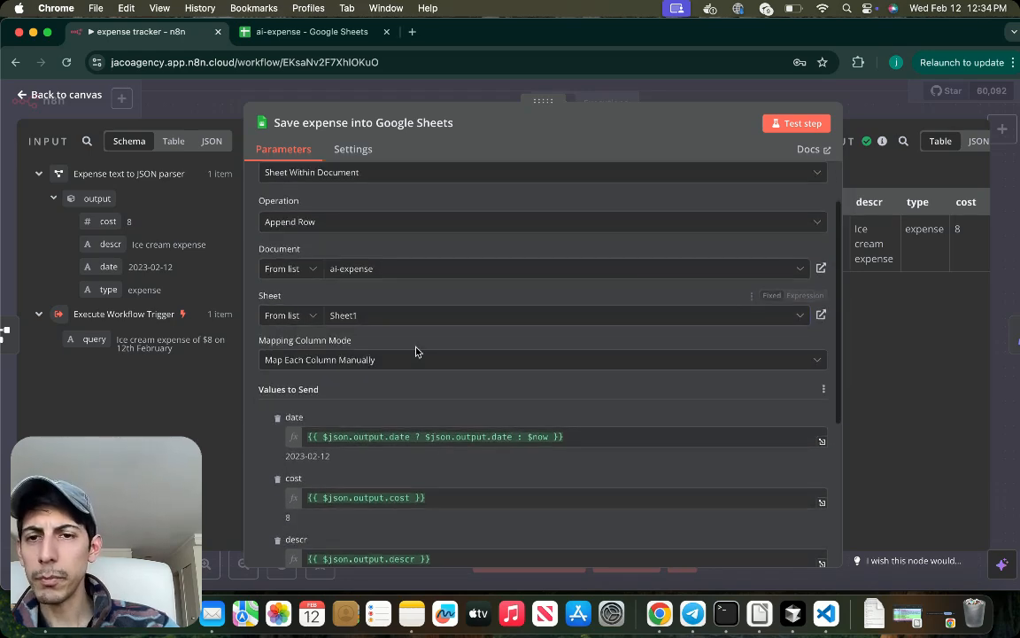
pyautogui.scroll(-3)
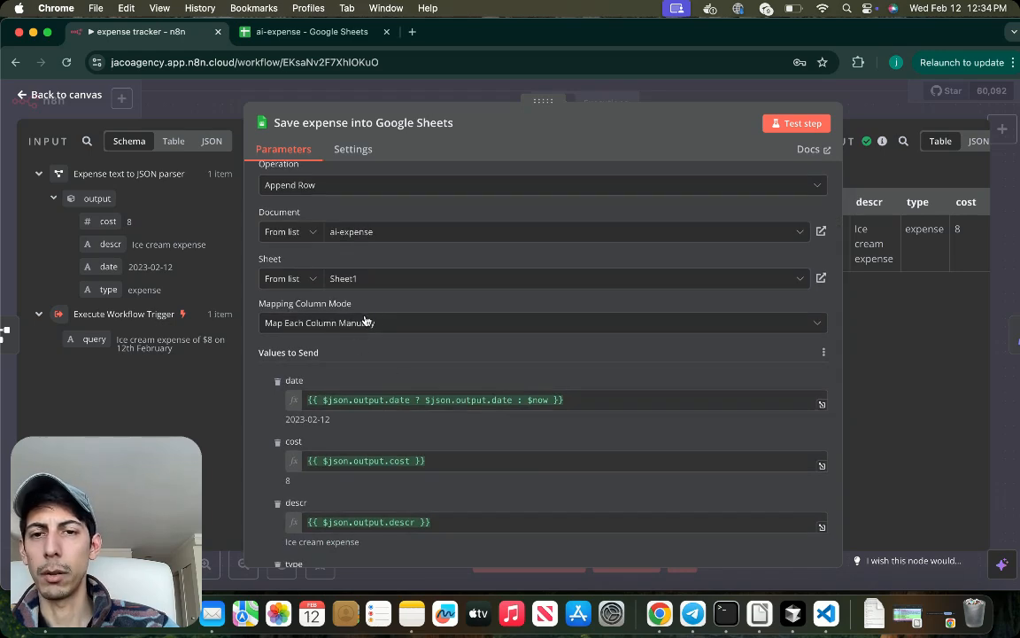
pyautogui.scroll(-3)
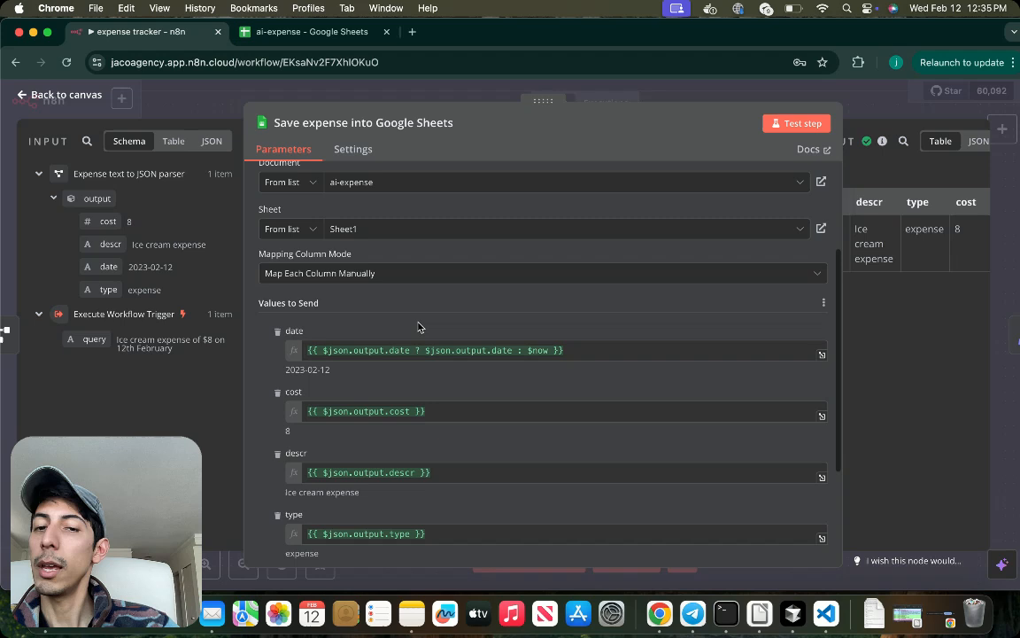
pyautogui.moveTo(433, 303)
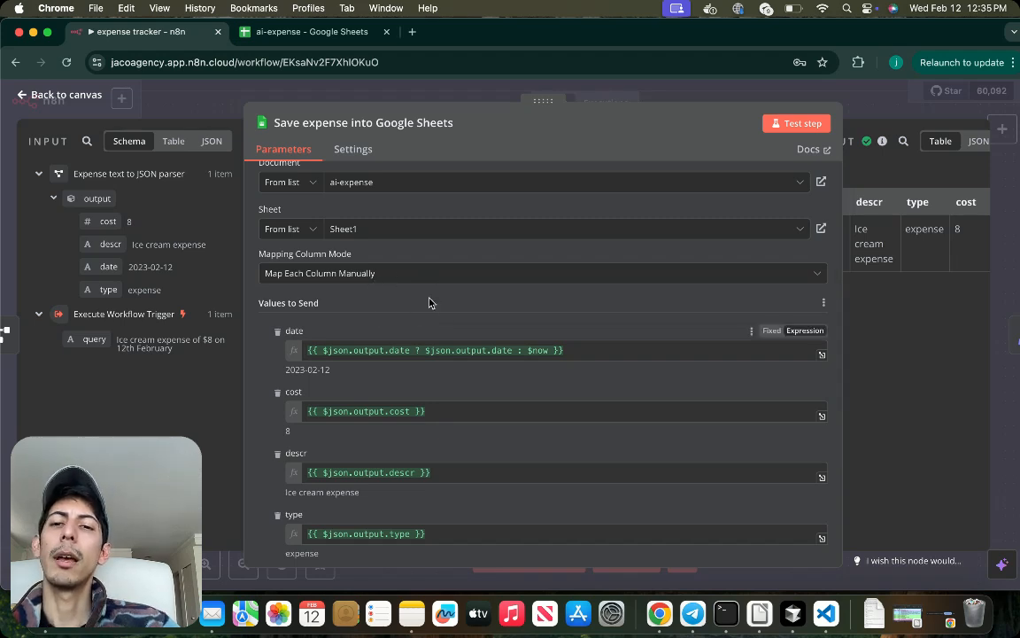
pyautogui.click(541, 273)
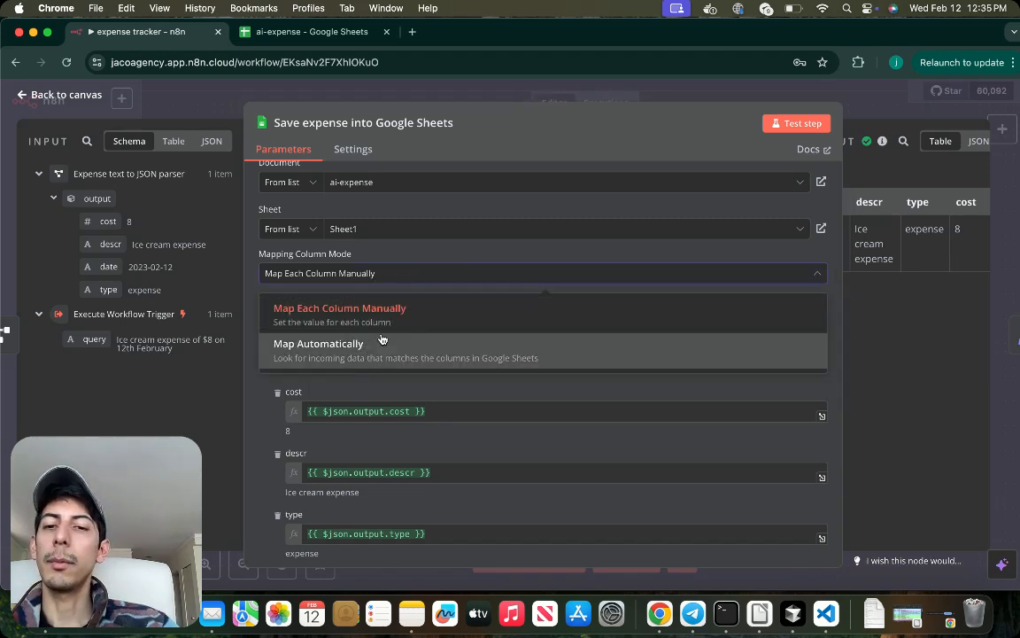
pyautogui.click(340, 309)
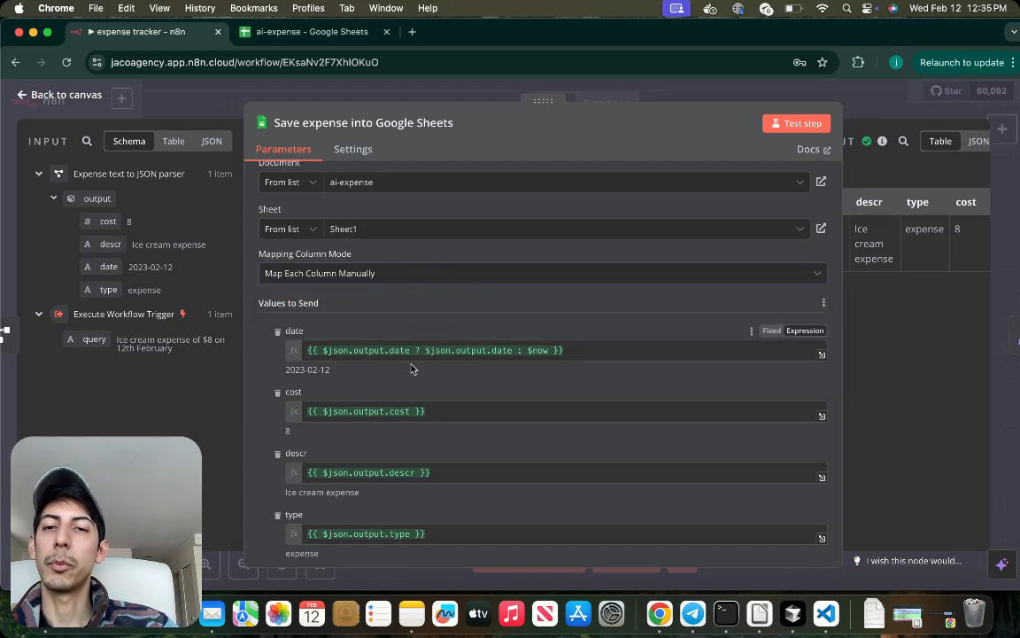
# Step: Review the date, cost, descr and type mappings, then switch to the ai-expense spreadsheet
pyautogui.scroll(-3)
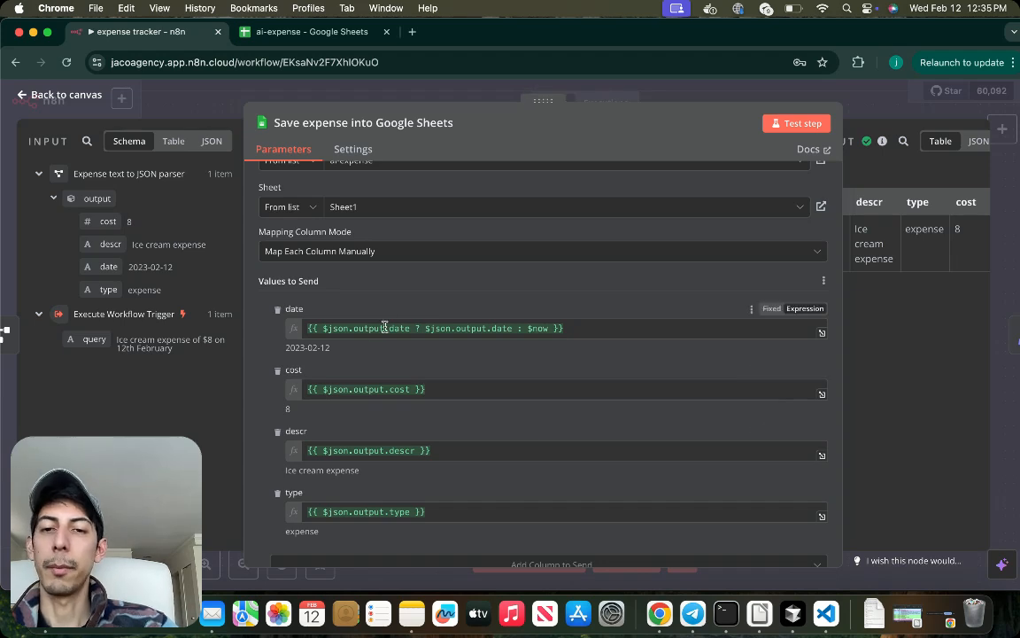
pyautogui.moveTo(406, 354)
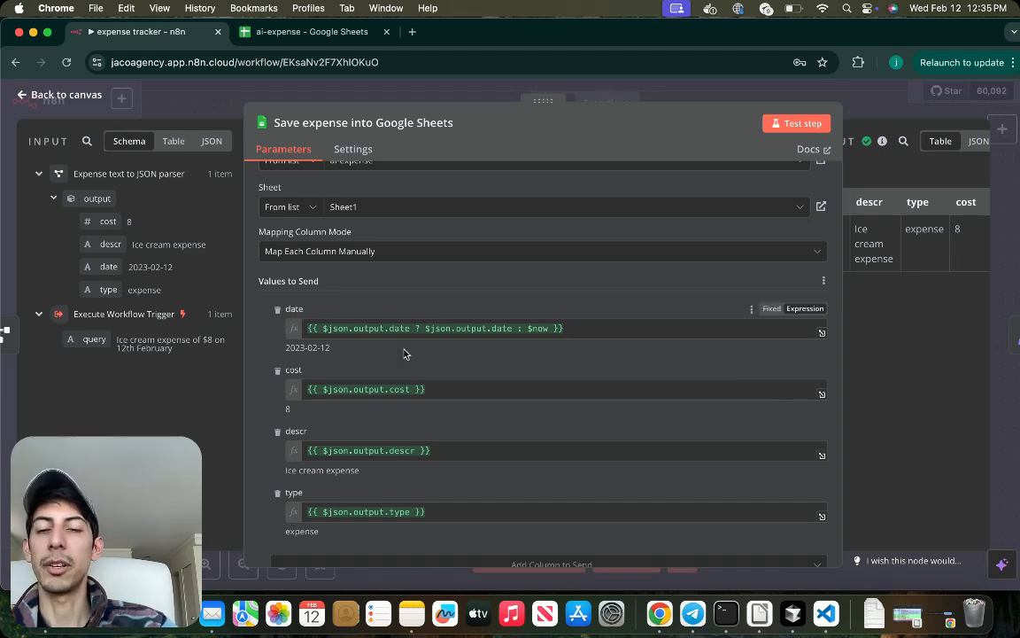
pyautogui.scroll(-3)
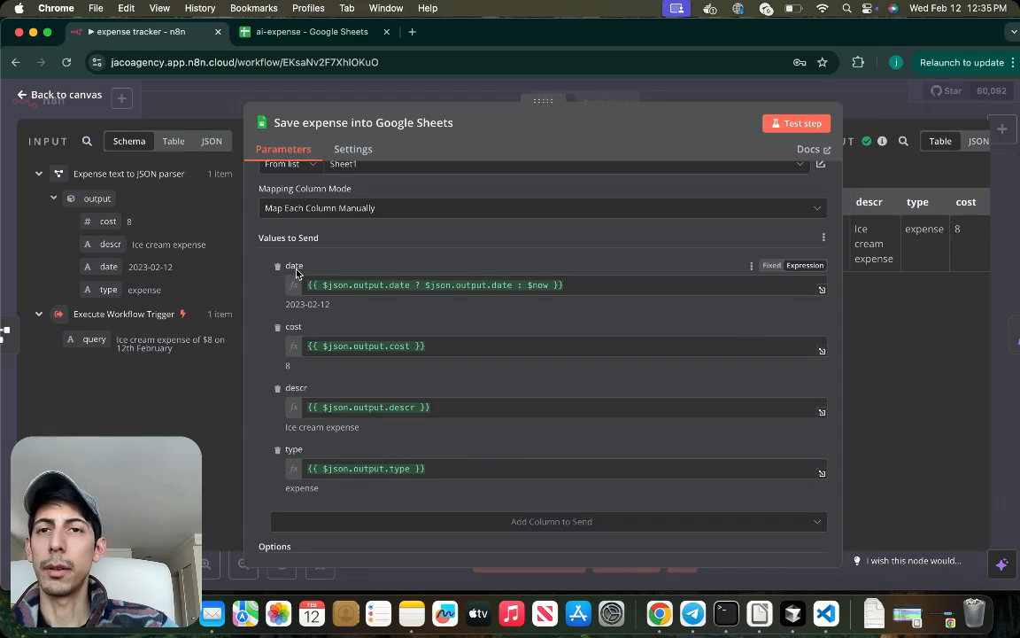
pyautogui.click(311, 32)
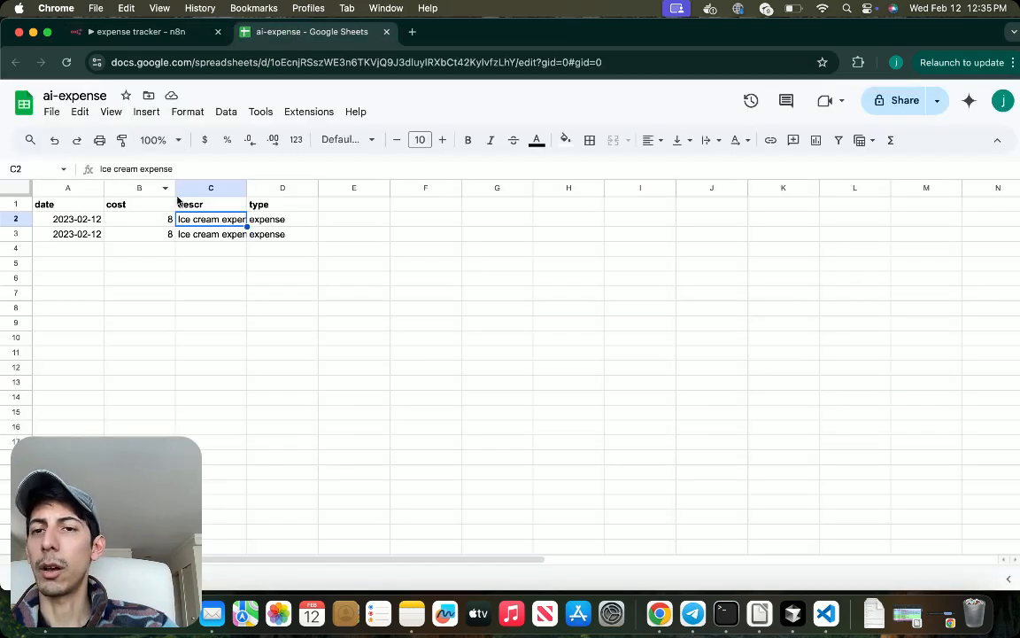
# Step: After viewing the two ice cream rows, return to the n8n expense tracker tab
pyautogui.click(141, 32)
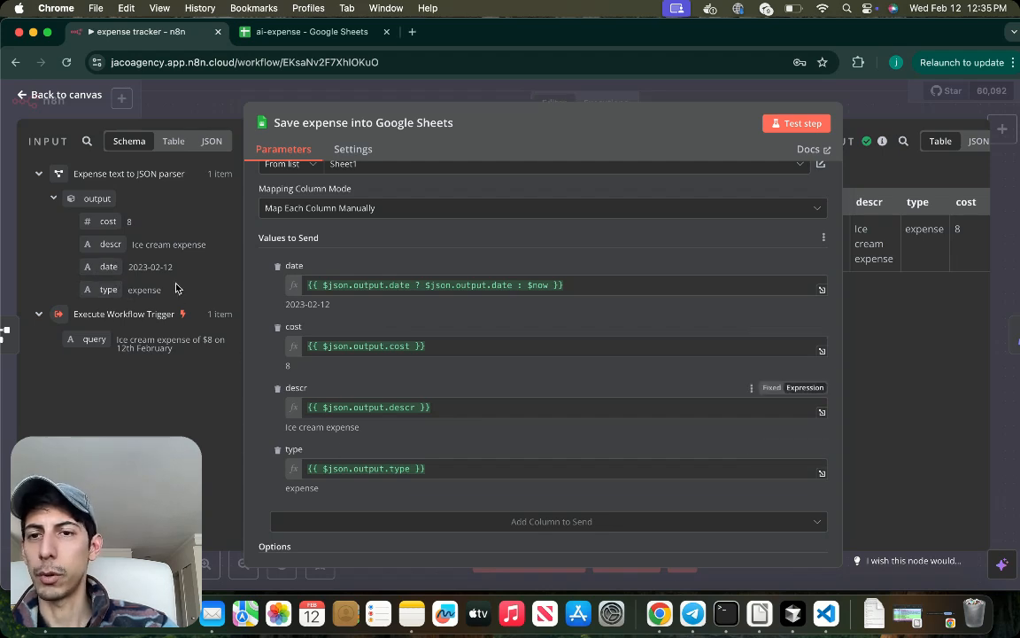
# Step: Review the Save expense node settings and the Edit Fields response mapping, then show the ai-expense sheet
pyautogui.scroll(-3)
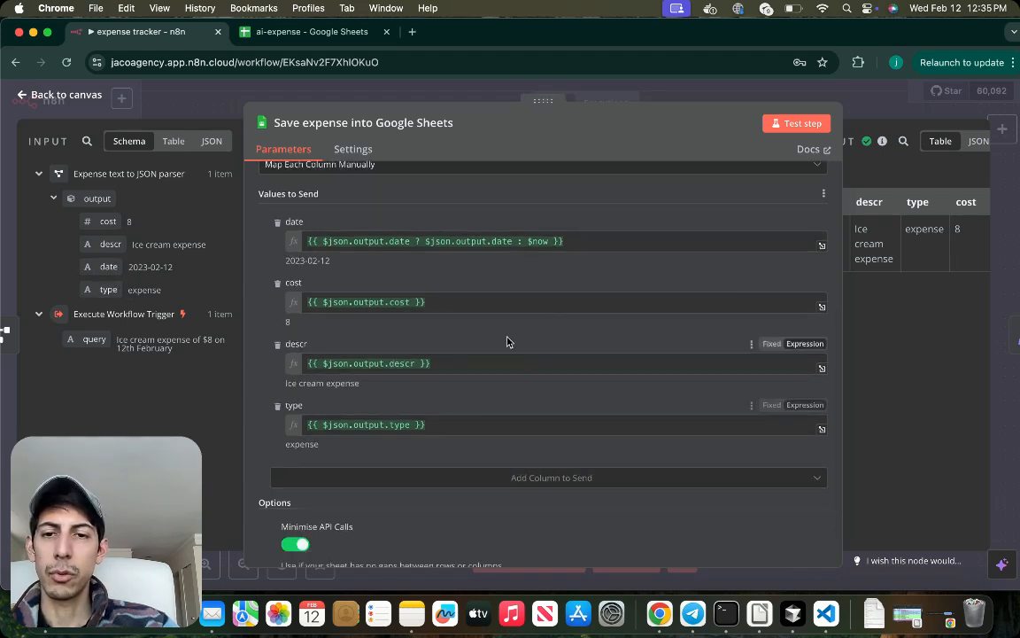
pyautogui.scroll(3)
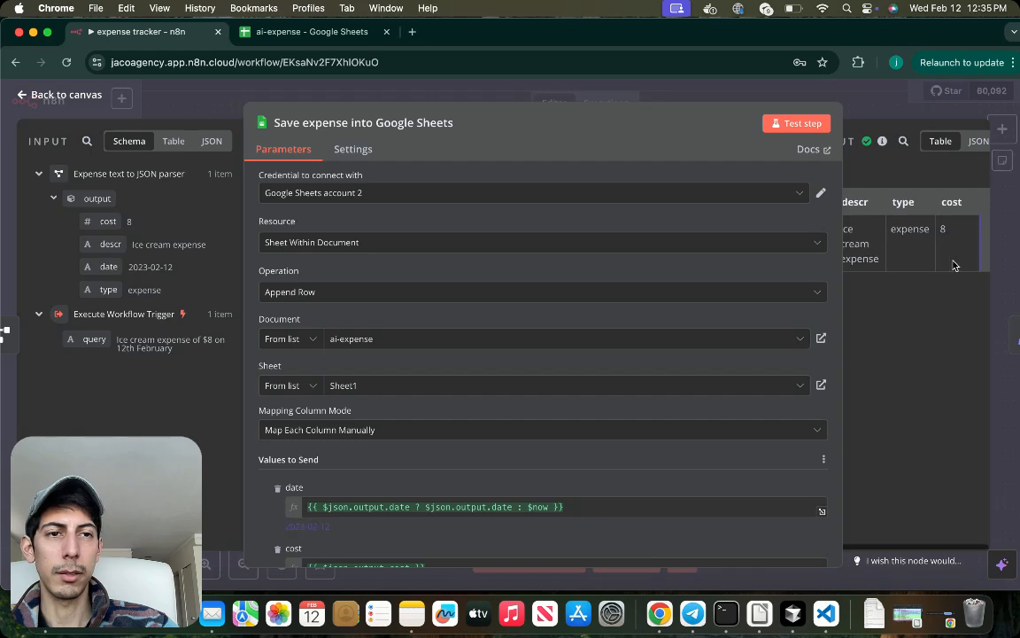
pyautogui.click(59, 96)
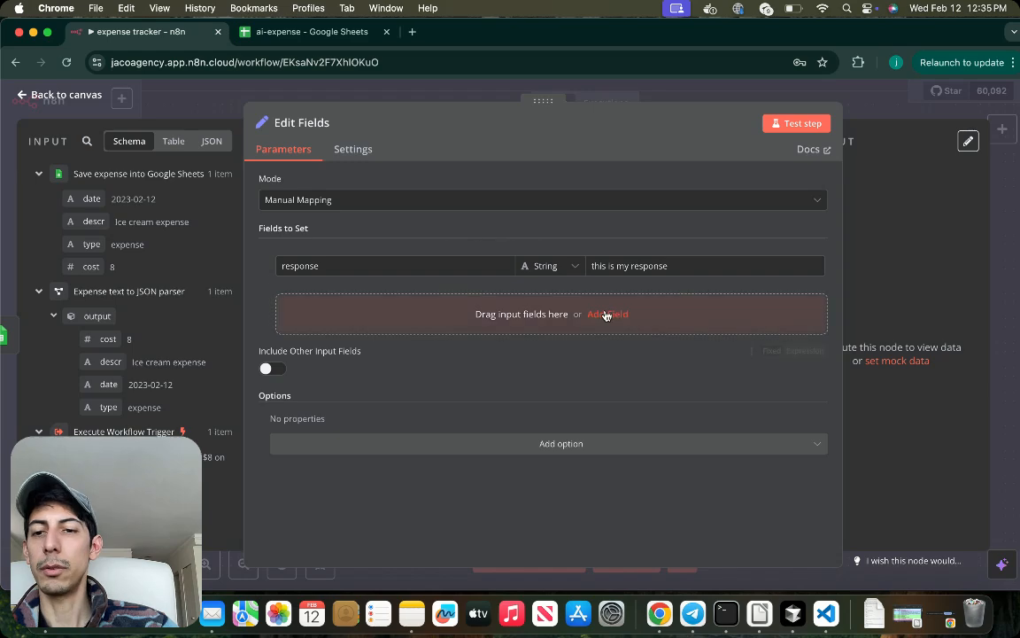
pyautogui.click(58, 96)
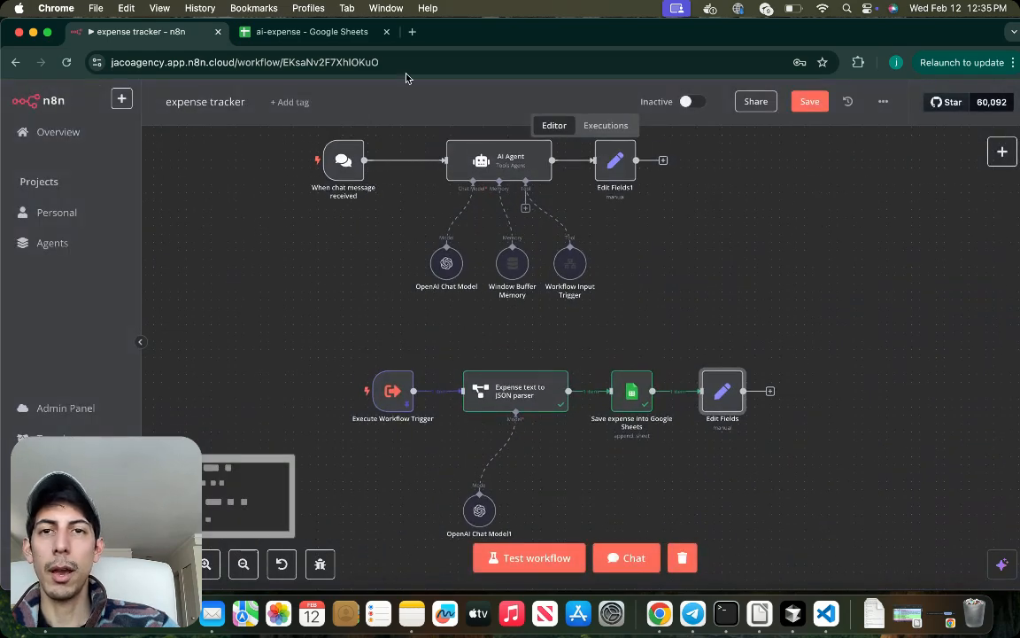
pyautogui.click(312, 31)
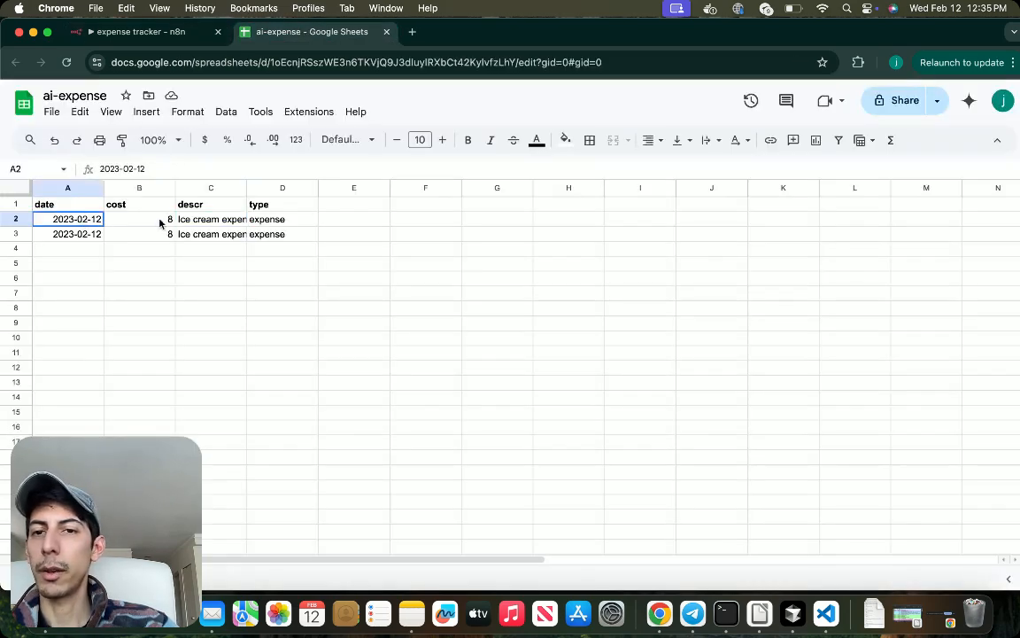
# Step: Inspect the second expense's type in D3 and the first expense's cost in B2, then return to n8n
pyautogui.click(281, 234)
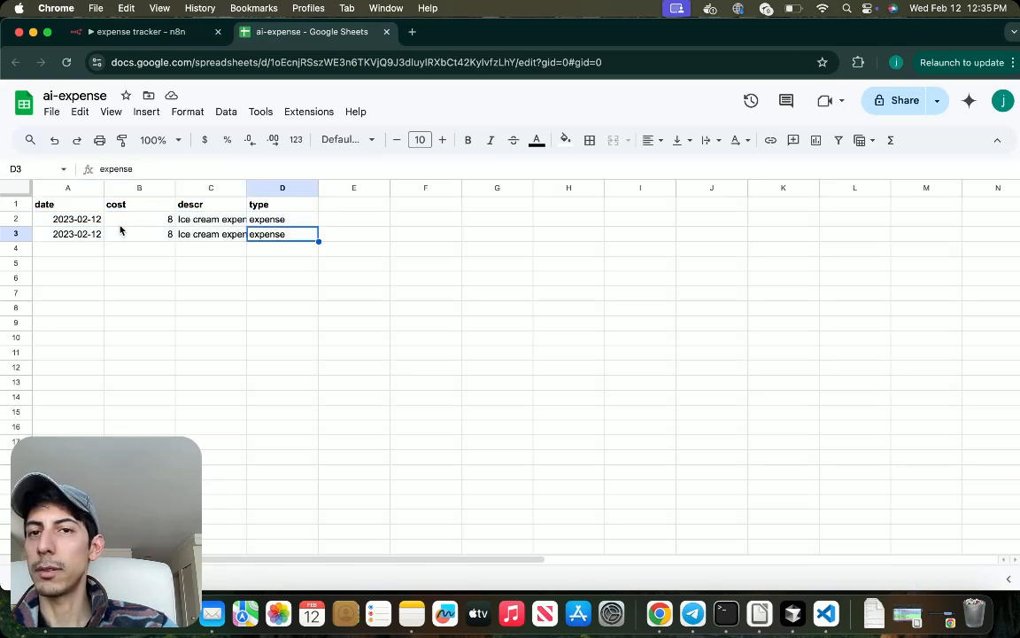
pyautogui.click(138, 219)
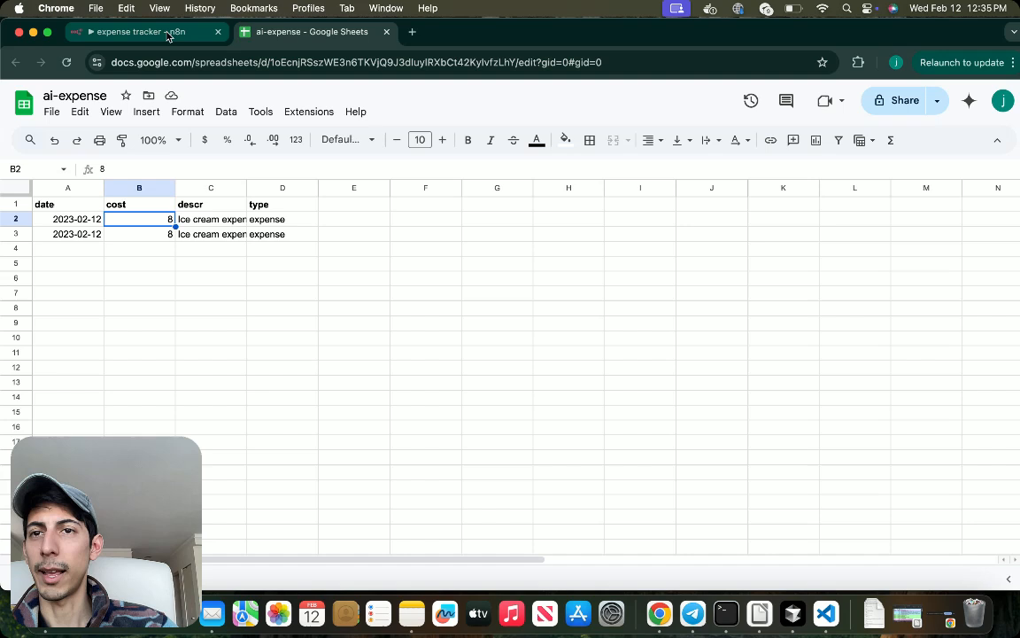
pyautogui.click(146, 32)
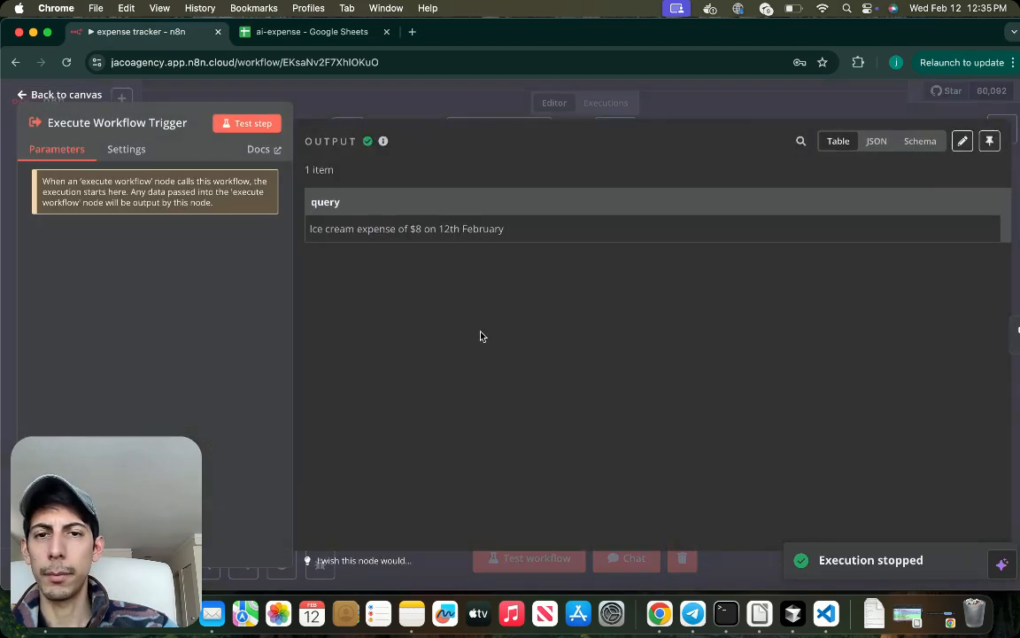
# Step: Send 'wage, 100, 15 feb, income' through the AI Agent chat and bring up the ai-expense sheet
pyautogui.click(57, 94)
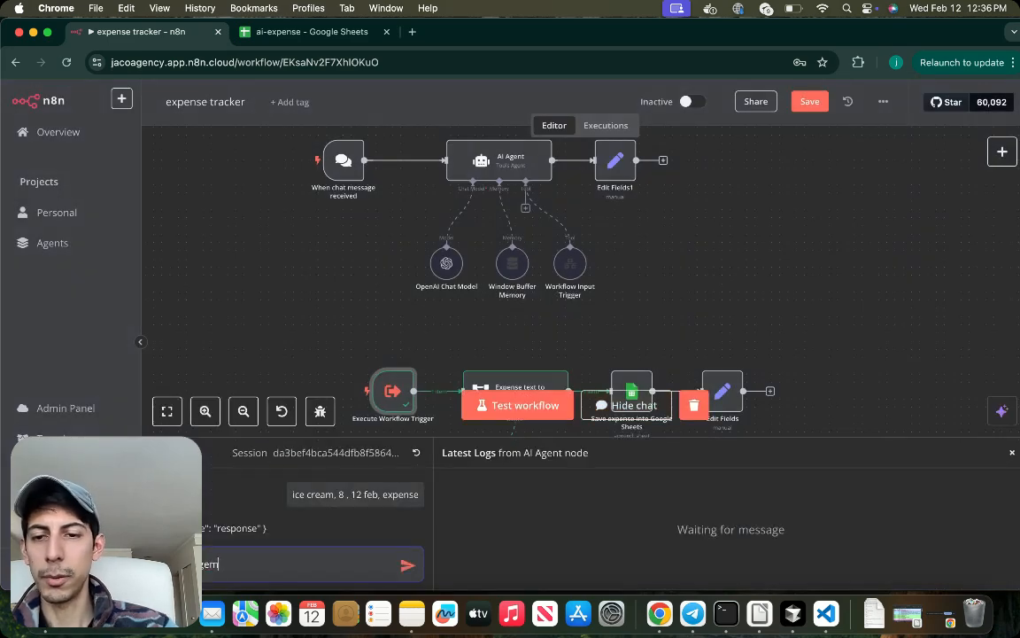
pyautogui.write('e, 100, 15 feb,')
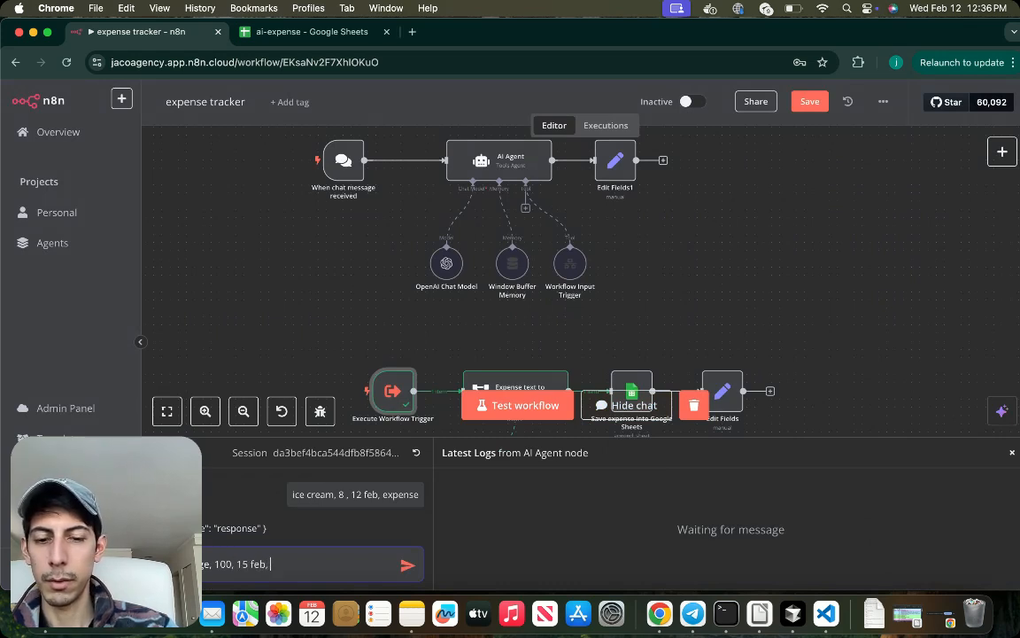
pyautogui.click(407, 563)
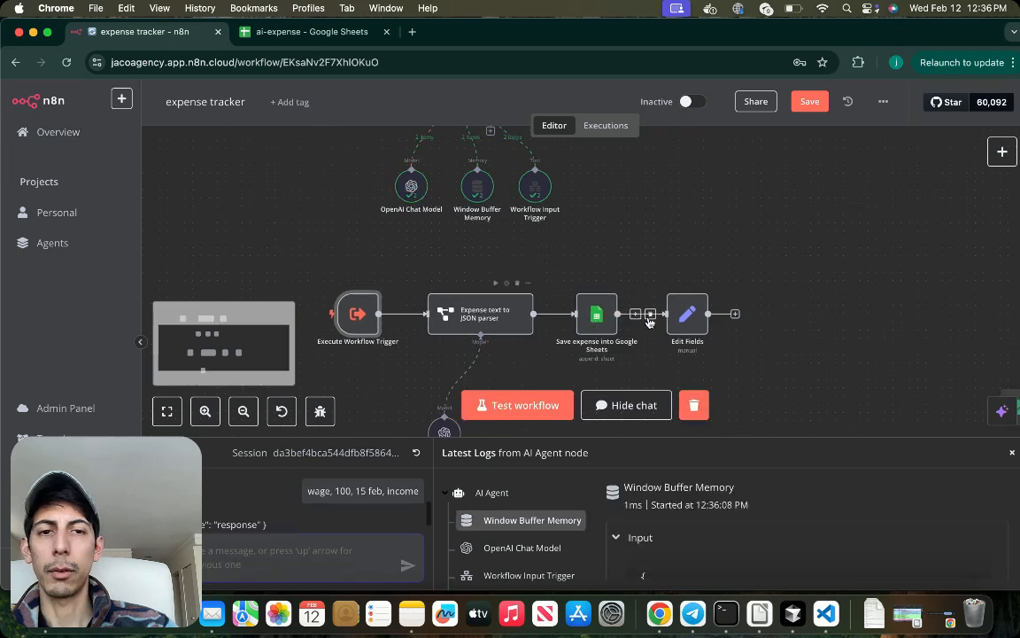
pyautogui.click(312, 32)
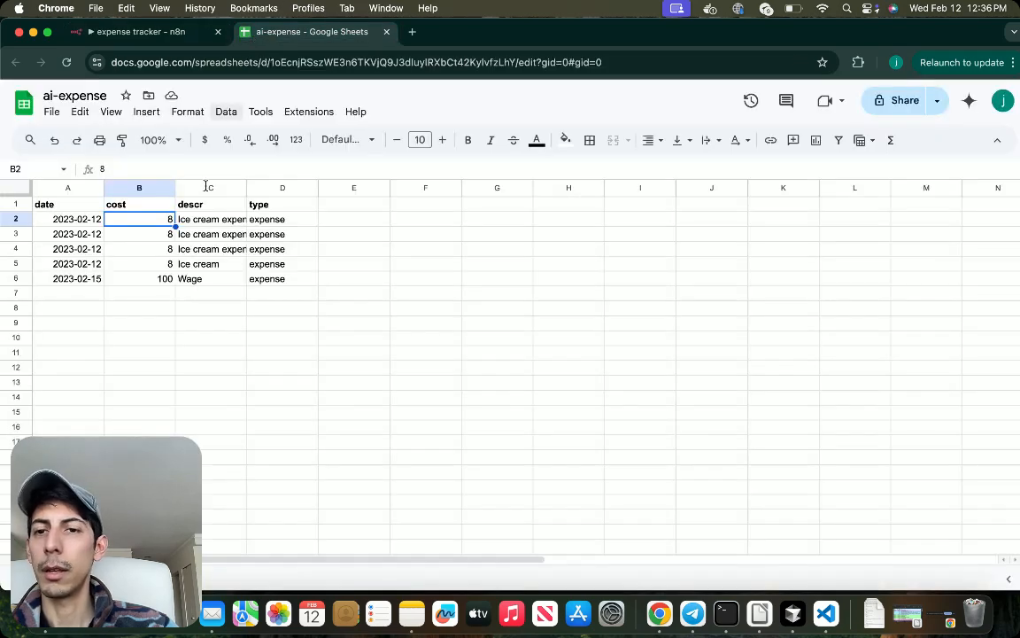
# Step: Check the 2023-02-15 Wage row's date, cost, description and its type logged as expense, then return to n8n
pyautogui.moveTo(67, 279); pyautogui.dragTo(209, 278)
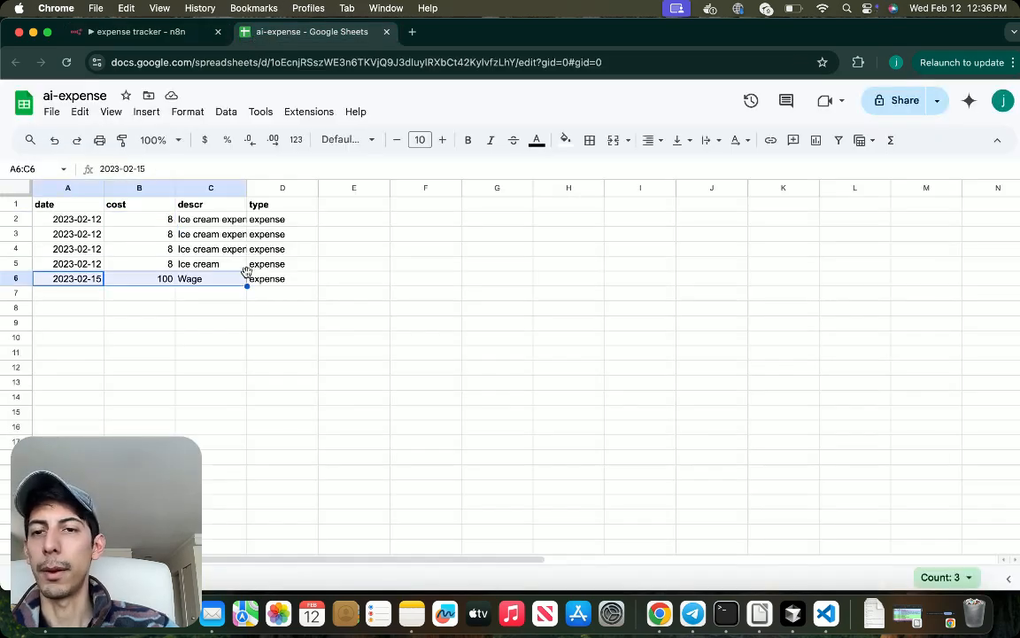
pyautogui.click(283, 278)
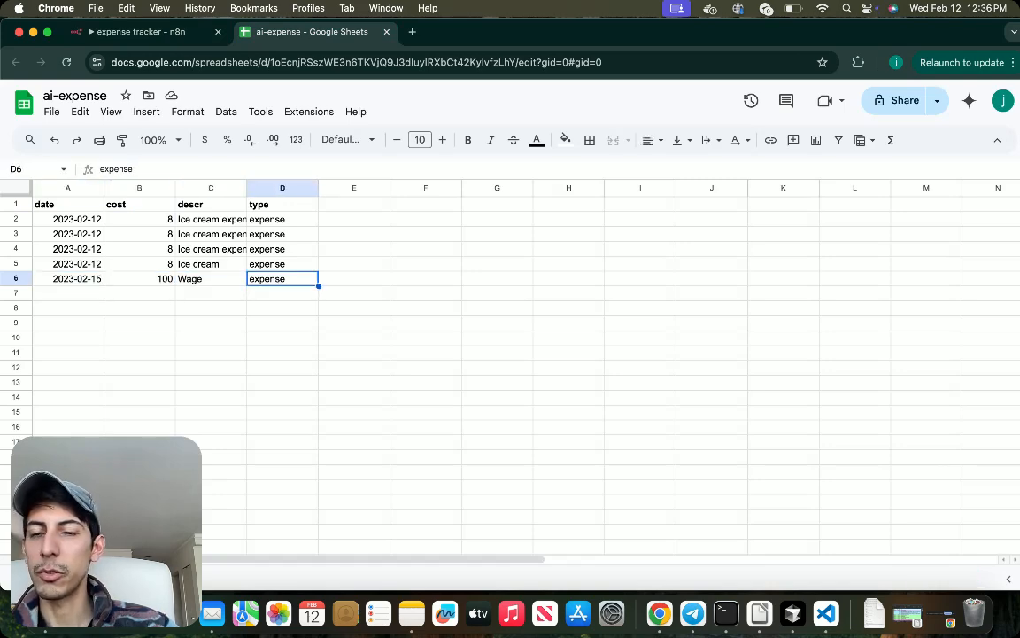
pyautogui.click(142, 32)
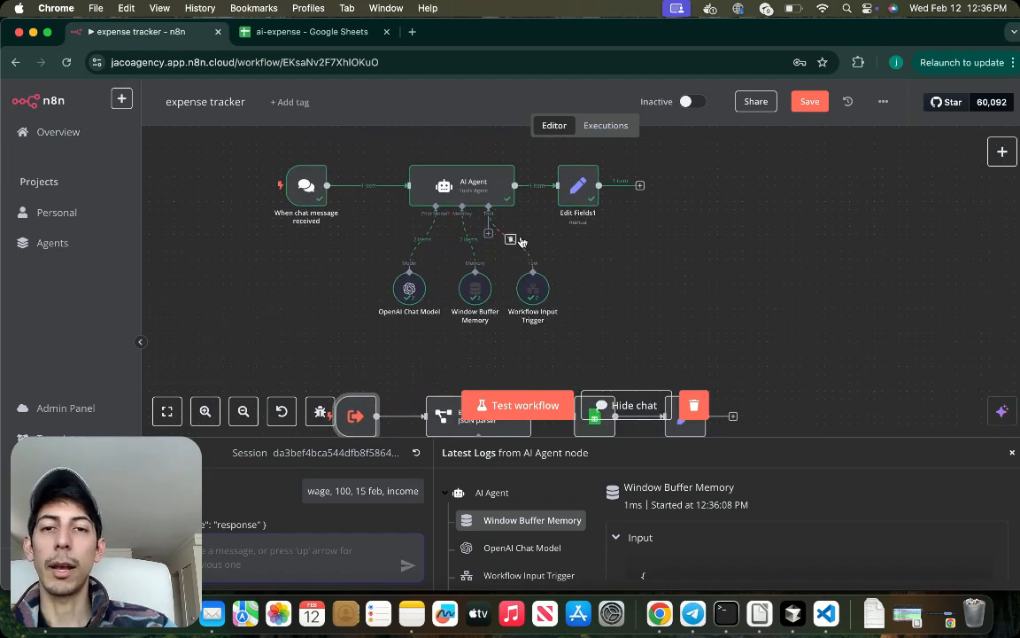
pyautogui.moveTo(563, 259)
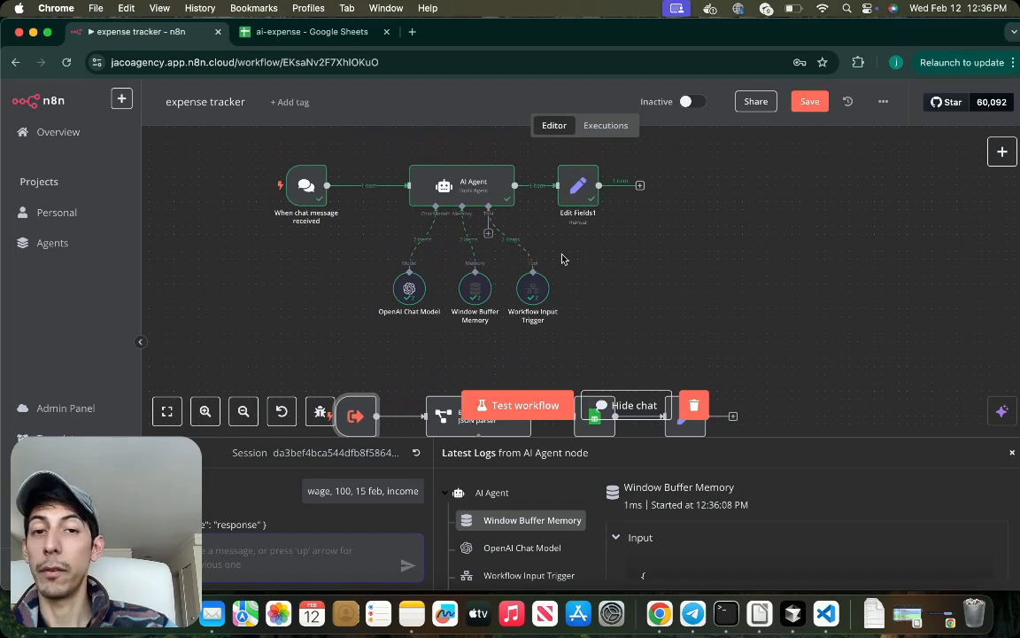